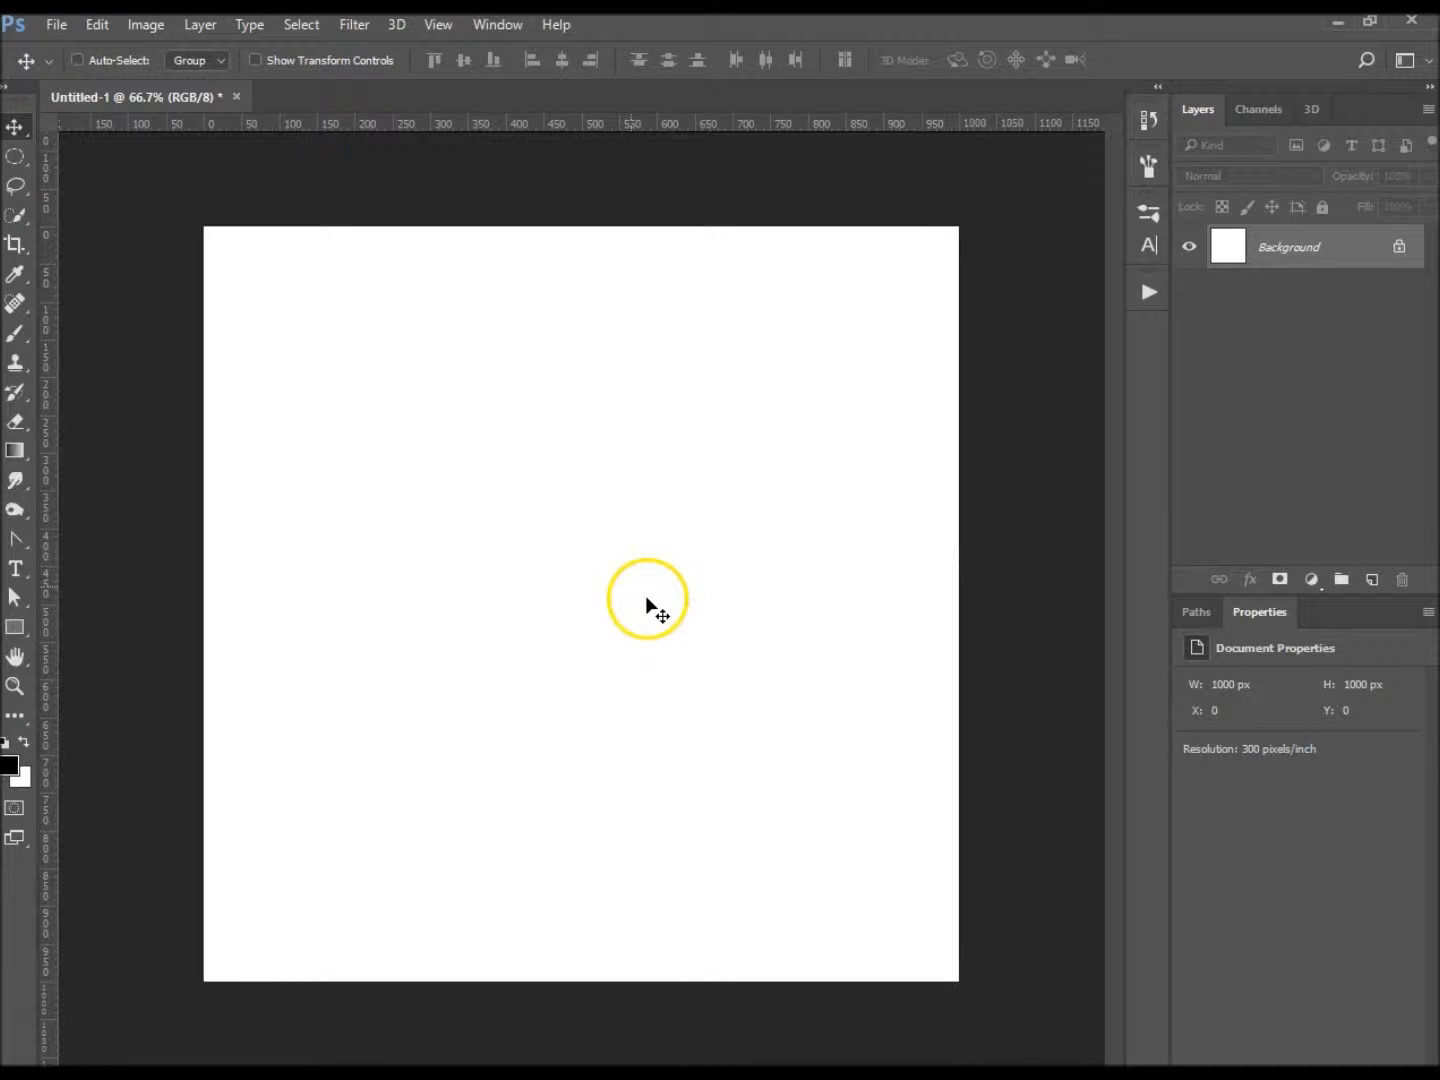
pyautogui.moveTo(528, 570)
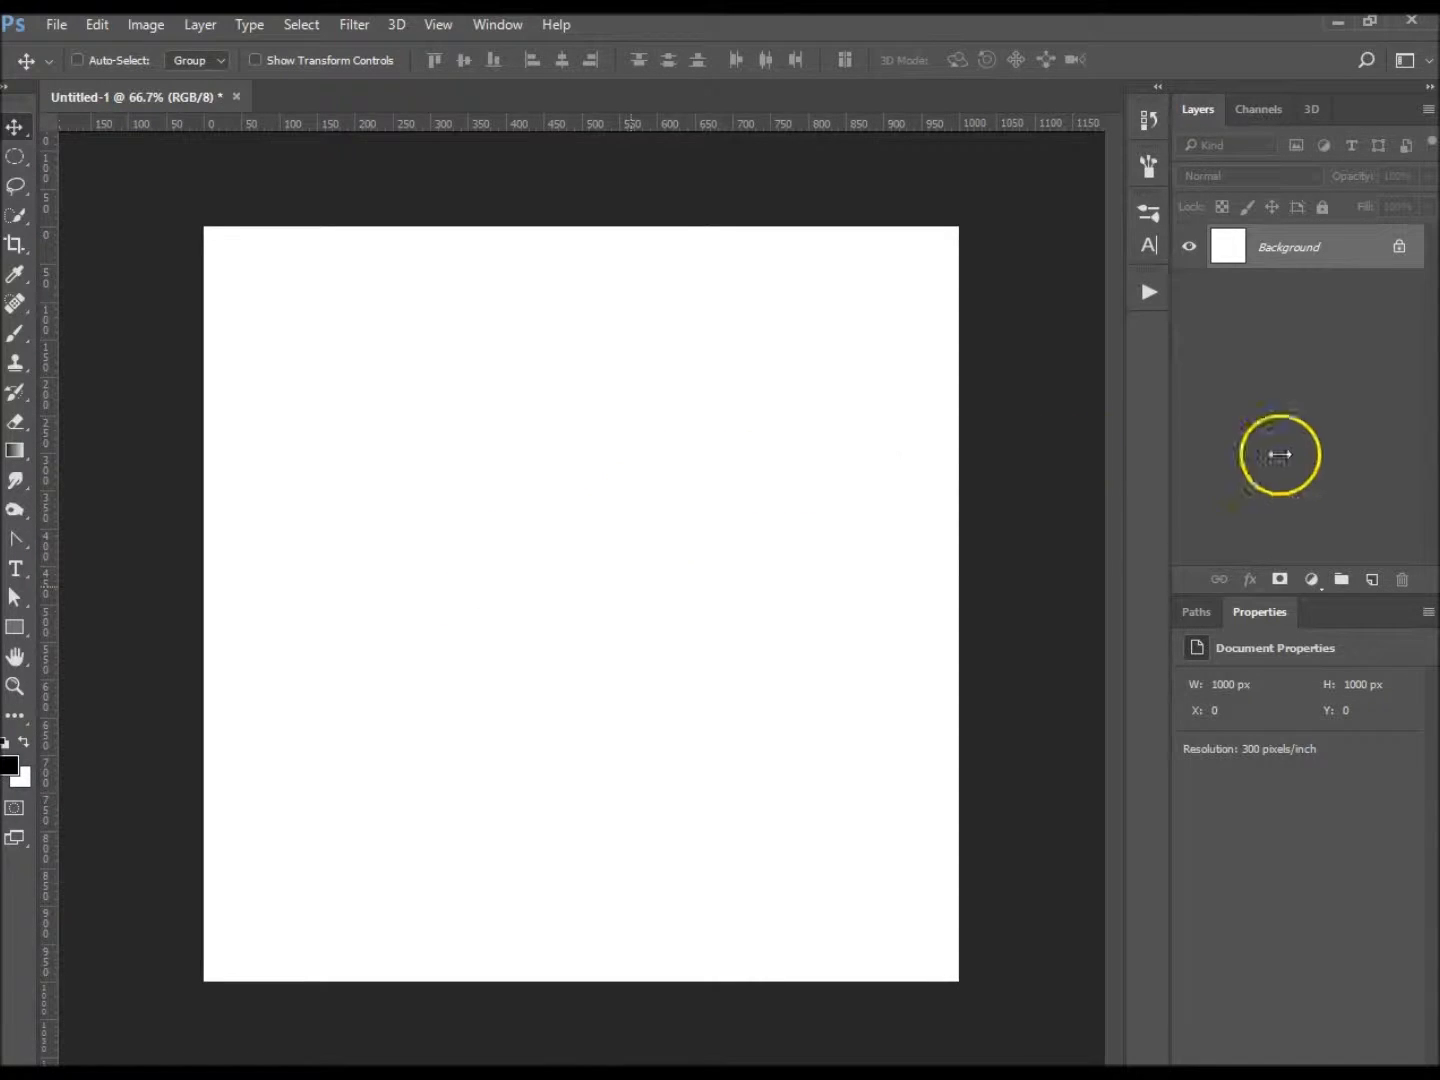
# - Add empty Layer 1 above the white background layer
pyautogui.click(1372, 579)
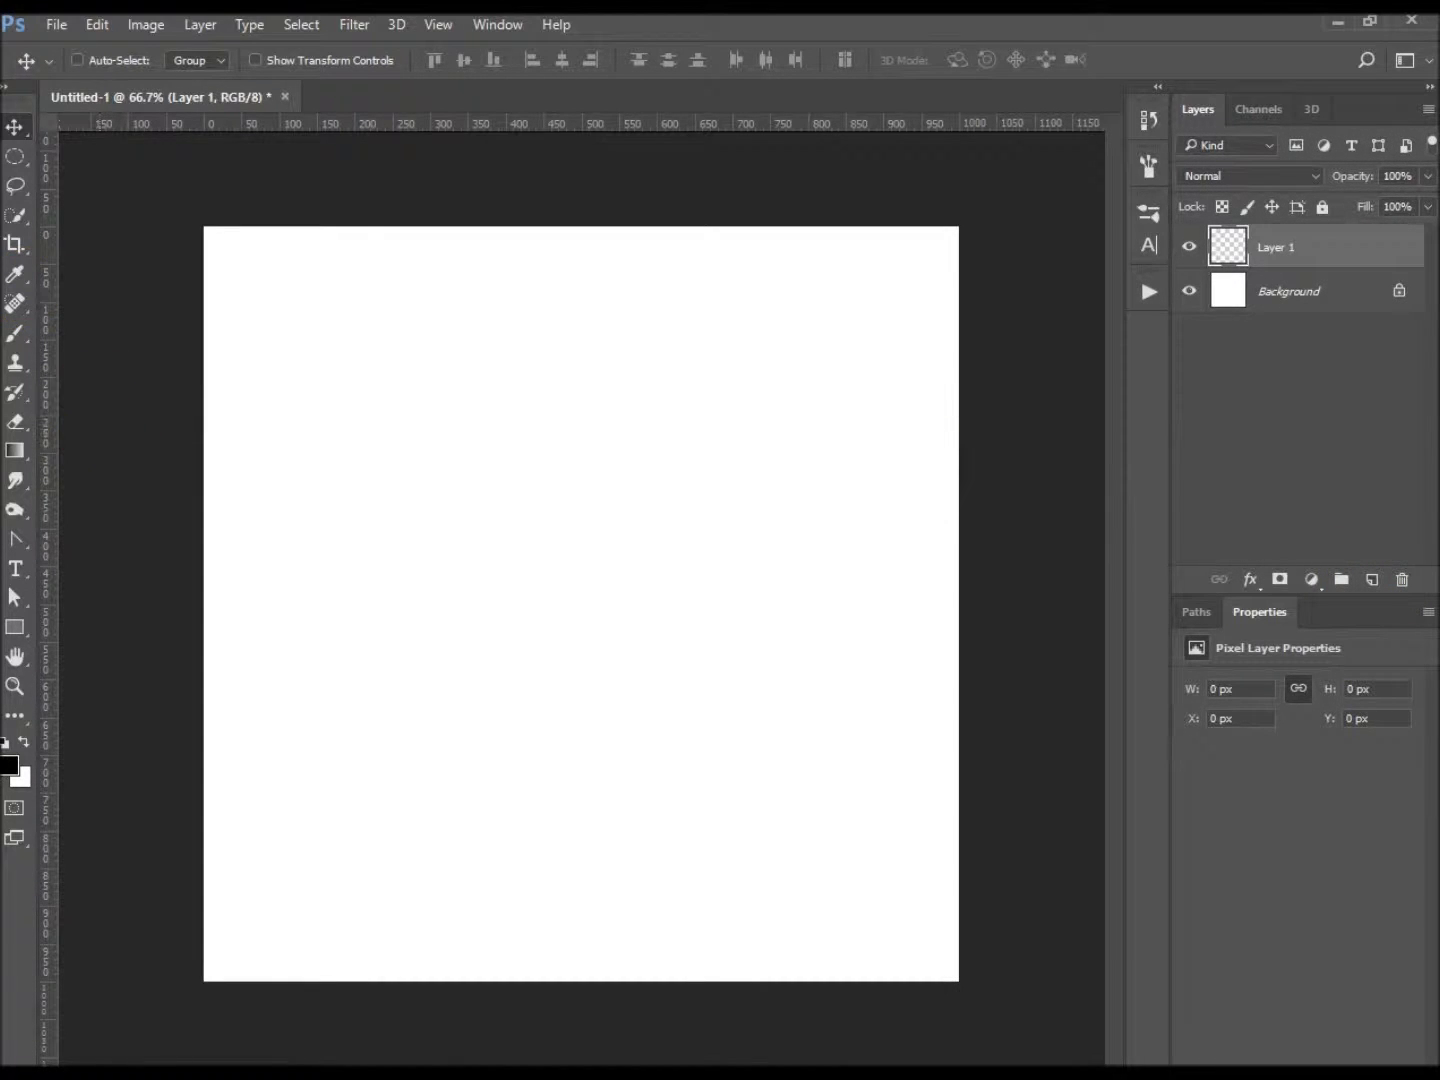
# - Switch the marquee tool to the Elliptical Marquee Tool
pyautogui.rightClick(16, 156)
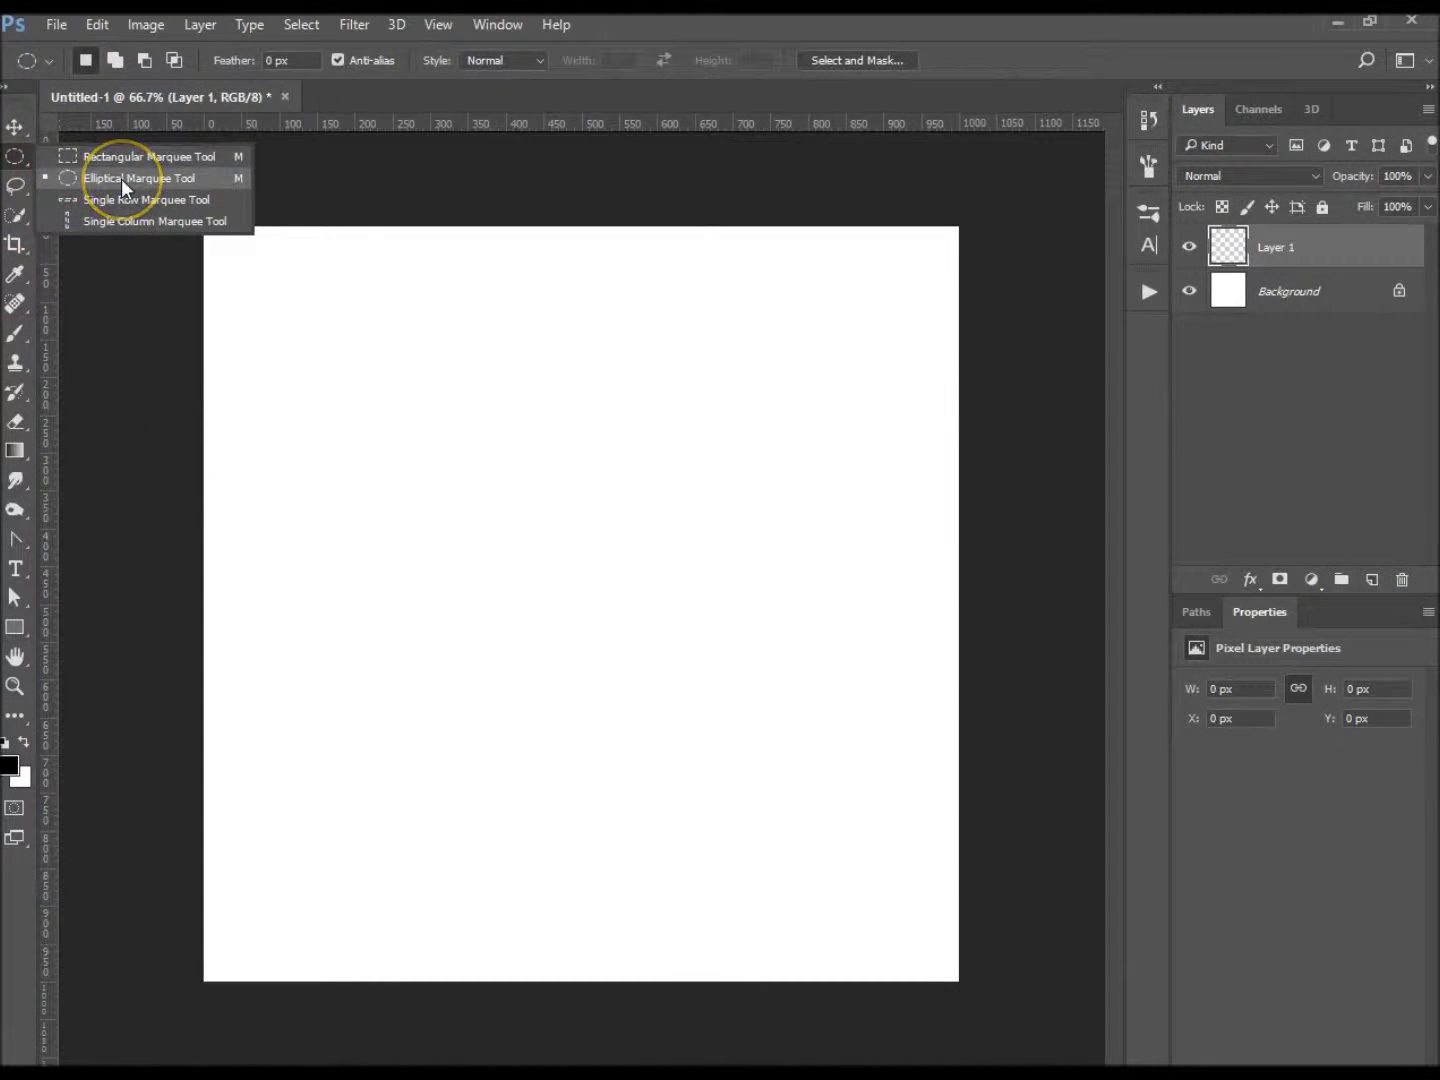
pyautogui.click(140, 178)
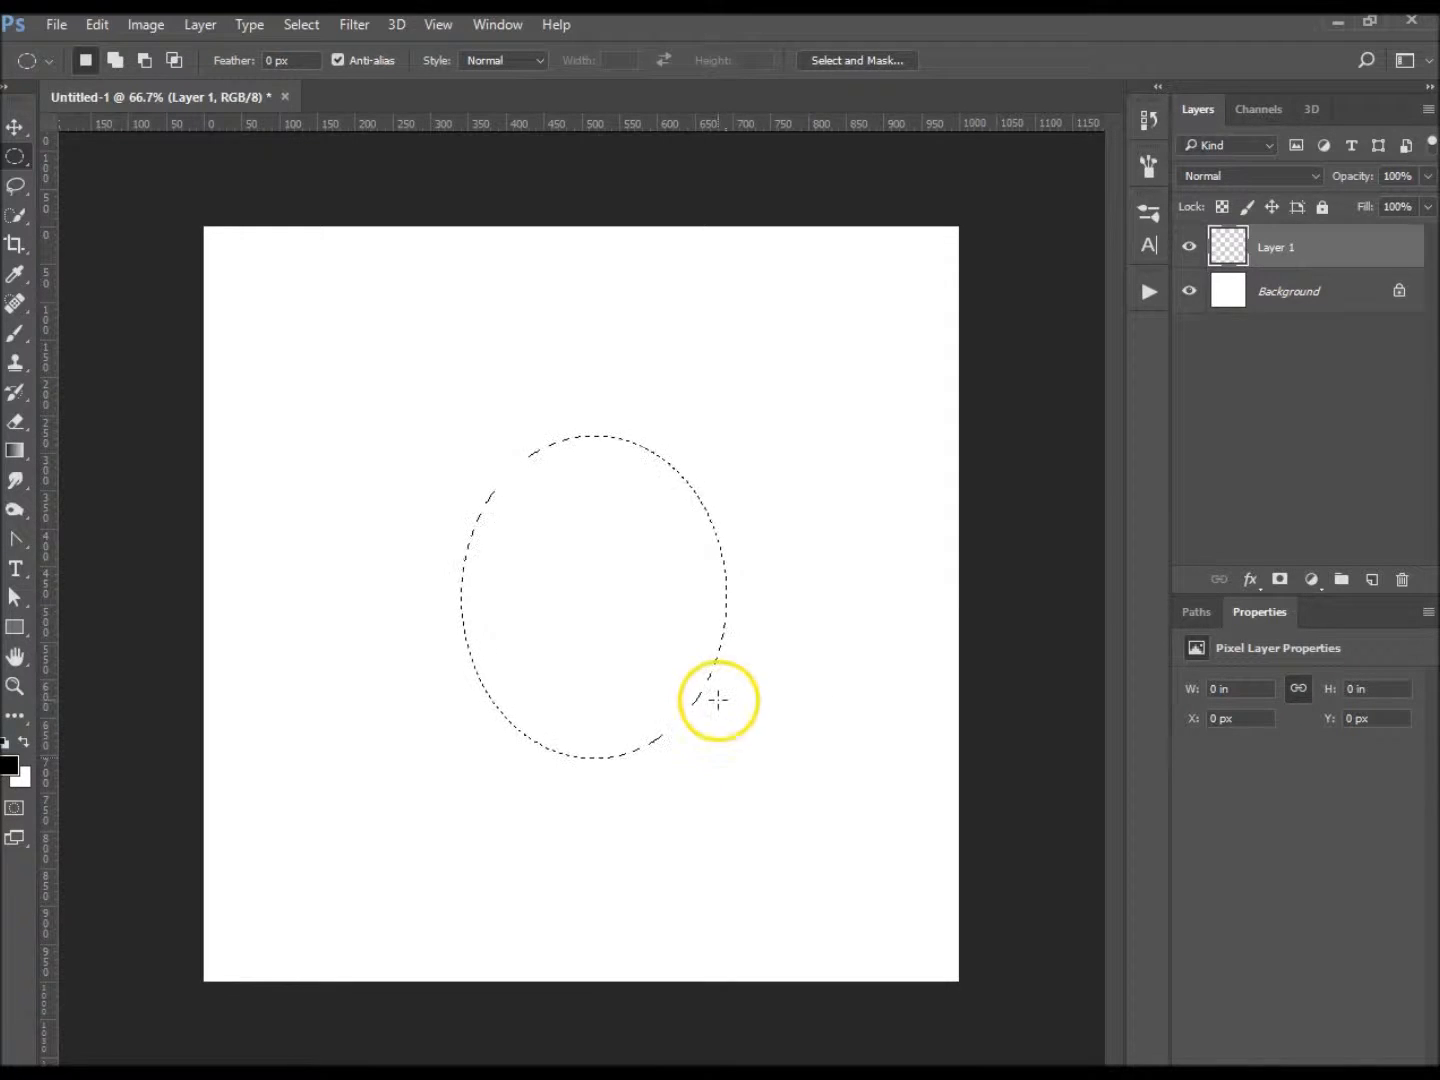
pyautogui.moveTo(580, 548)
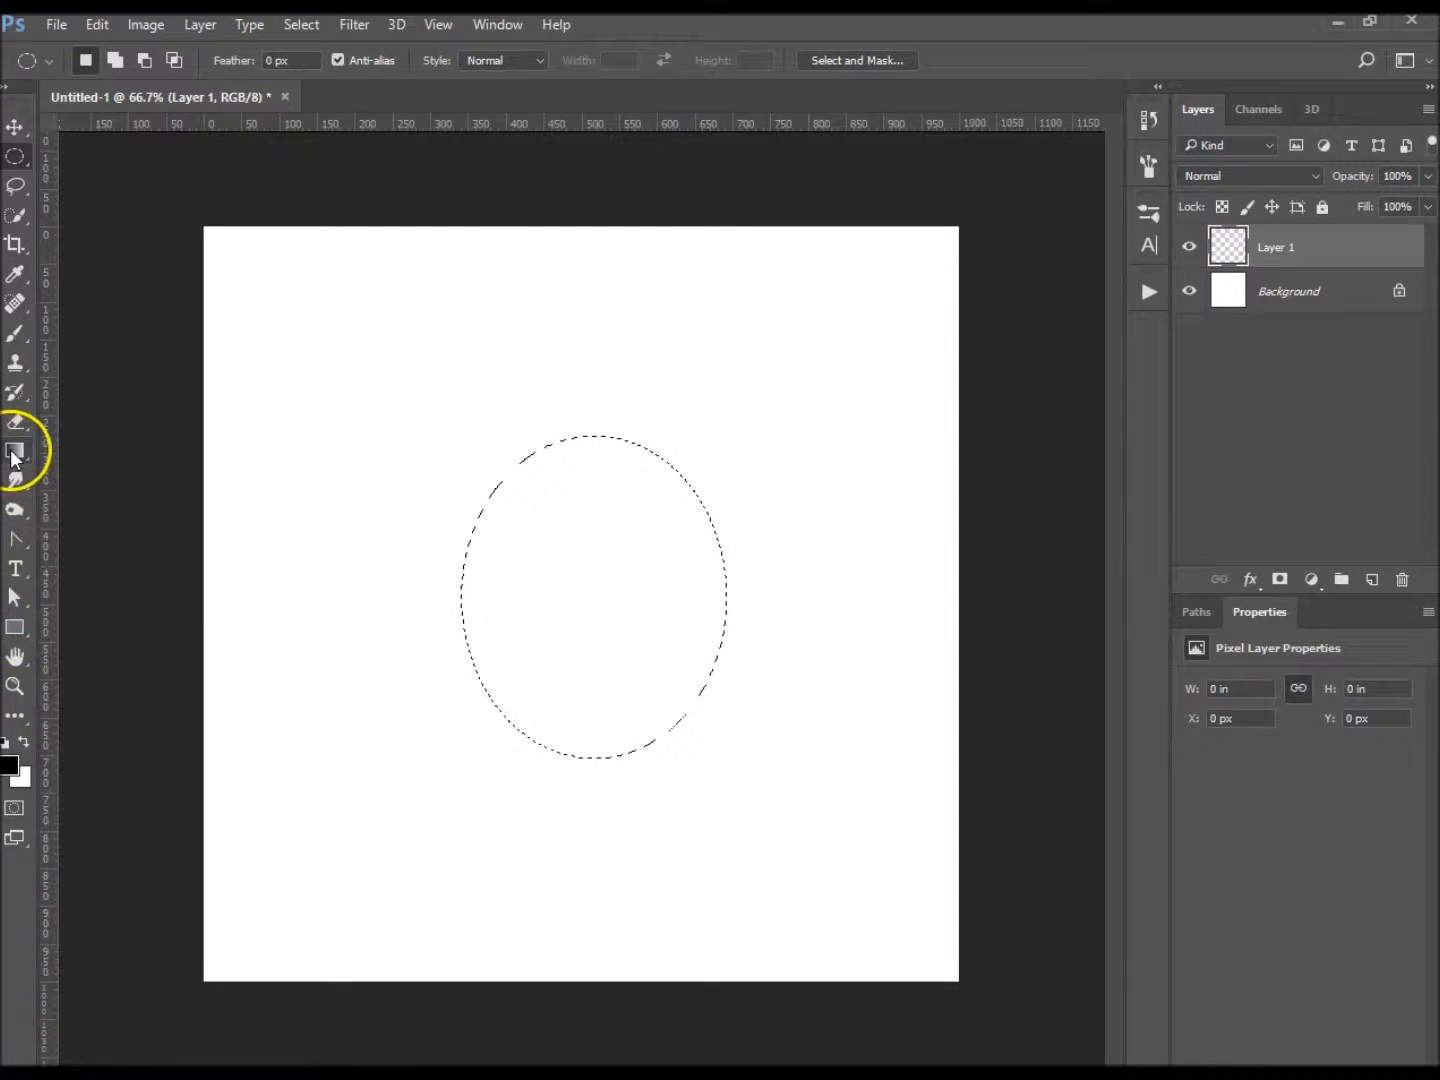
# - Select the Gradient Tool and review the radial gradient presets
pyautogui.rightClick(15, 450)
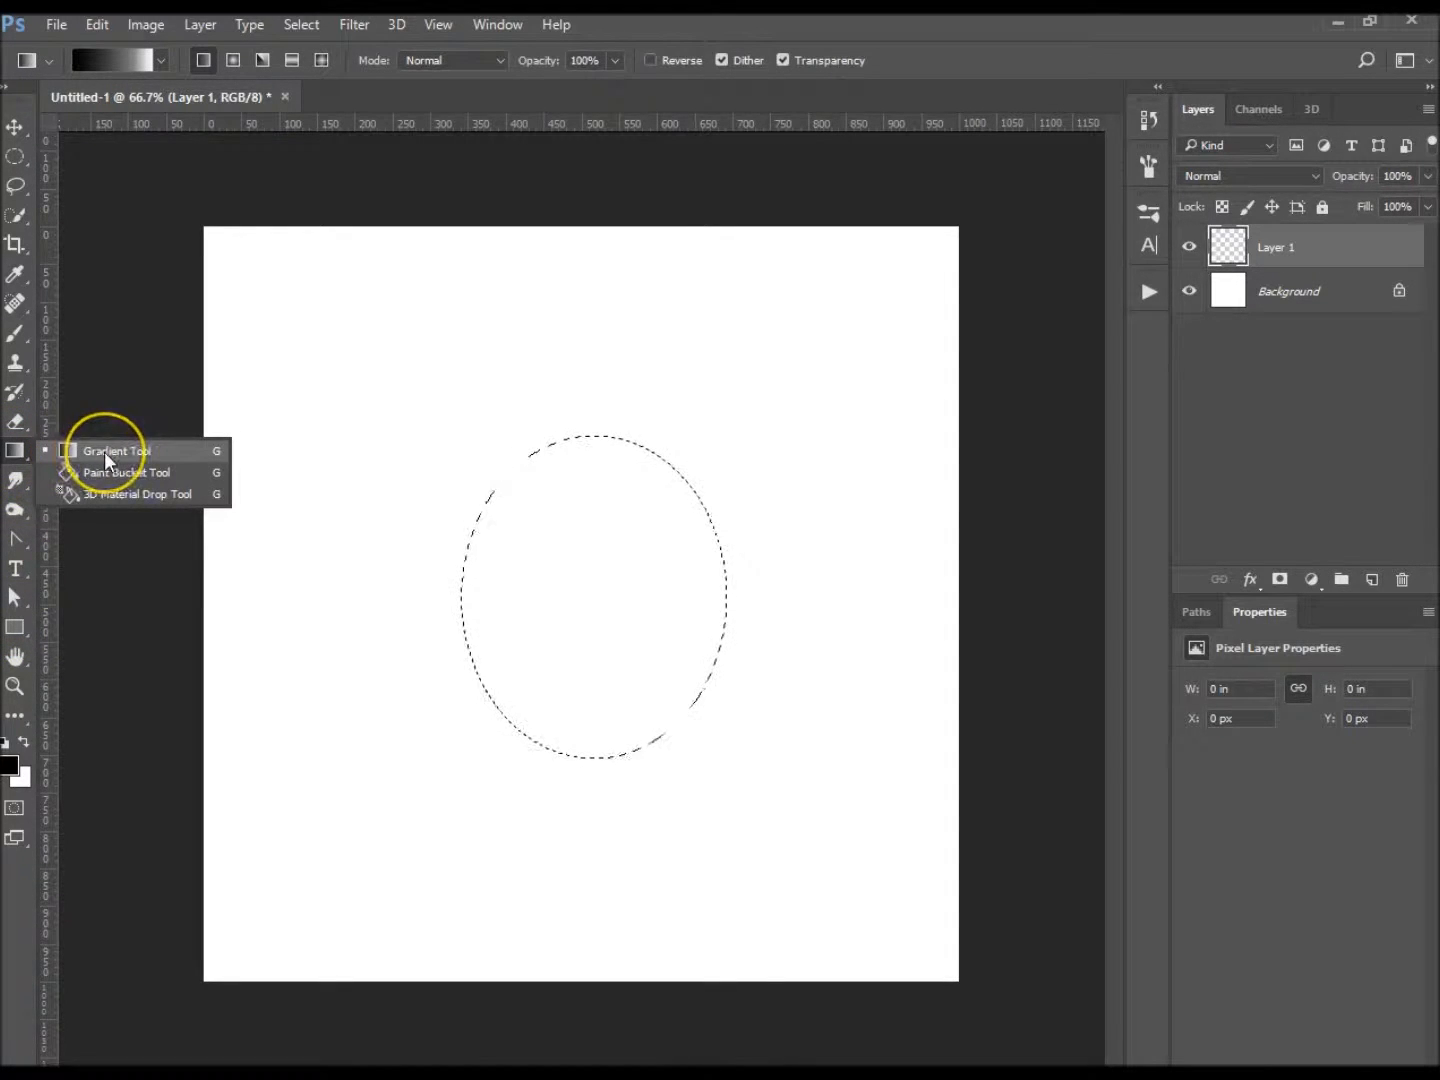
pyautogui.click(117, 450)
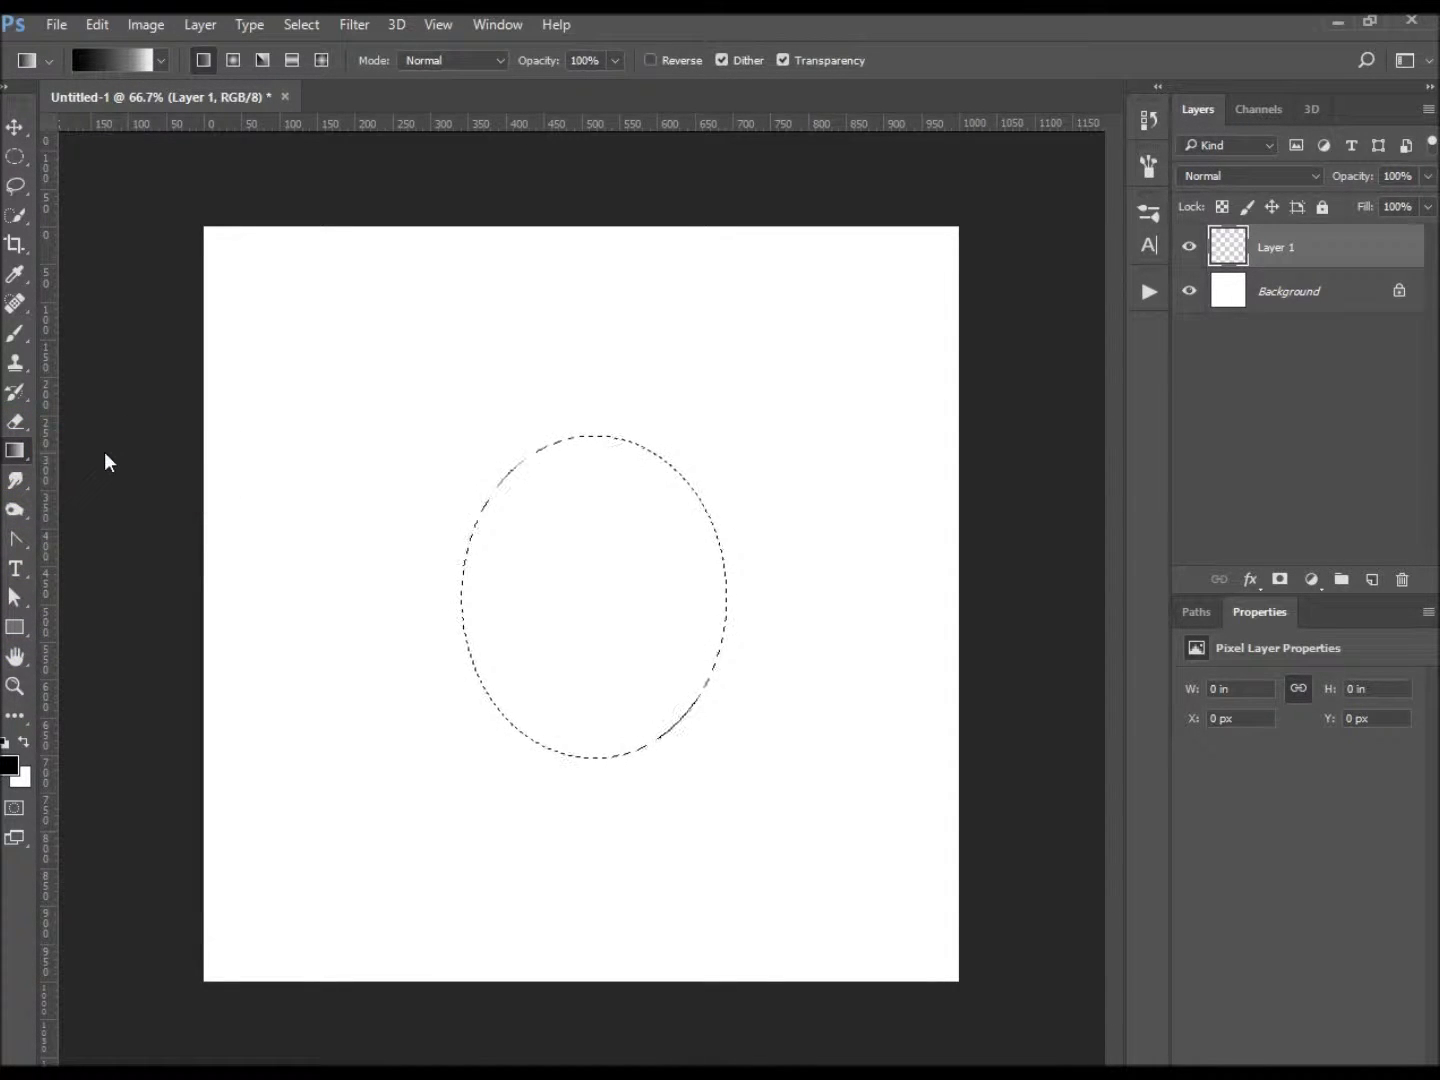
pyautogui.moveTo(18, 450)
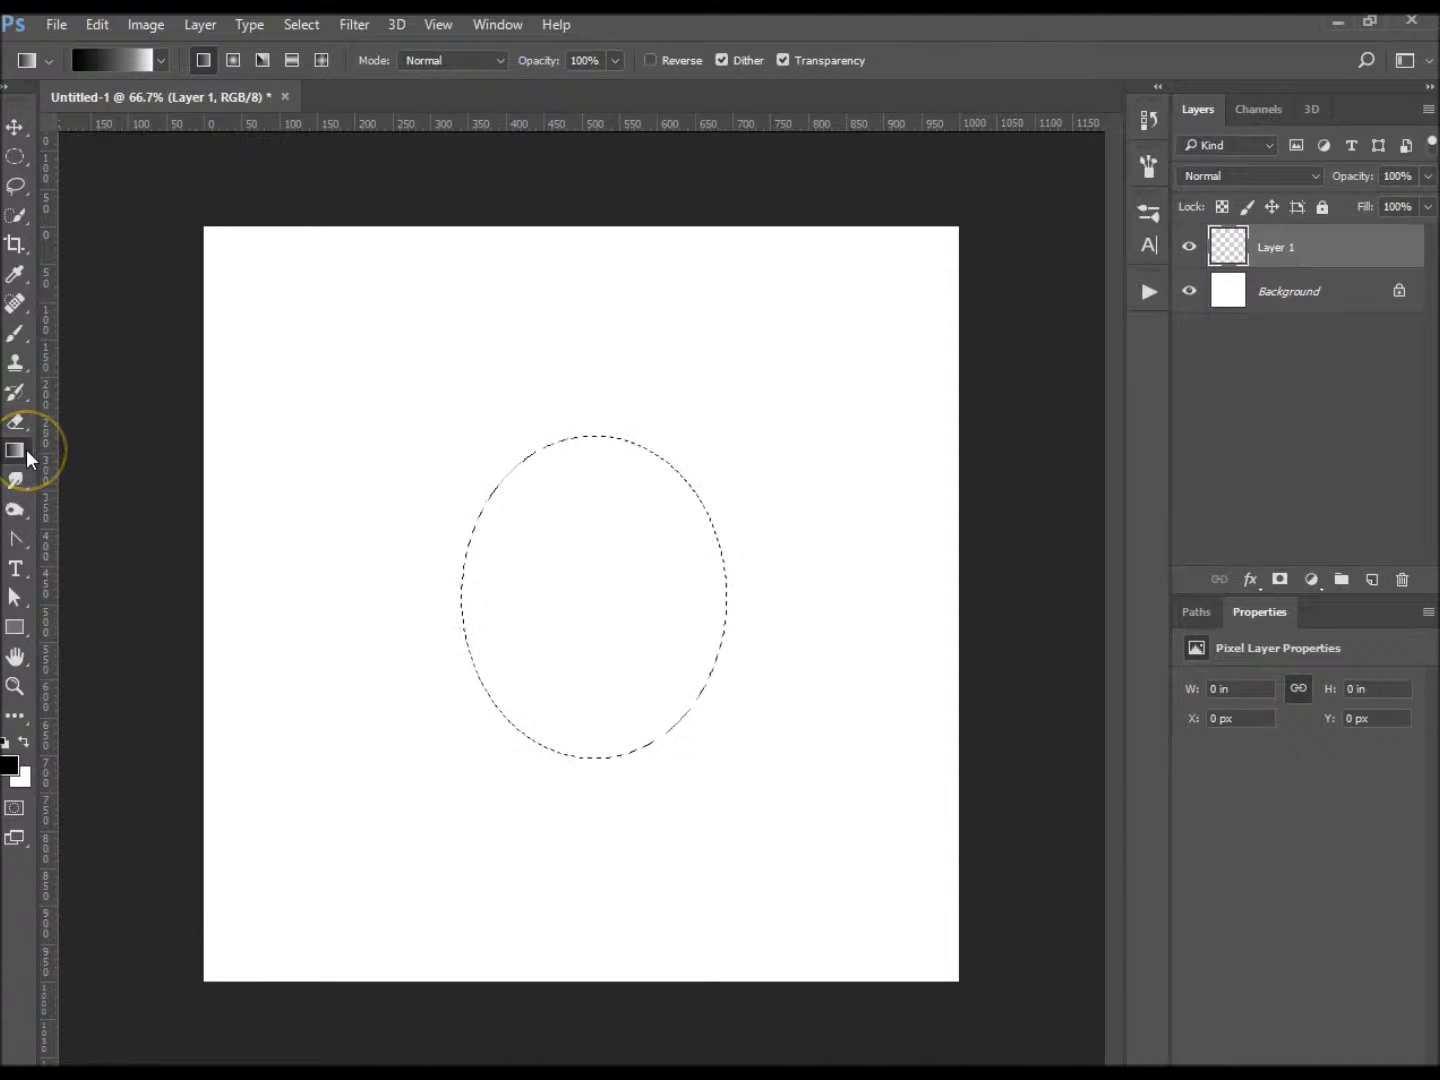
pyautogui.moveTo(15, 451)
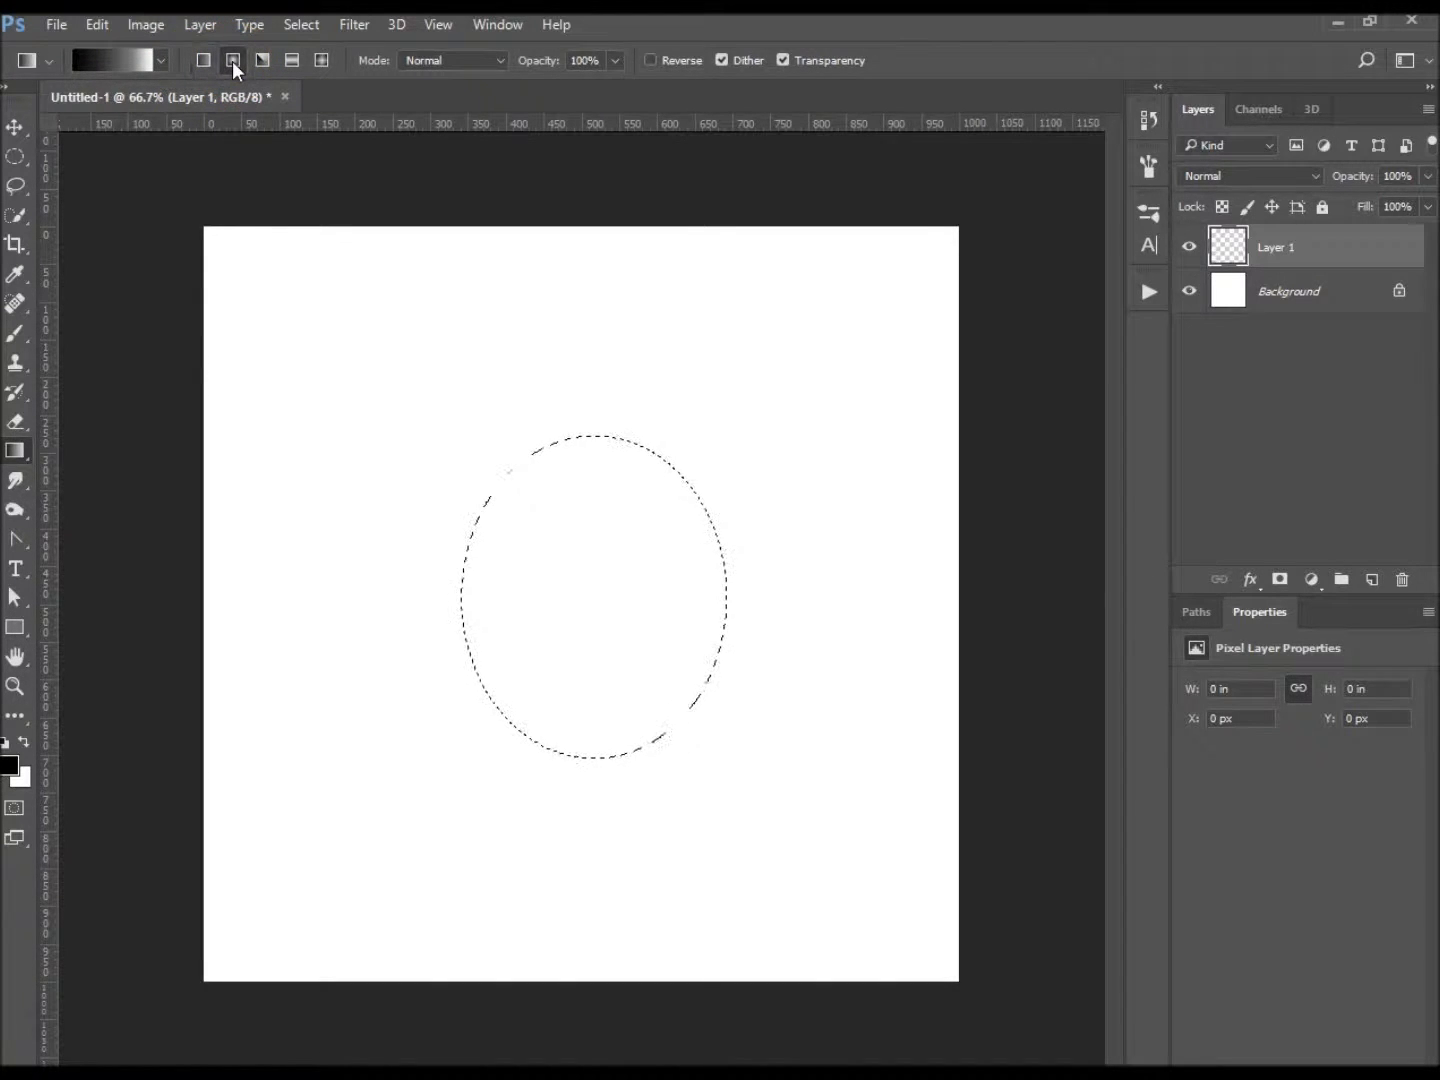
pyautogui.click(160, 60)
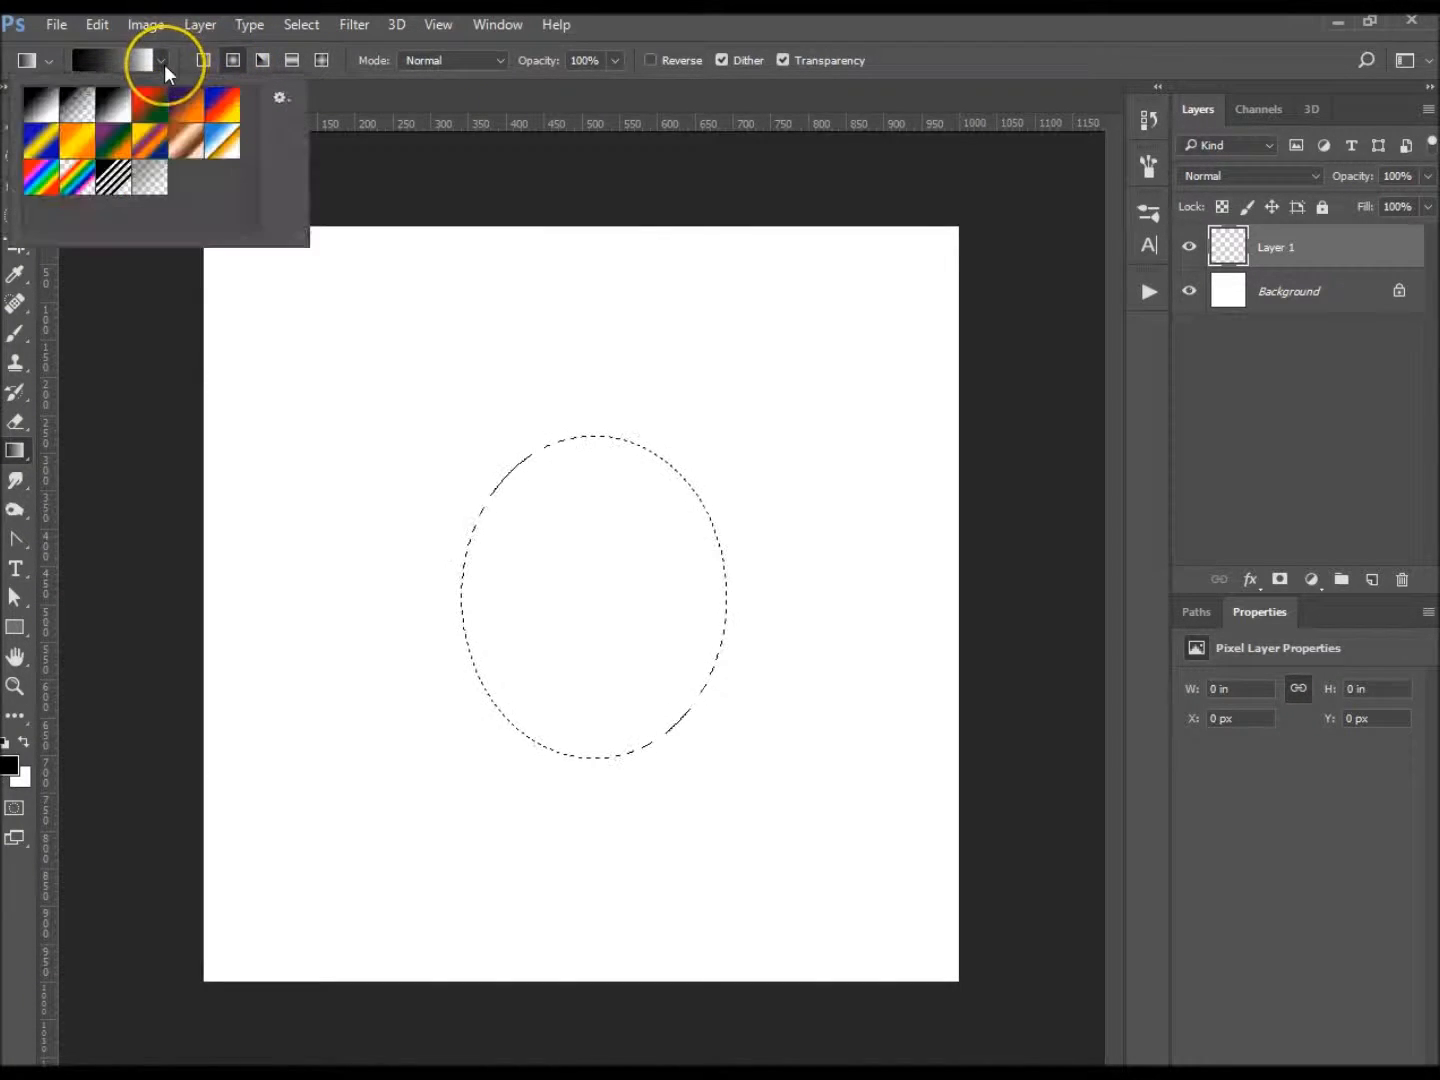
pyautogui.click(40, 110)
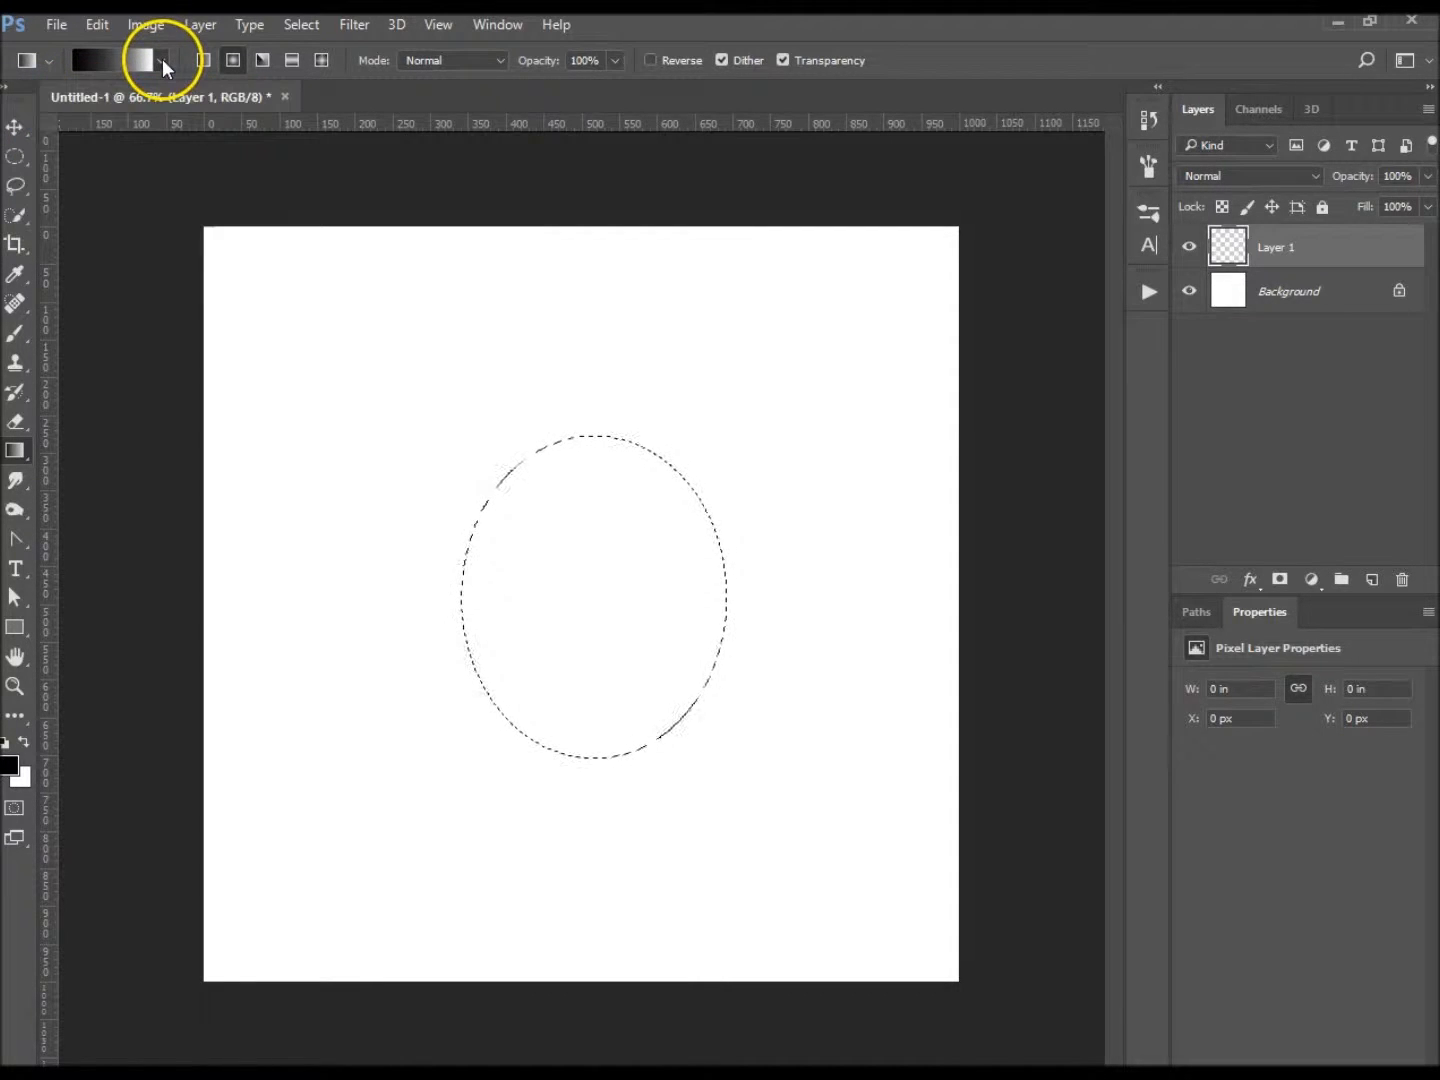
# - In the Gradient Editor, set the left gradient stop to dark navy blue
pyautogui.click(118, 60)
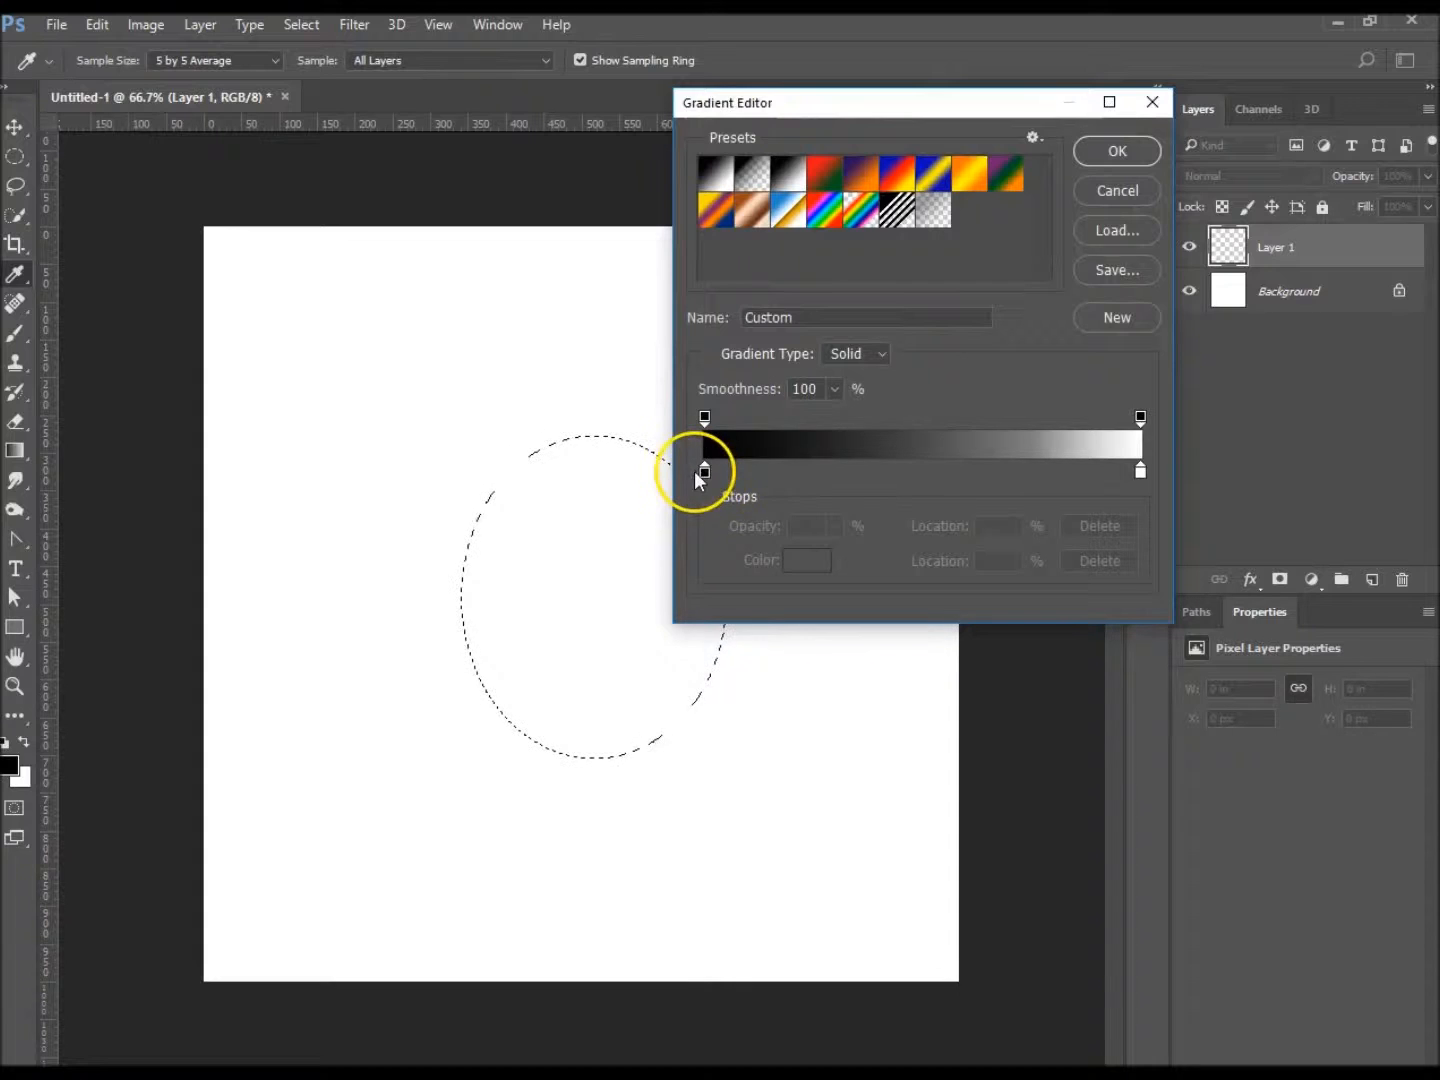
pyautogui.click(704, 470)
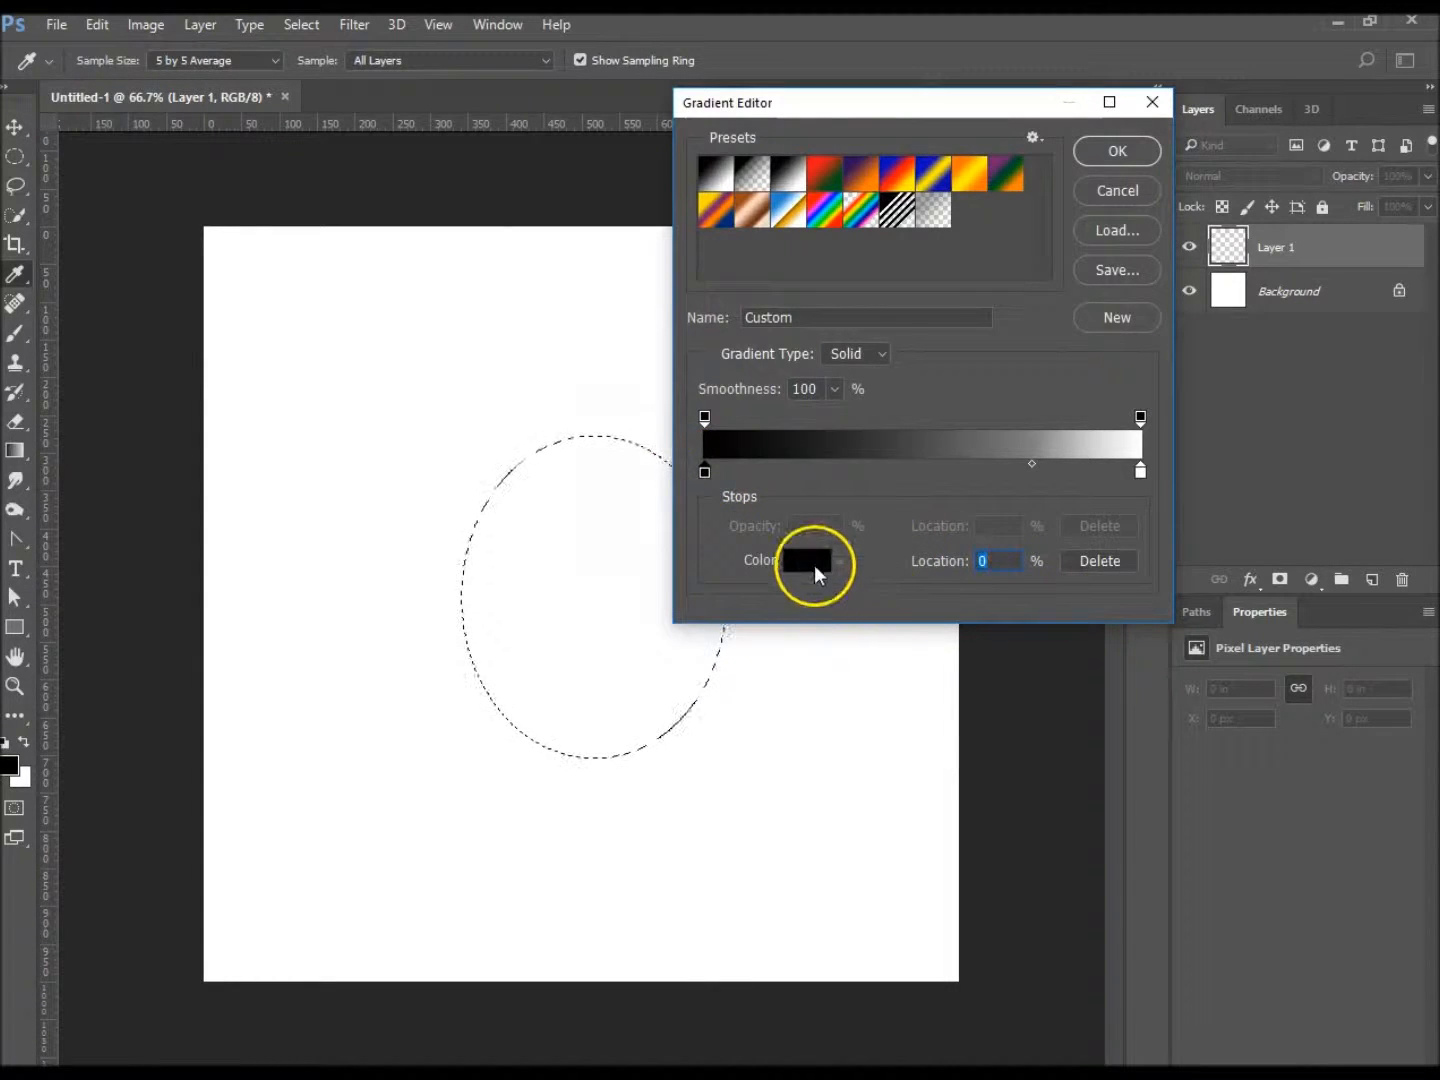
pyautogui.click(814, 560)
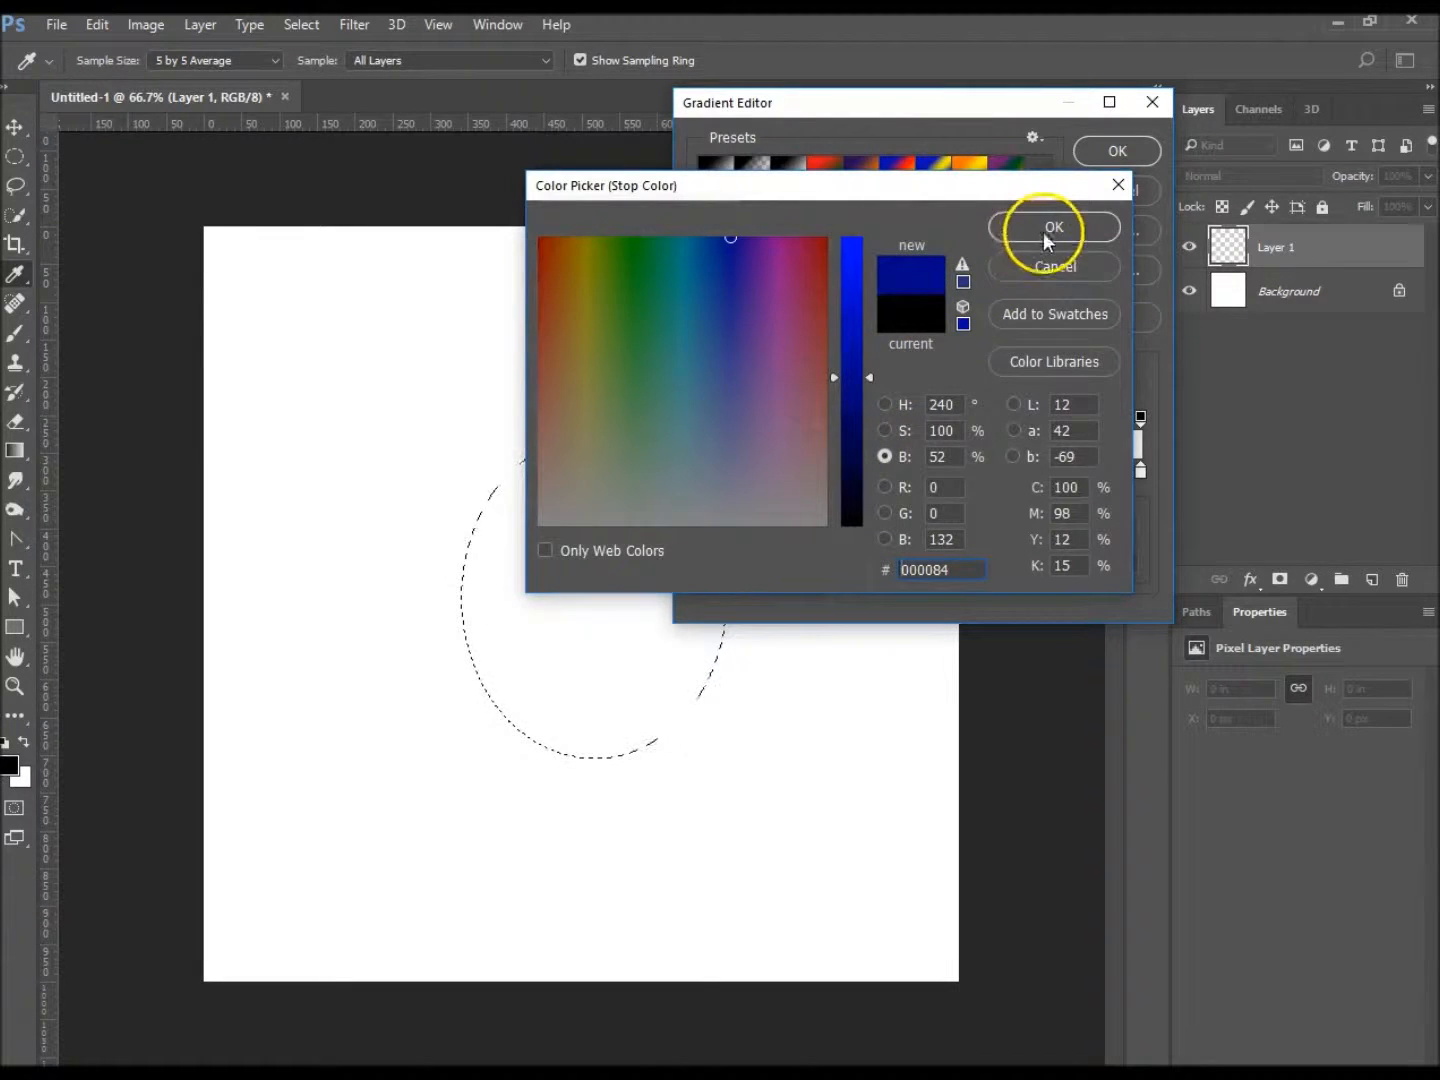
pyautogui.click(1053, 226)
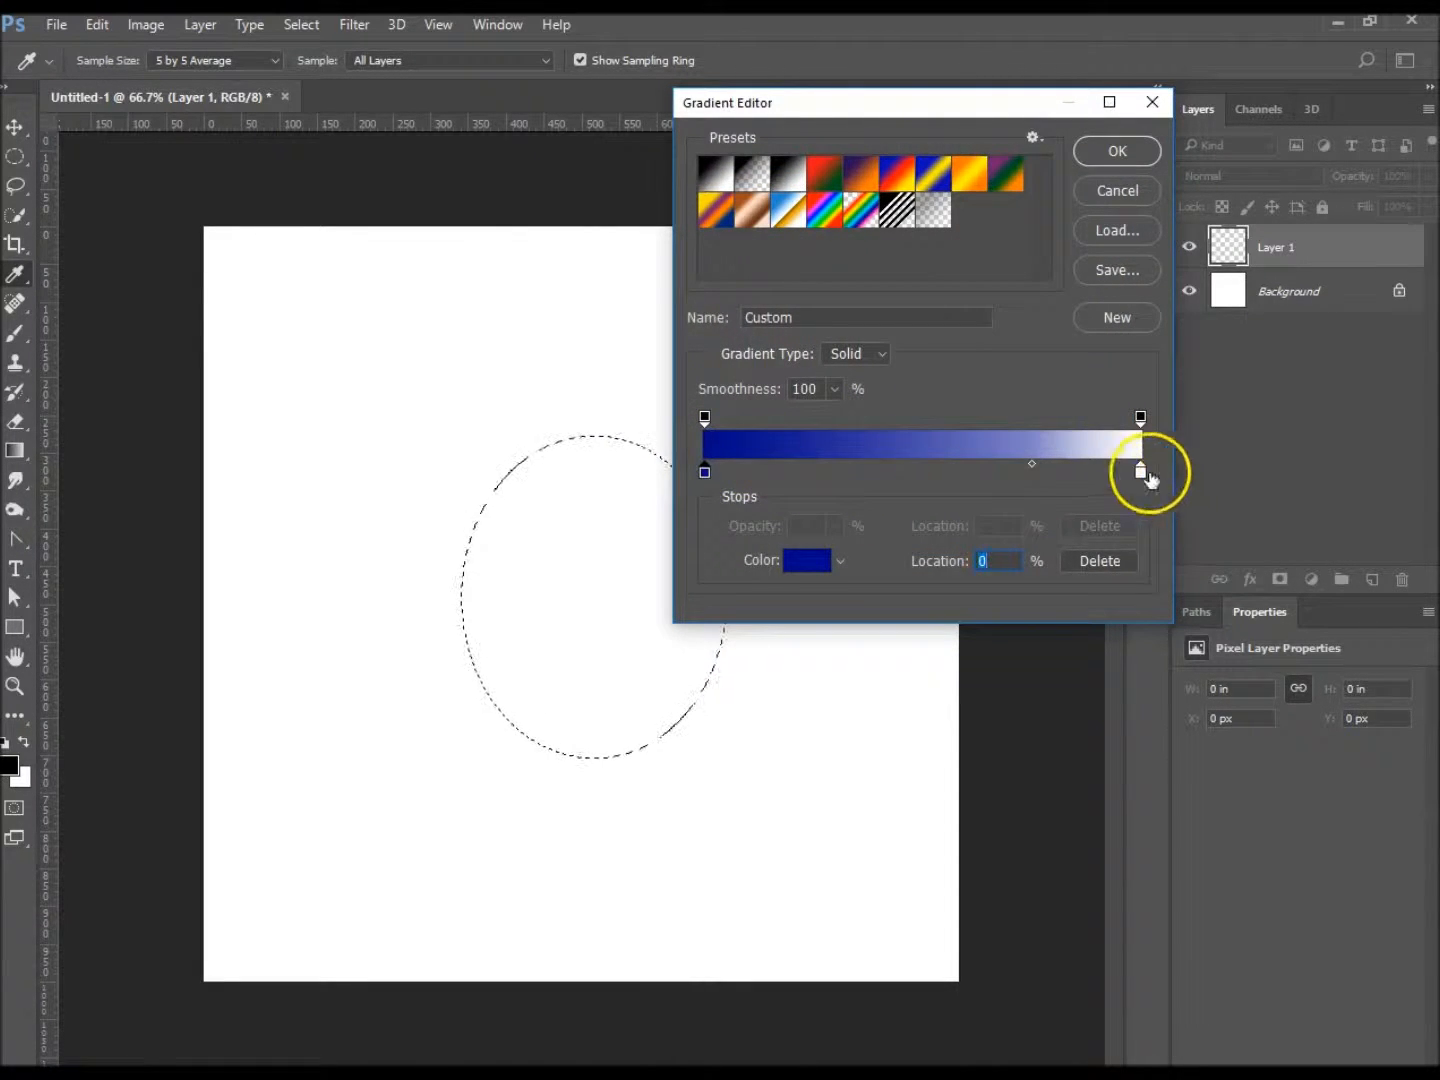
# - Set the right gradient stop to a bright light sky blue
pyautogui.click(1140, 471)
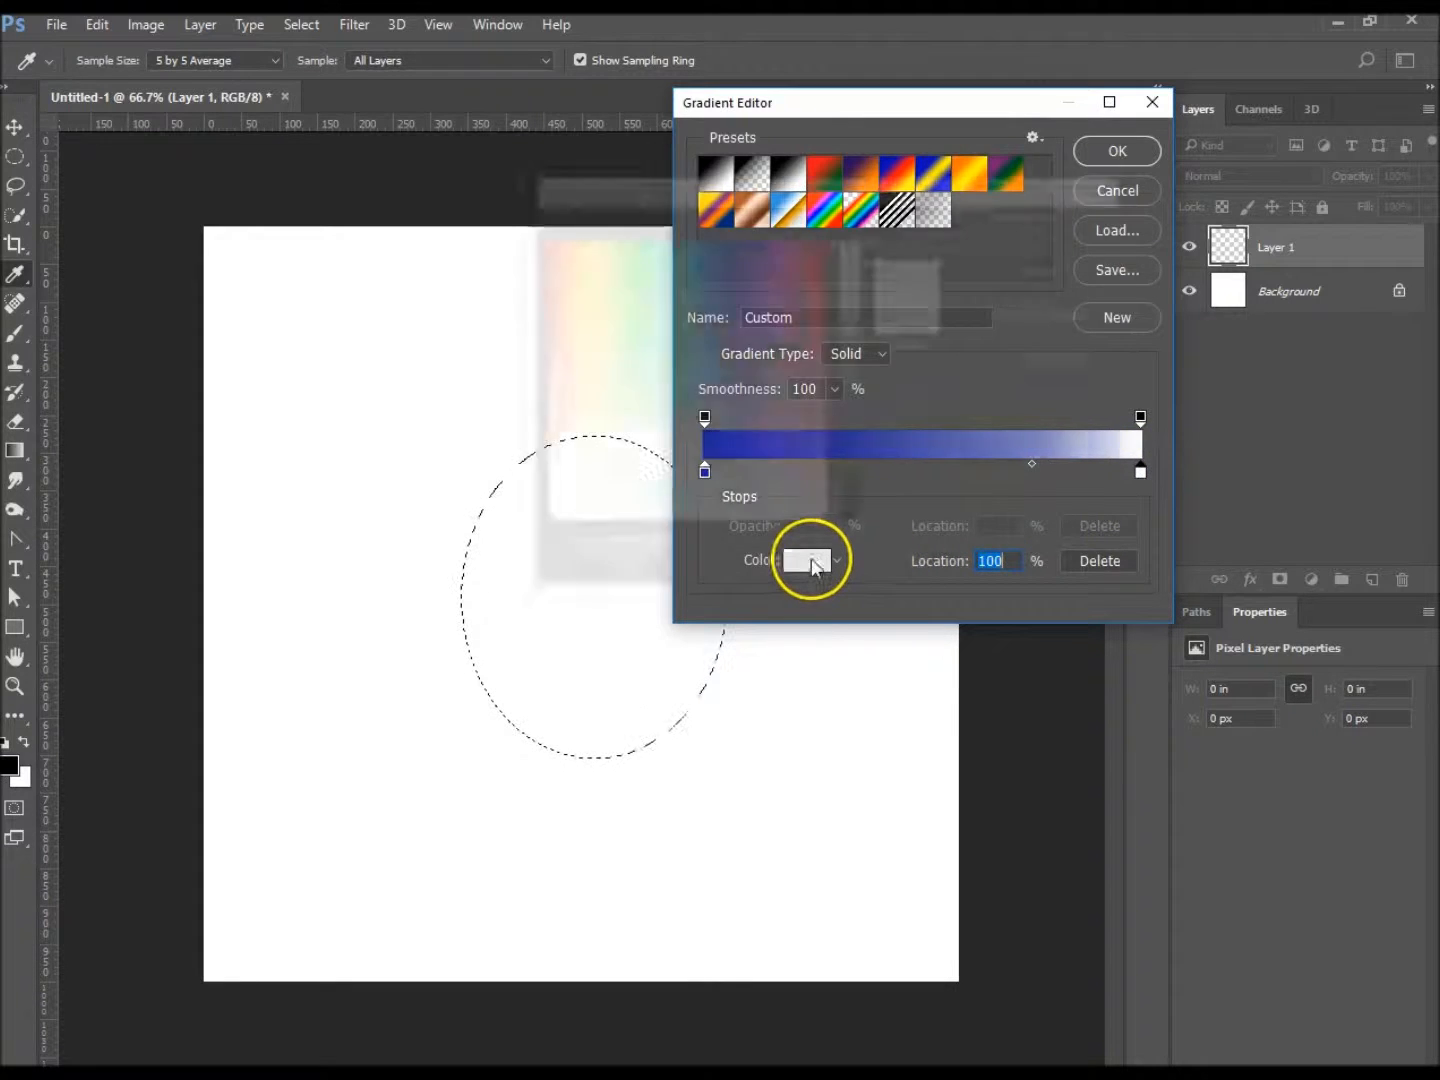
pyautogui.click(808, 560)
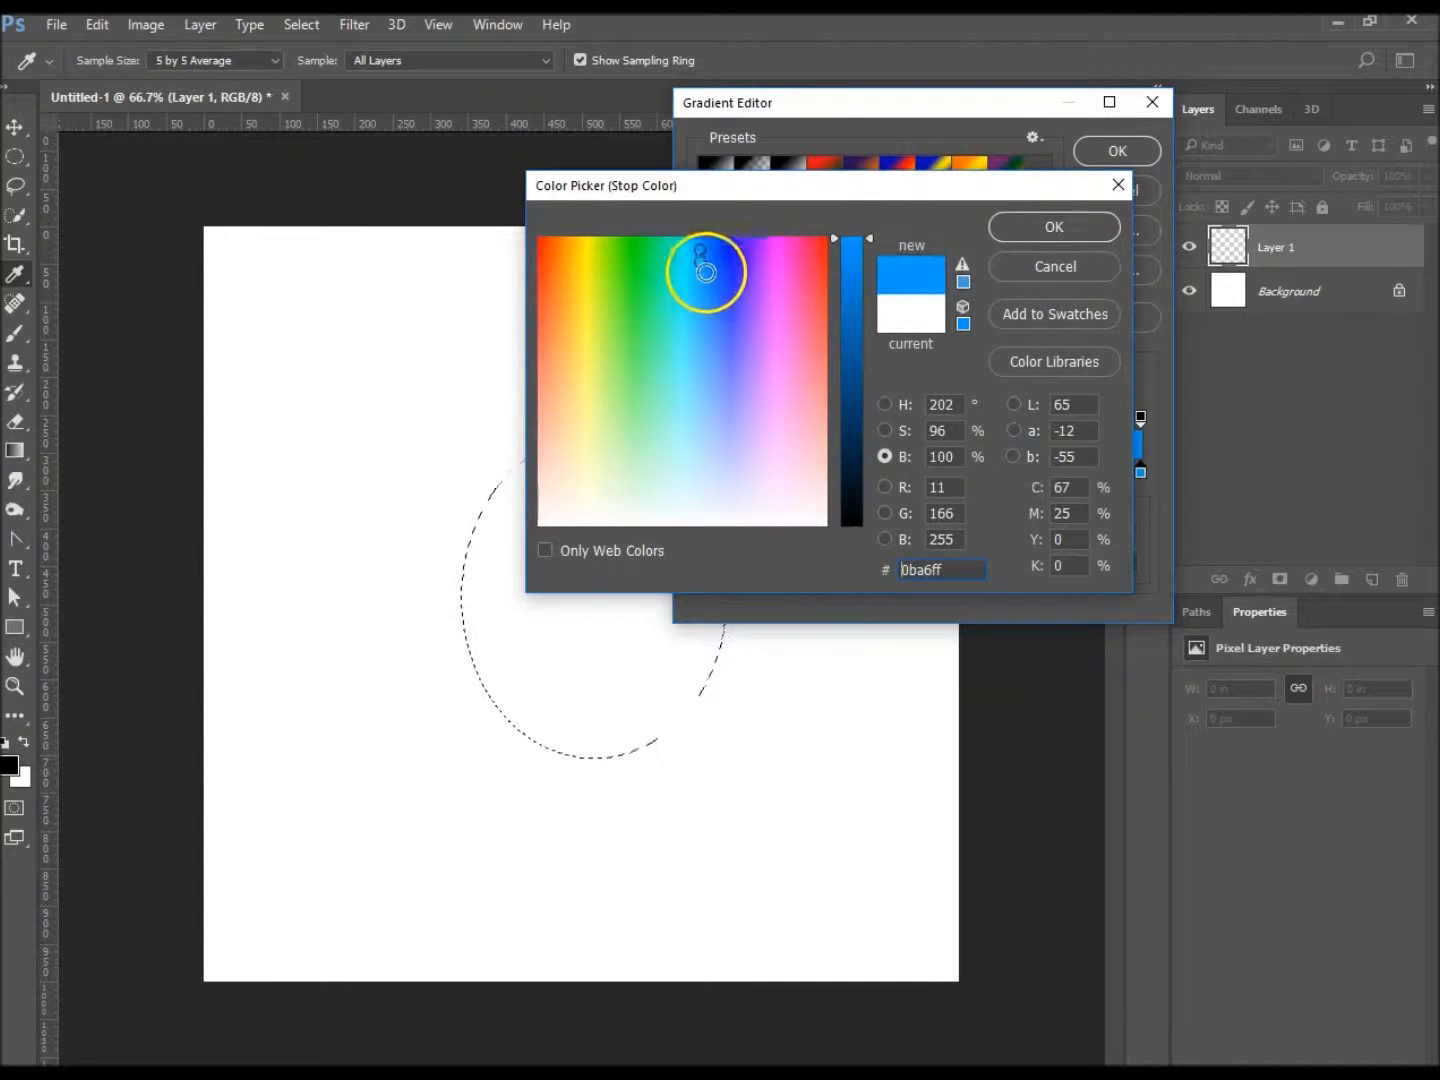
pyautogui.click(710, 262)
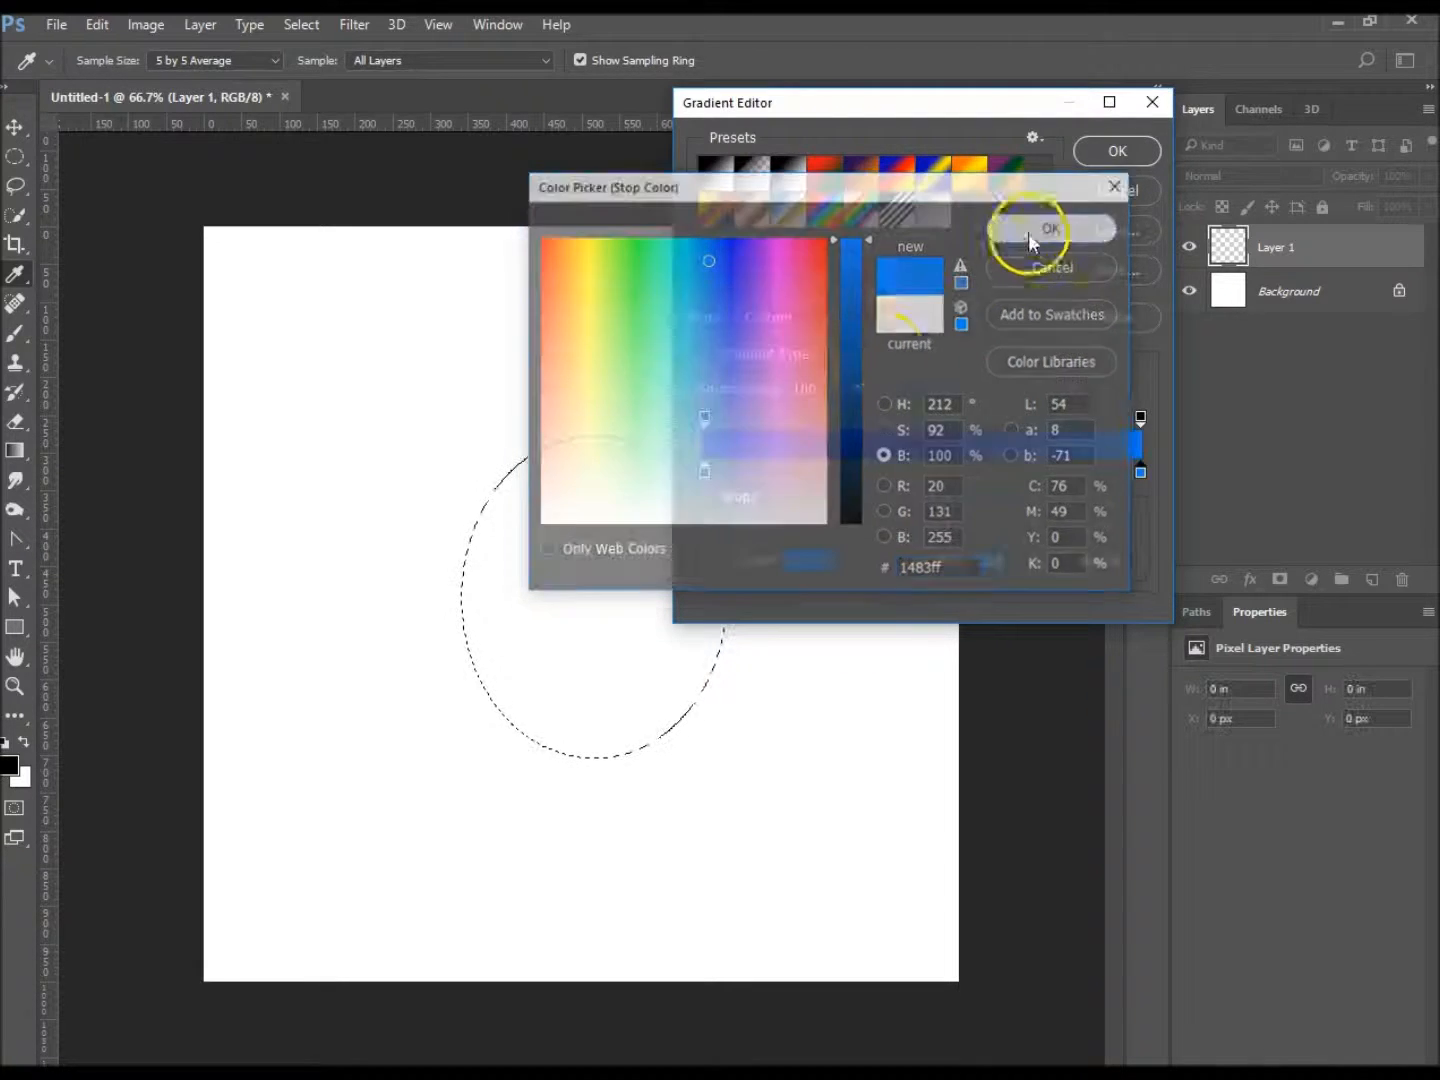
pyautogui.click(1047, 228)
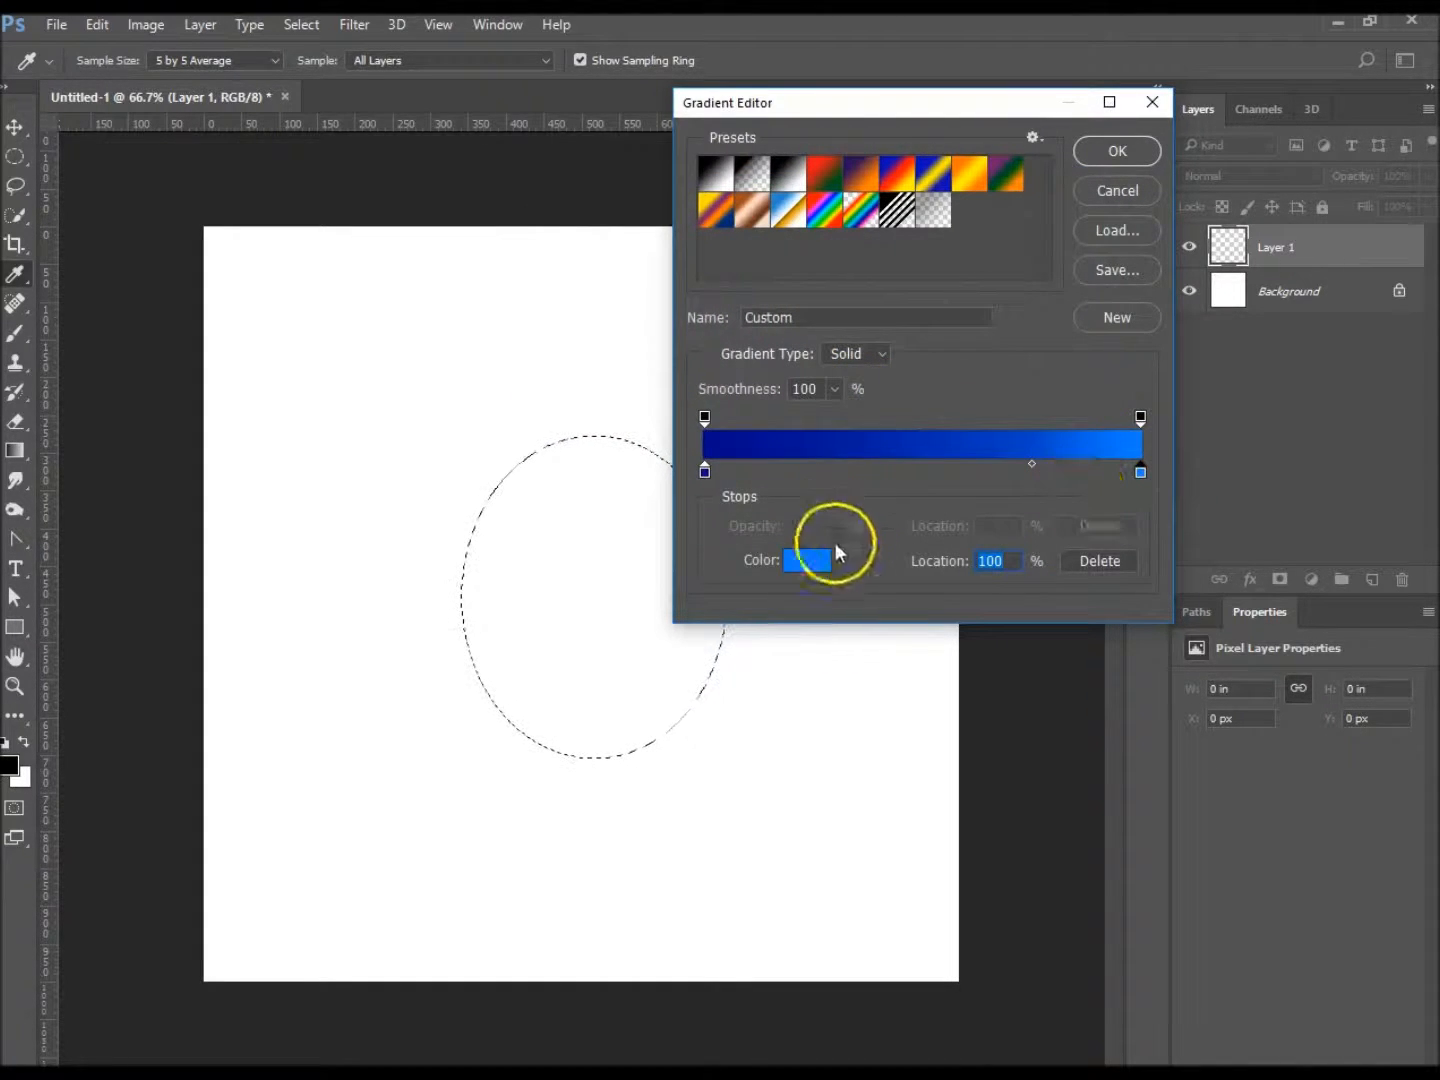
pyautogui.click(806, 560)
pyautogui.write('30b8ff')
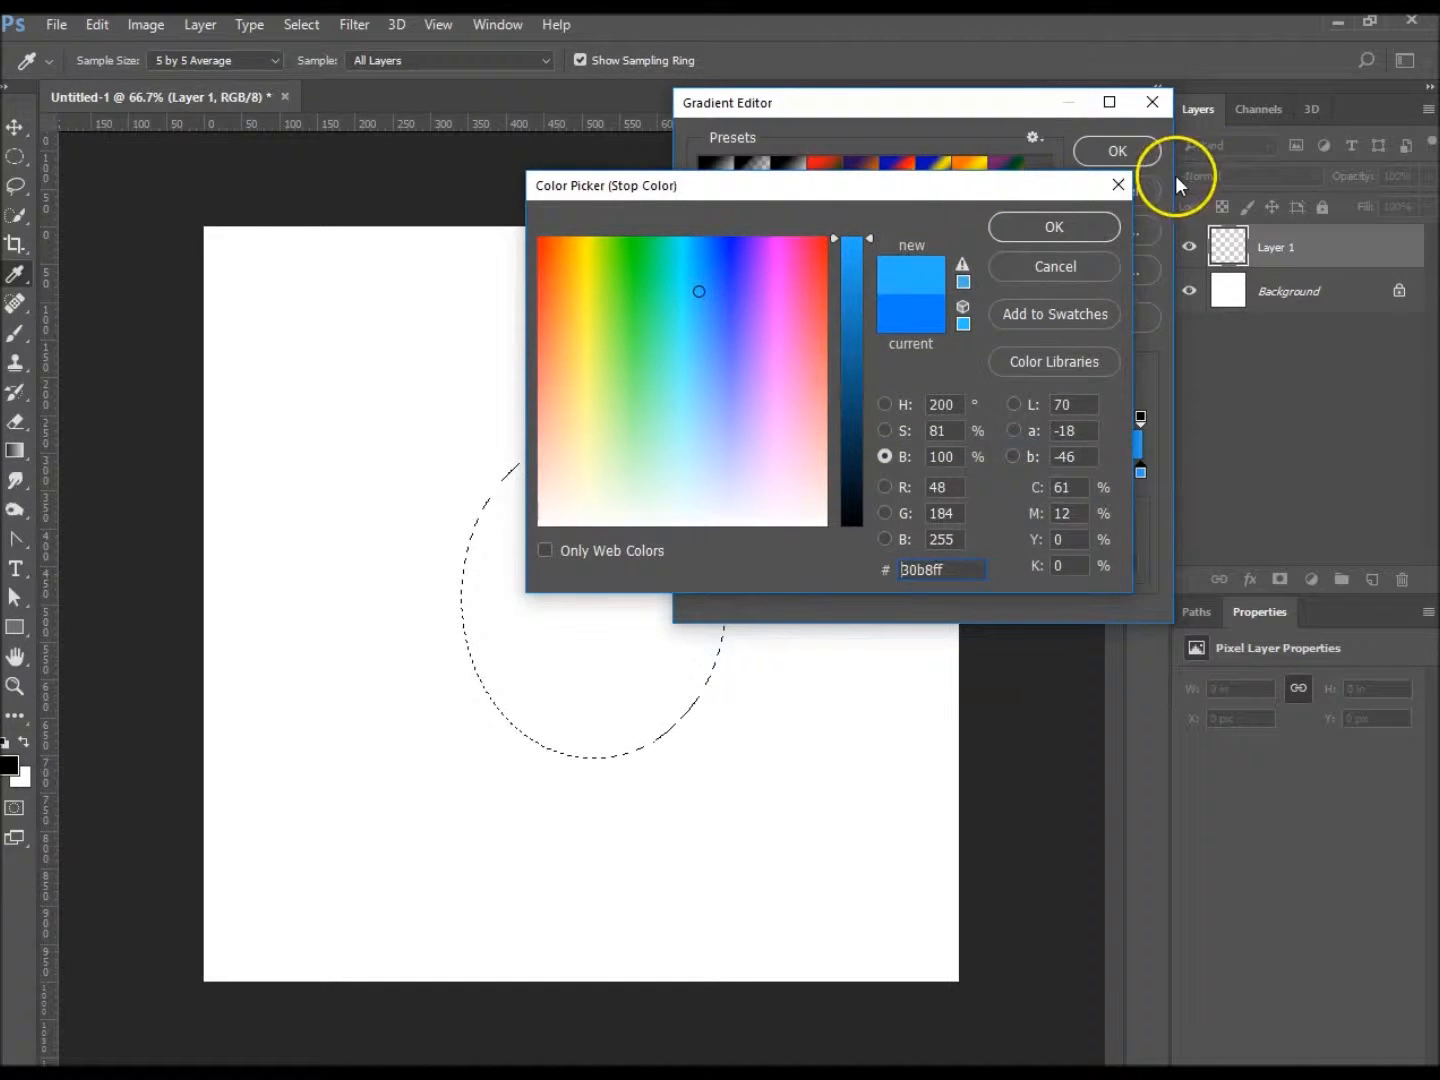
pyautogui.click(1053, 226)
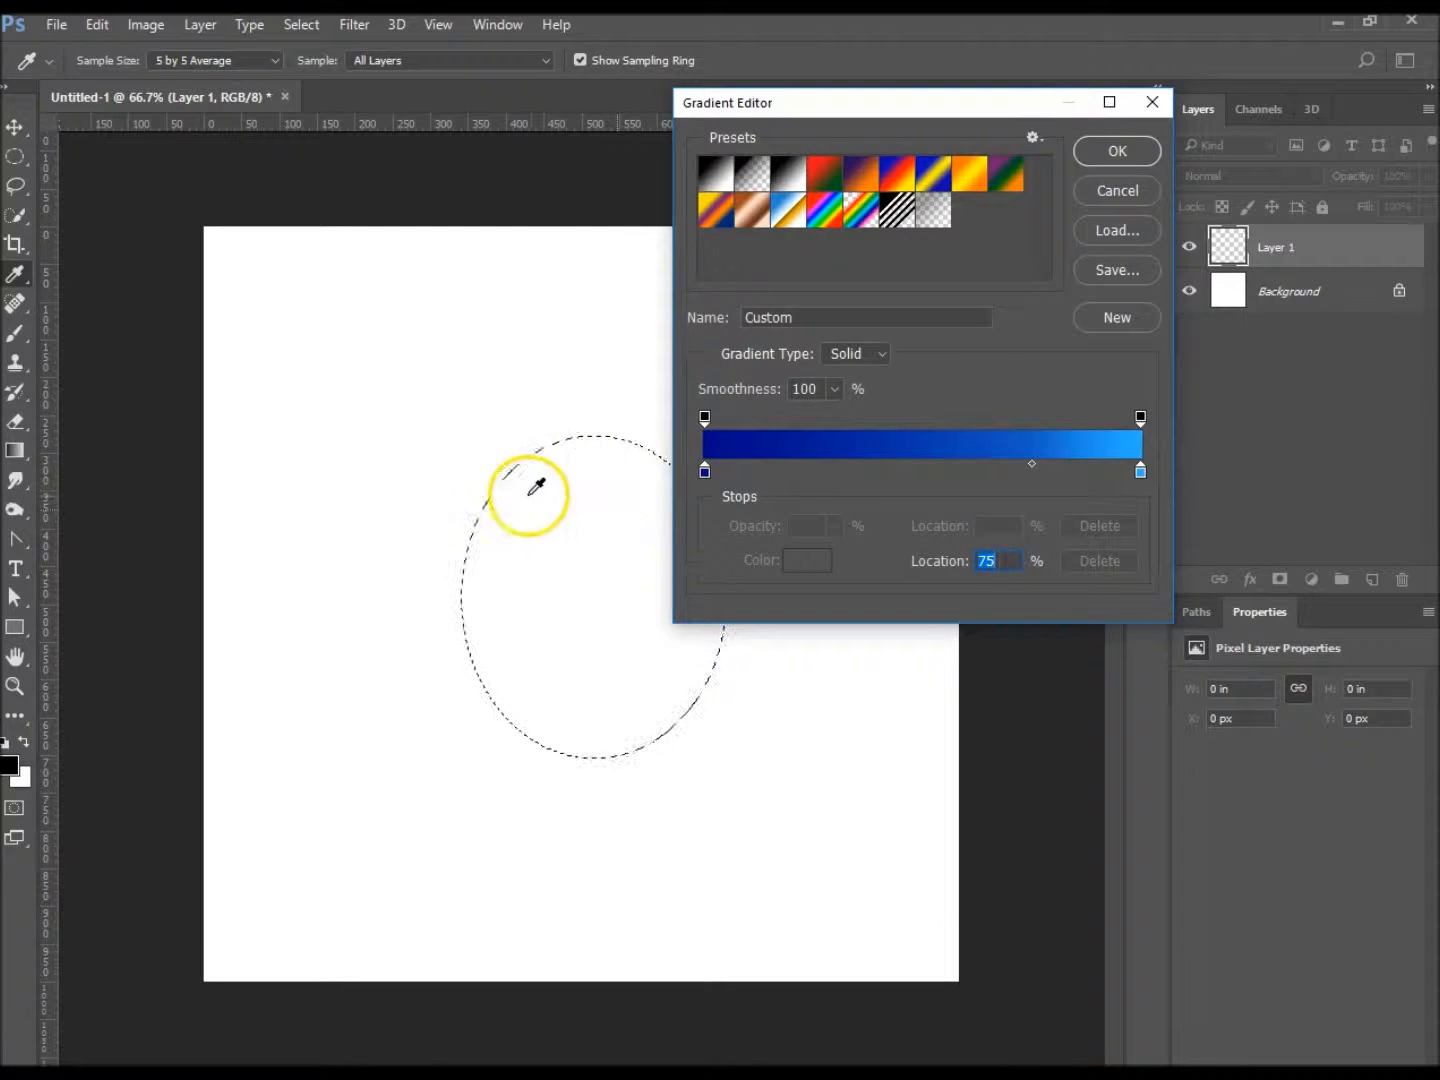
pyautogui.moveTo(878, 440)
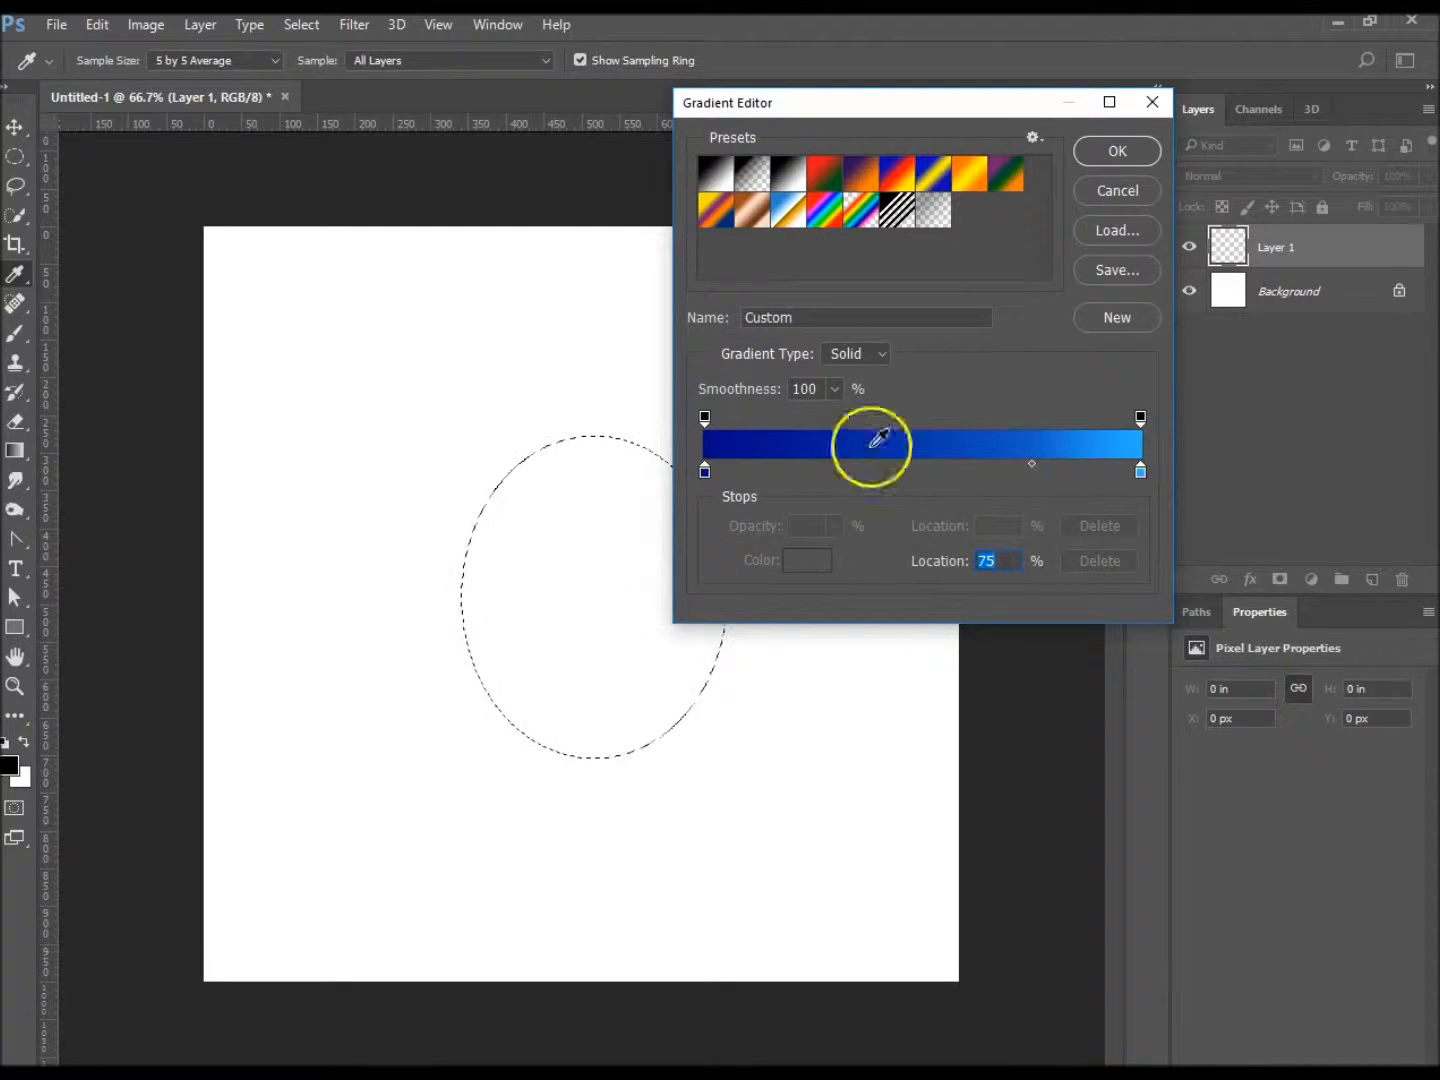
pyautogui.moveTo(840, 410)
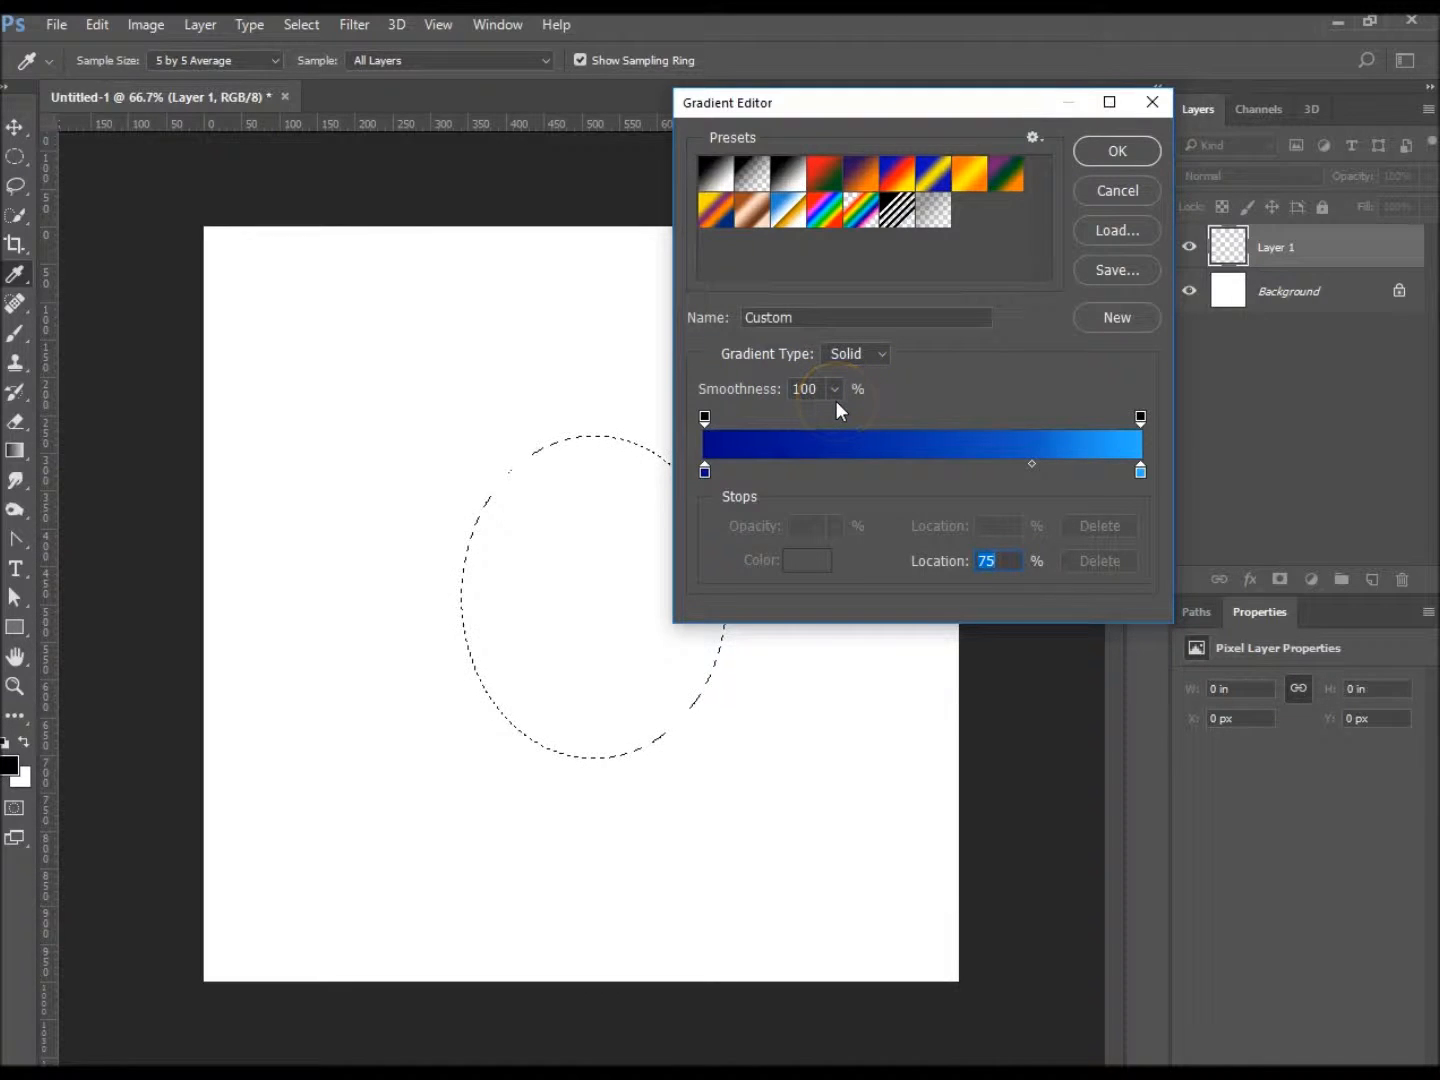
pyautogui.moveTo(880, 370)
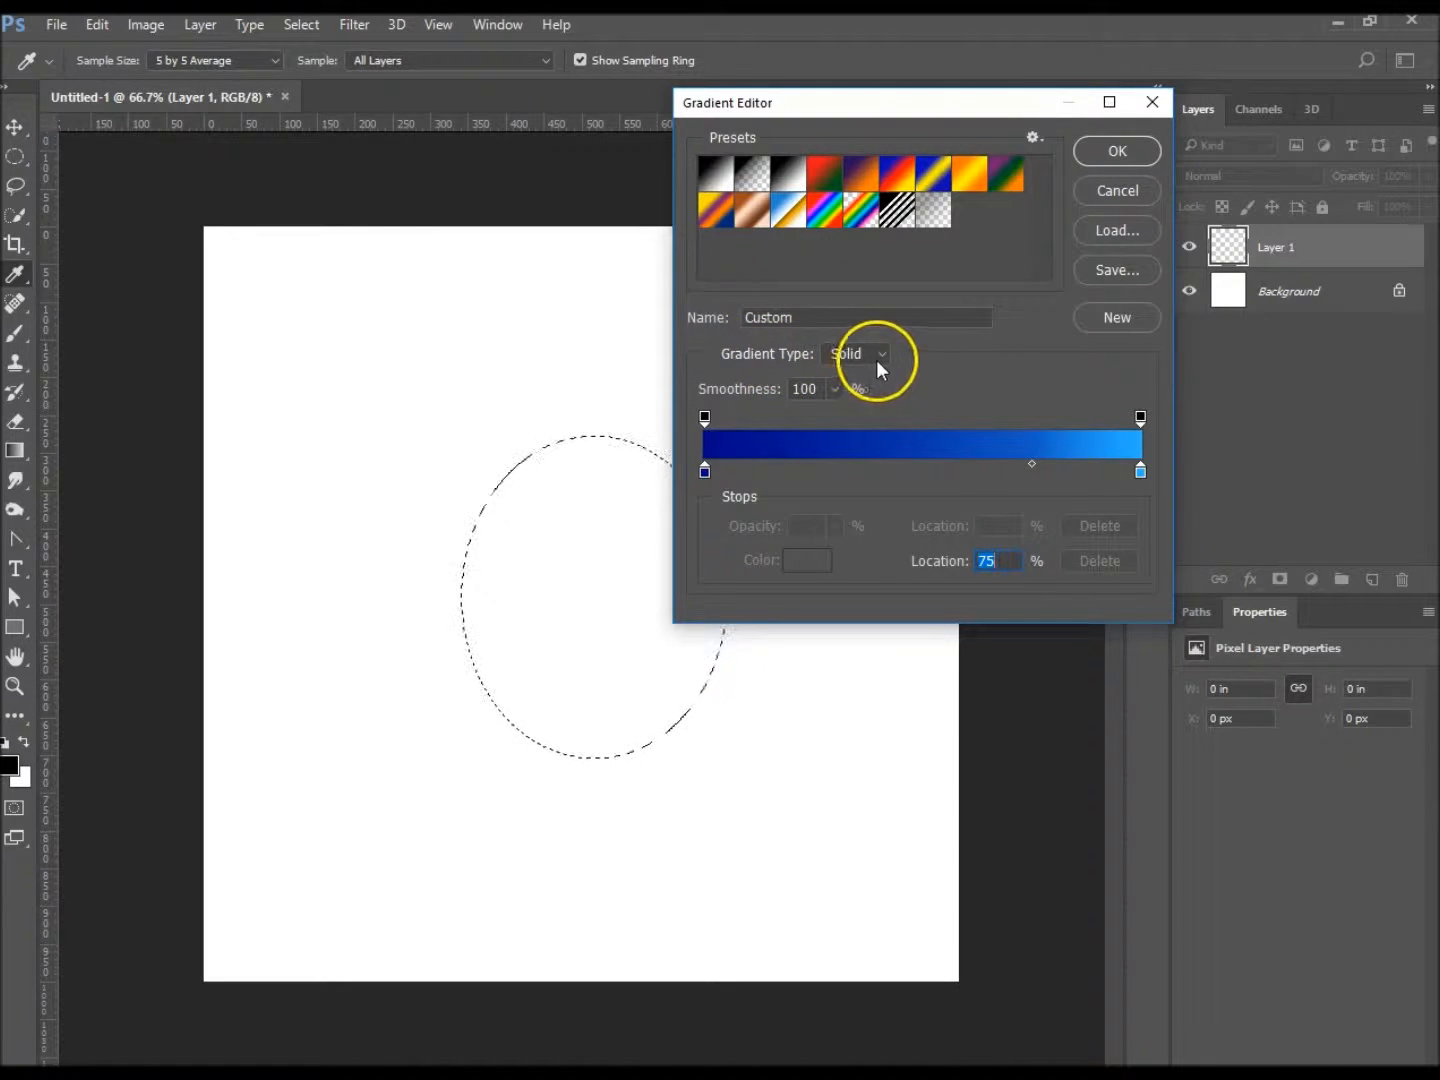
pyautogui.moveTo(1117, 151)
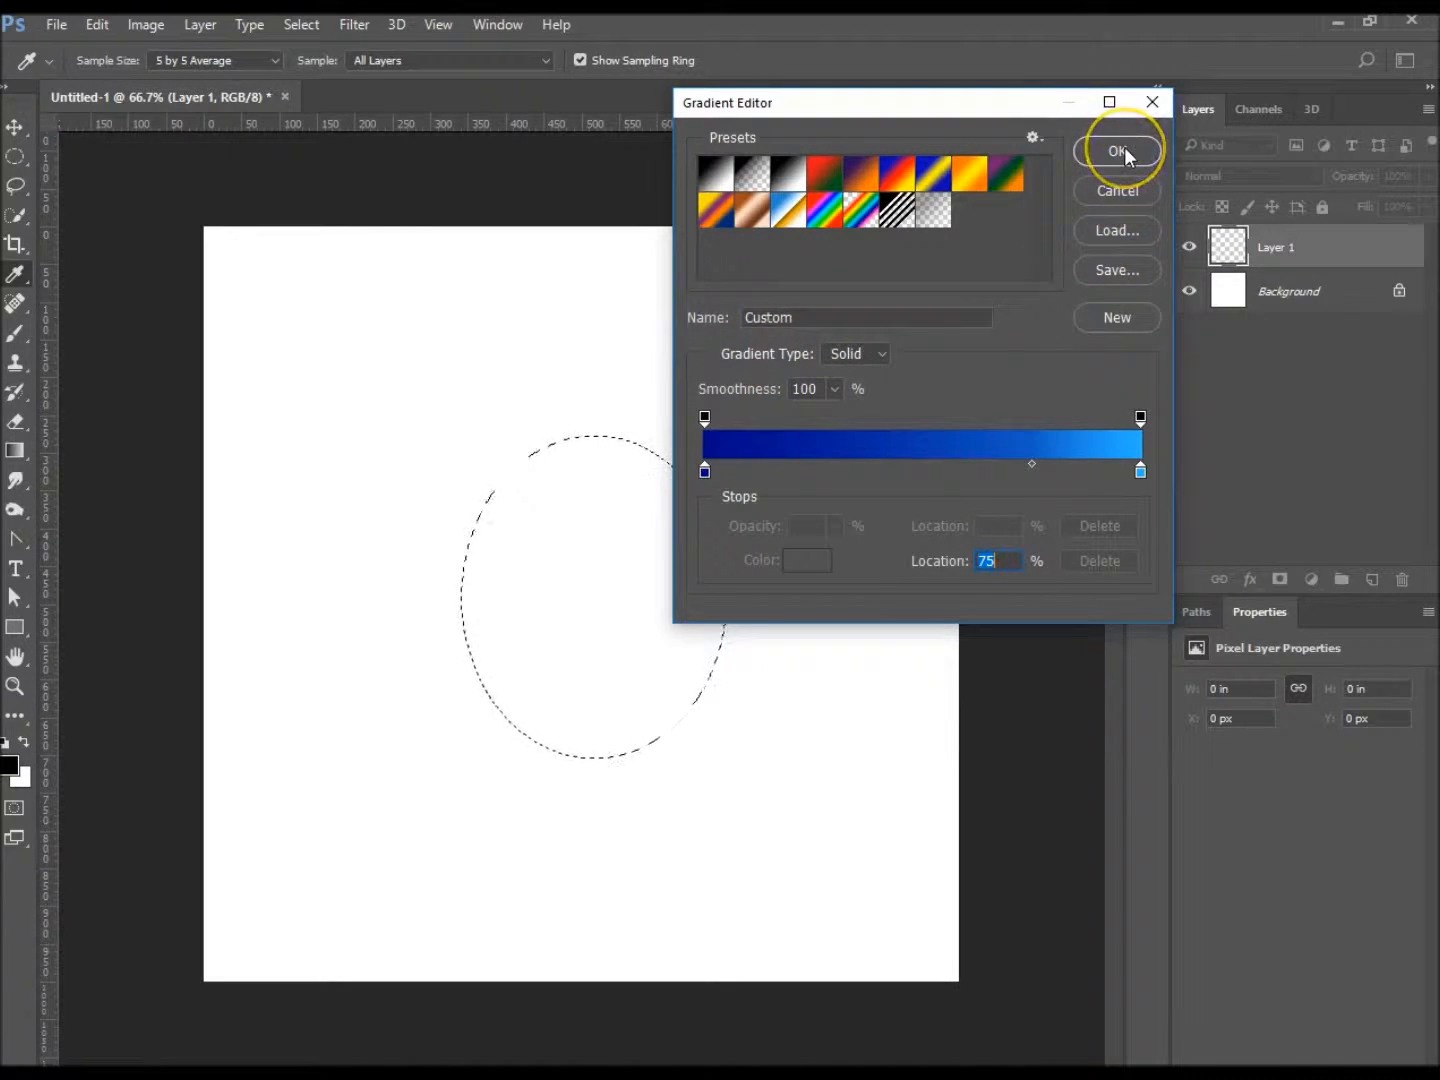
# - Confirm the custom navy-to-sky-blue gradient for filling the oval
pyautogui.click(1118, 152)
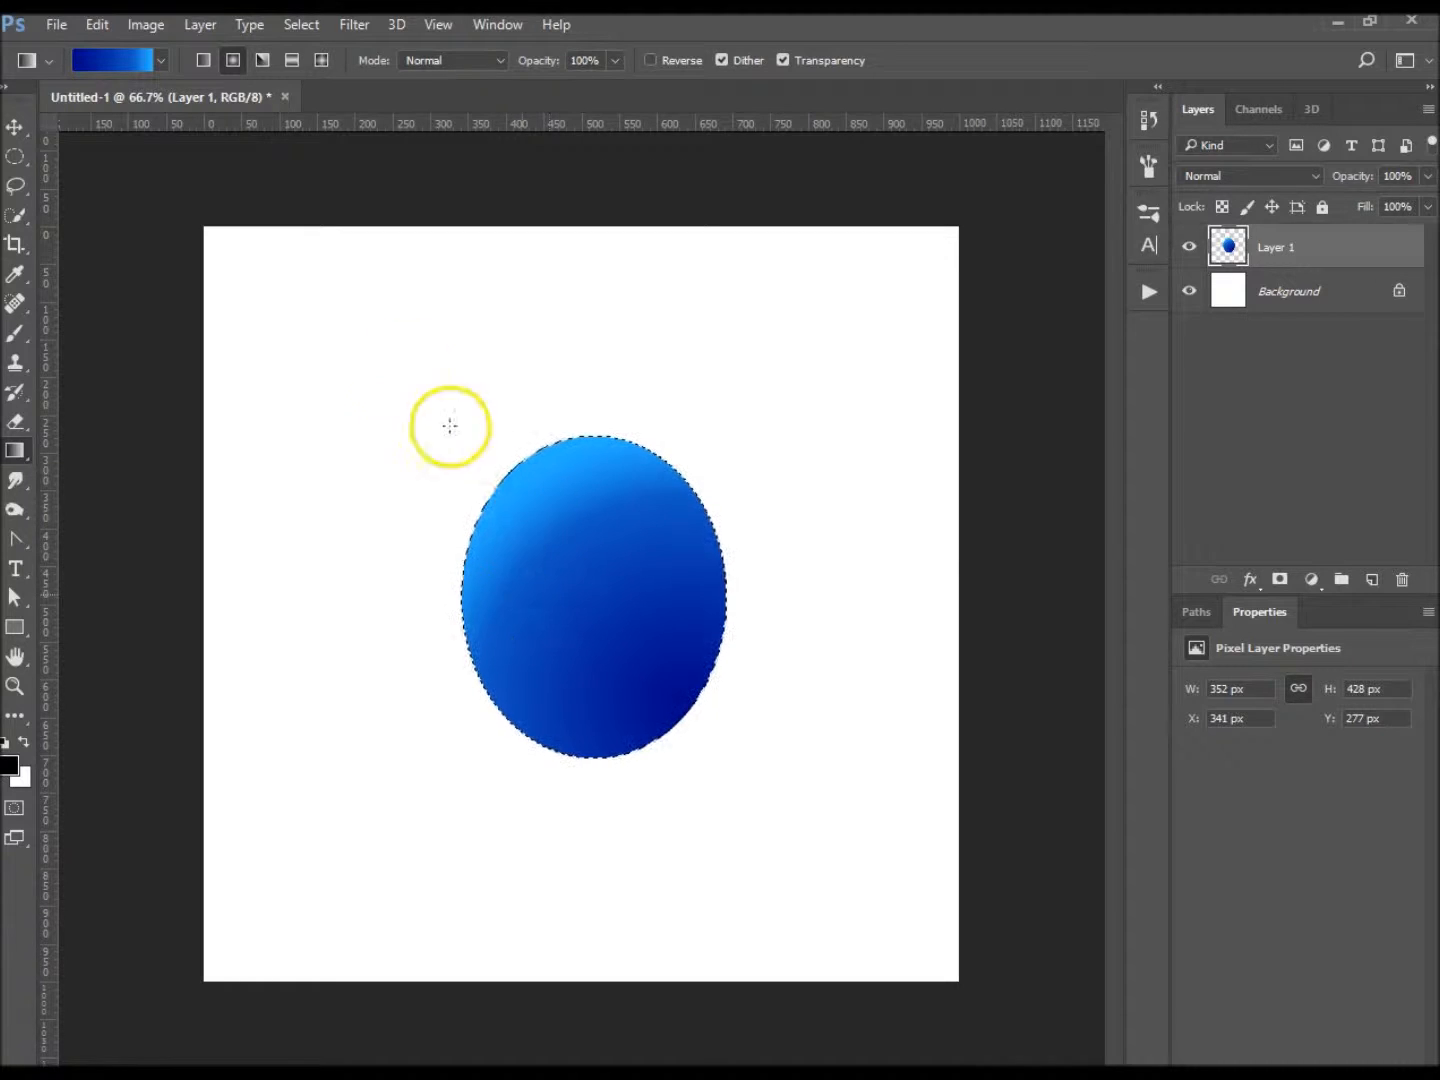
pyautogui.moveTo(298, 282)
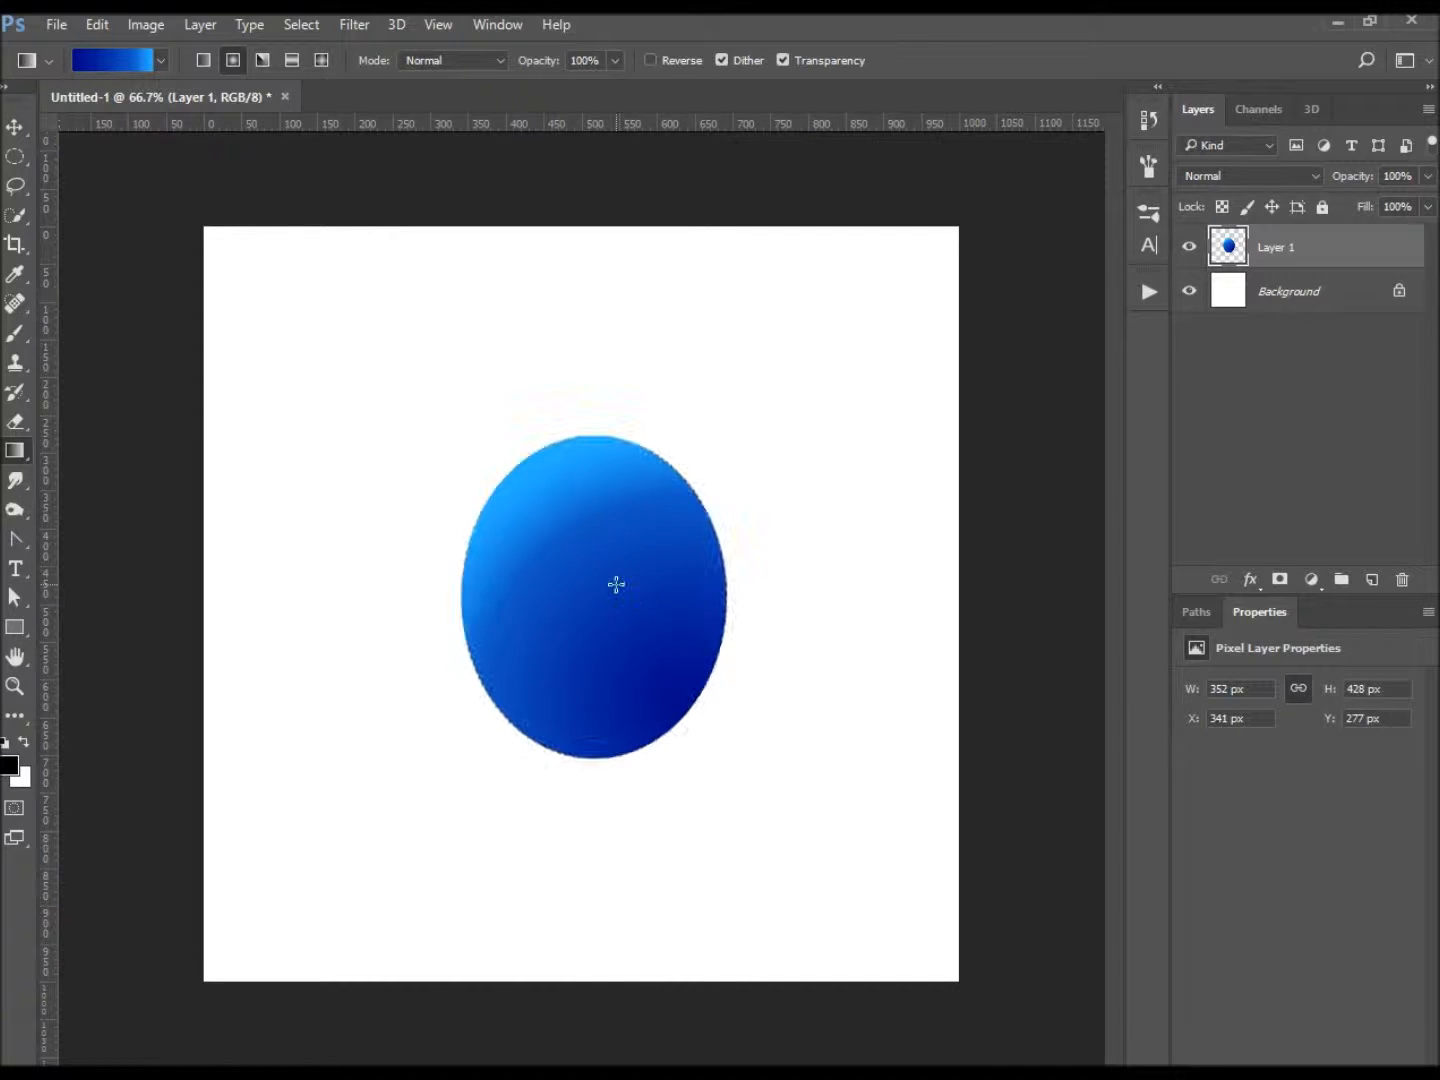
pyautogui.moveTo(928, 579)
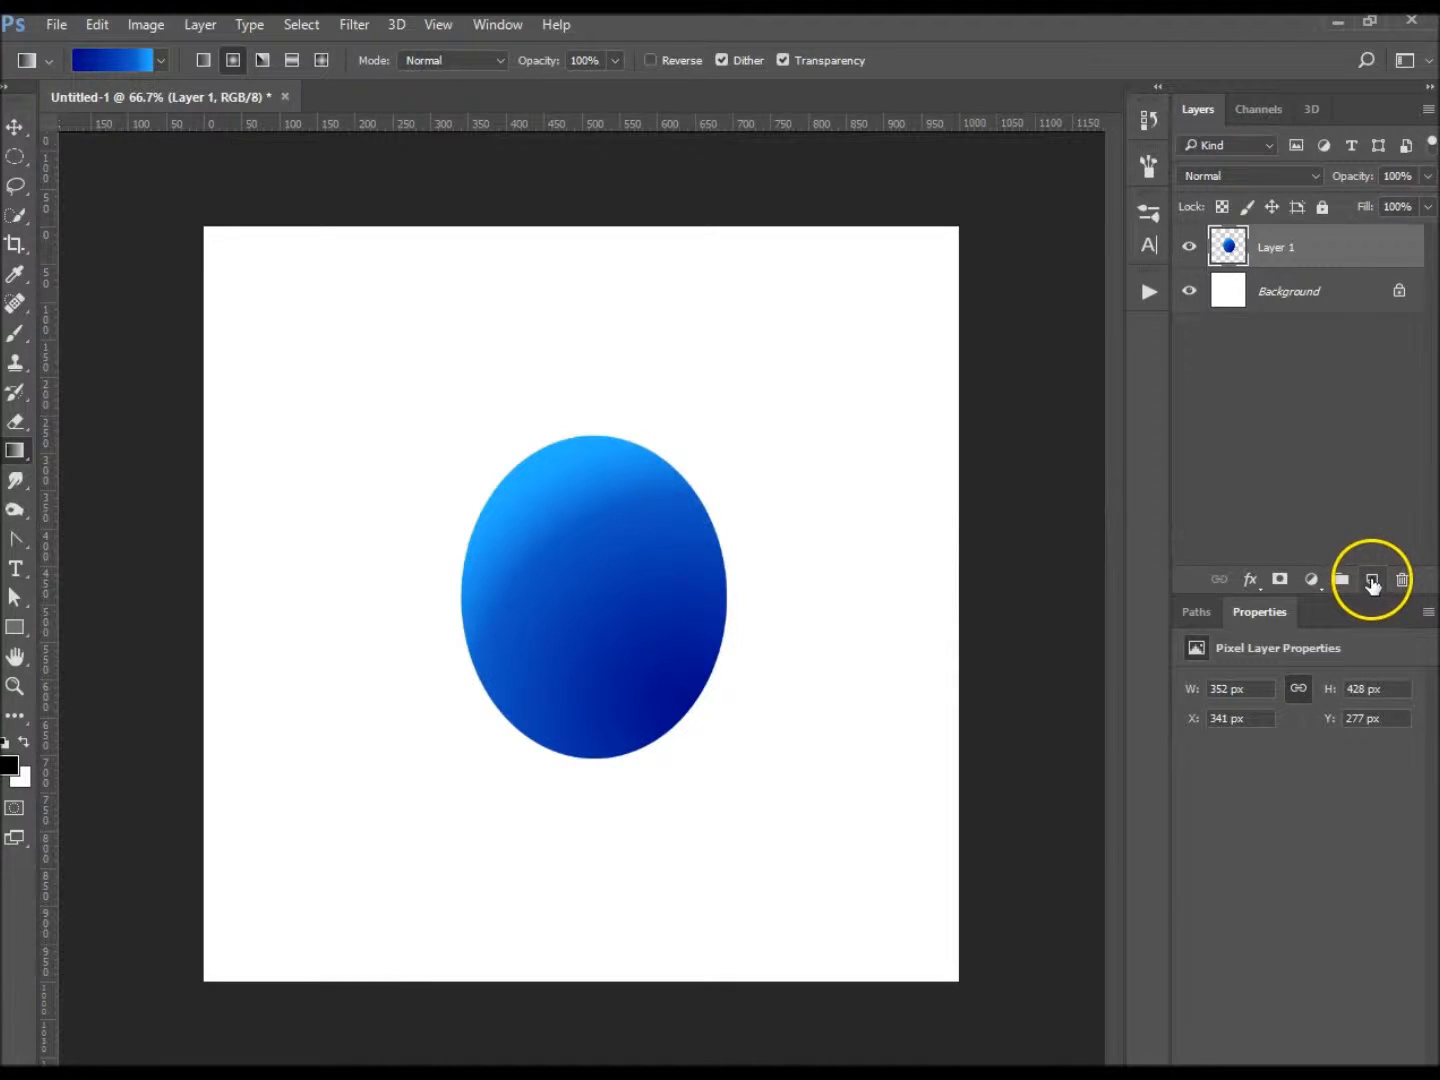
# - Add Layer 2 for the shadow and switch to the Elliptical Marquee Tool
pyautogui.click(1372, 579)
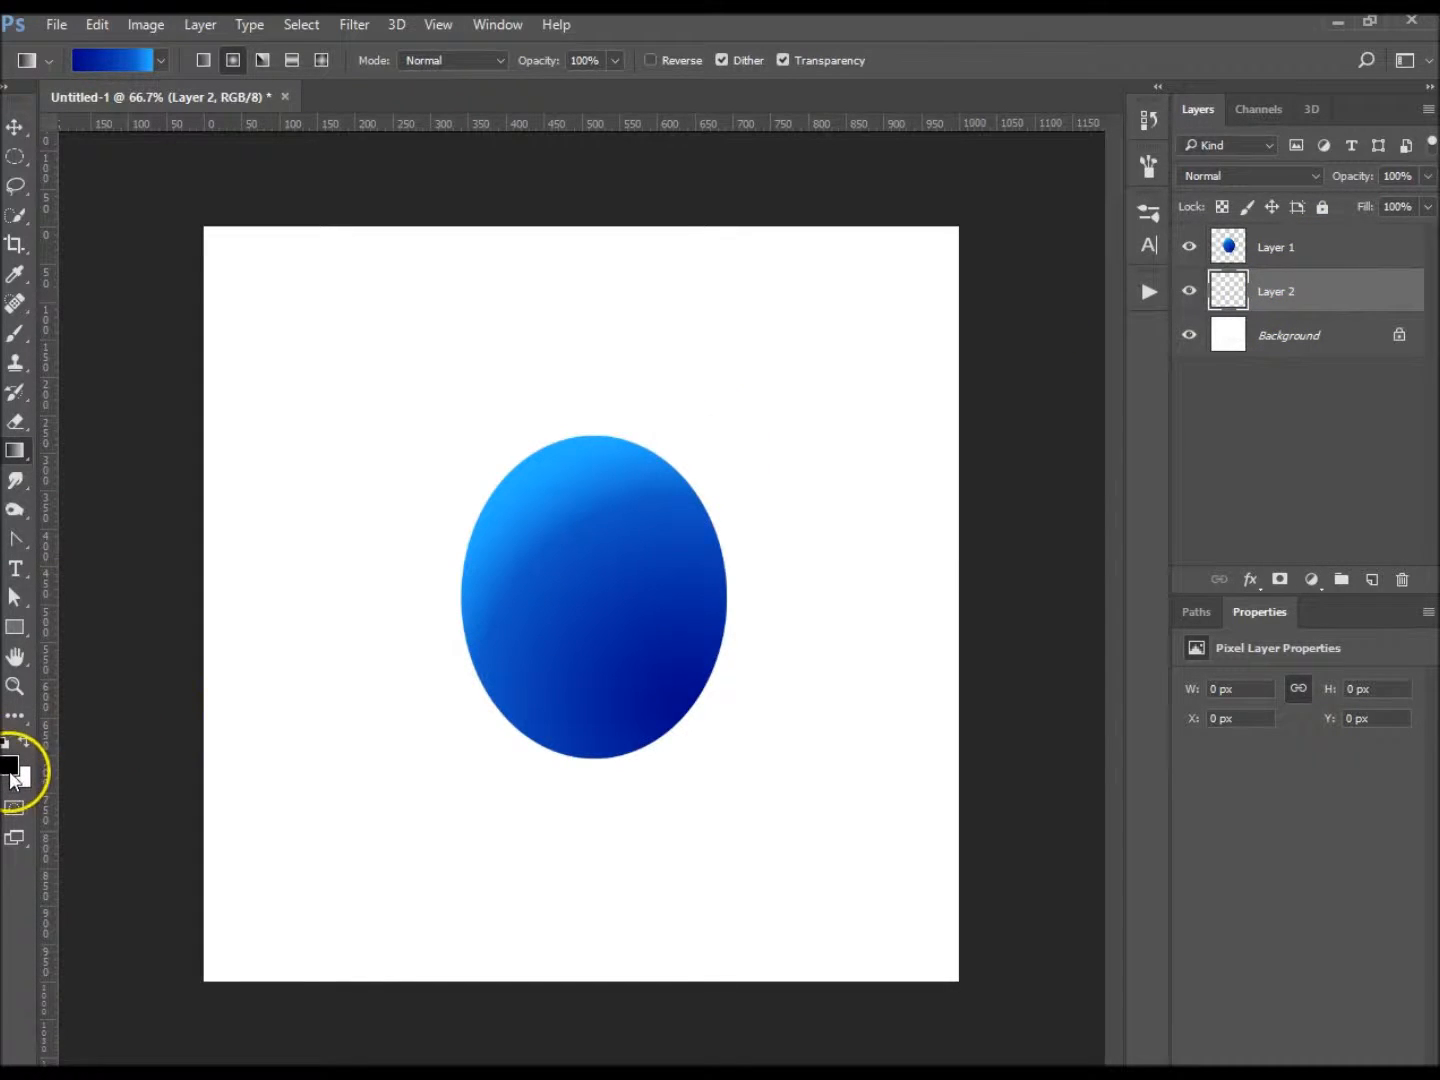
pyautogui.moveTo(10, 765)
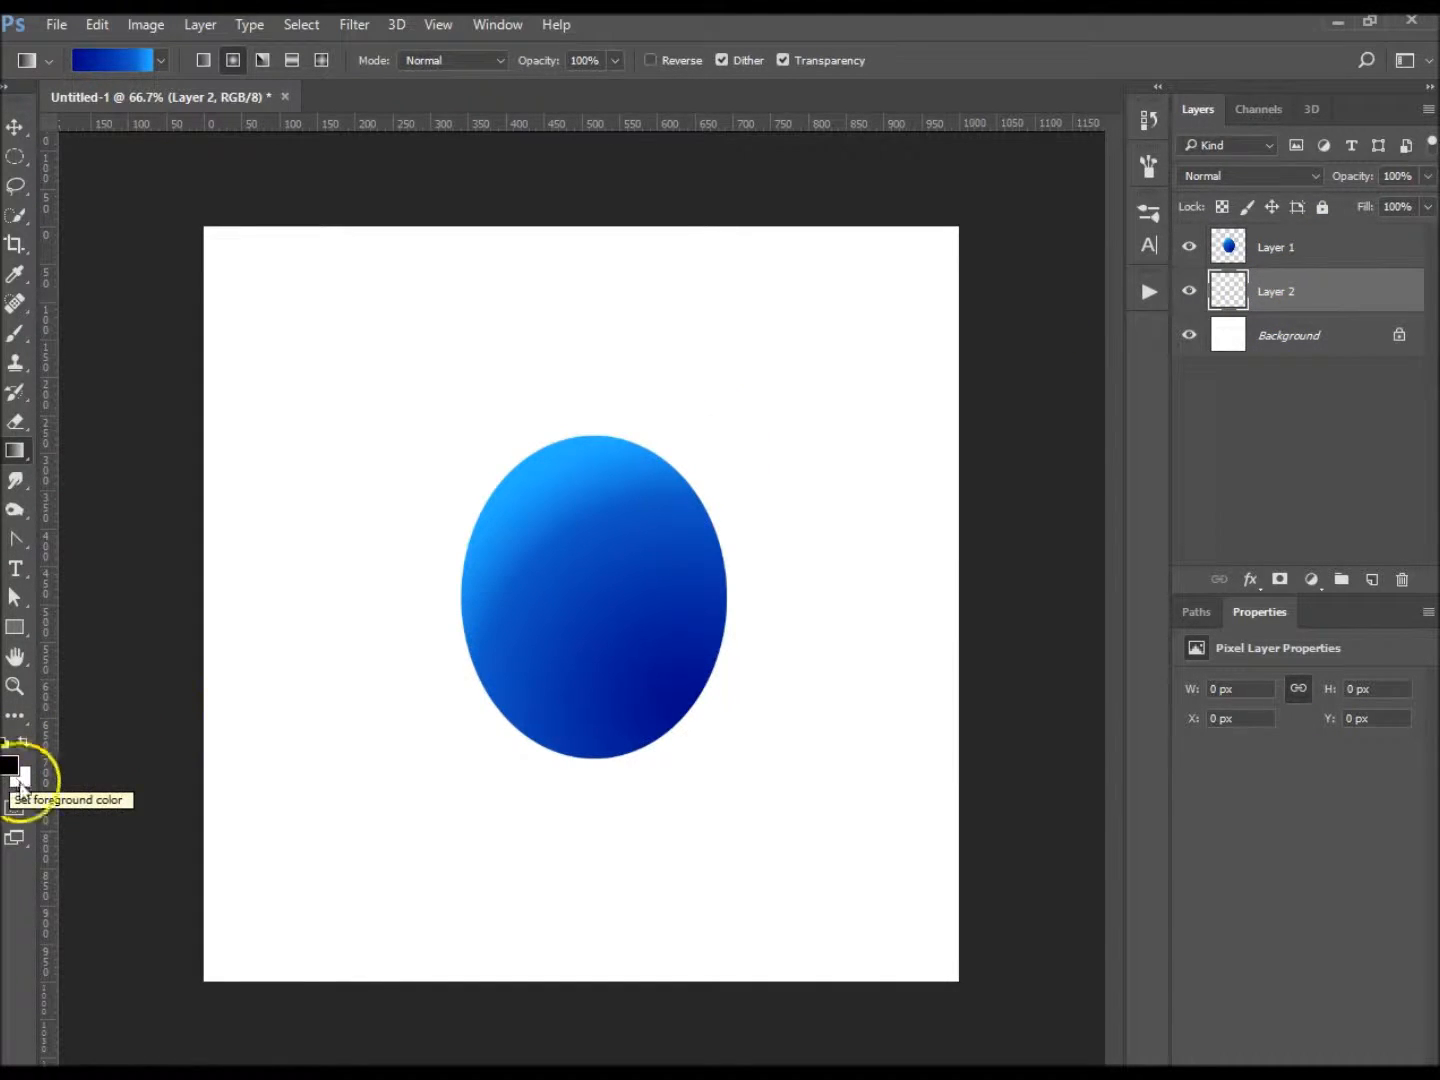
pyautogui.moveTo(15, 135)
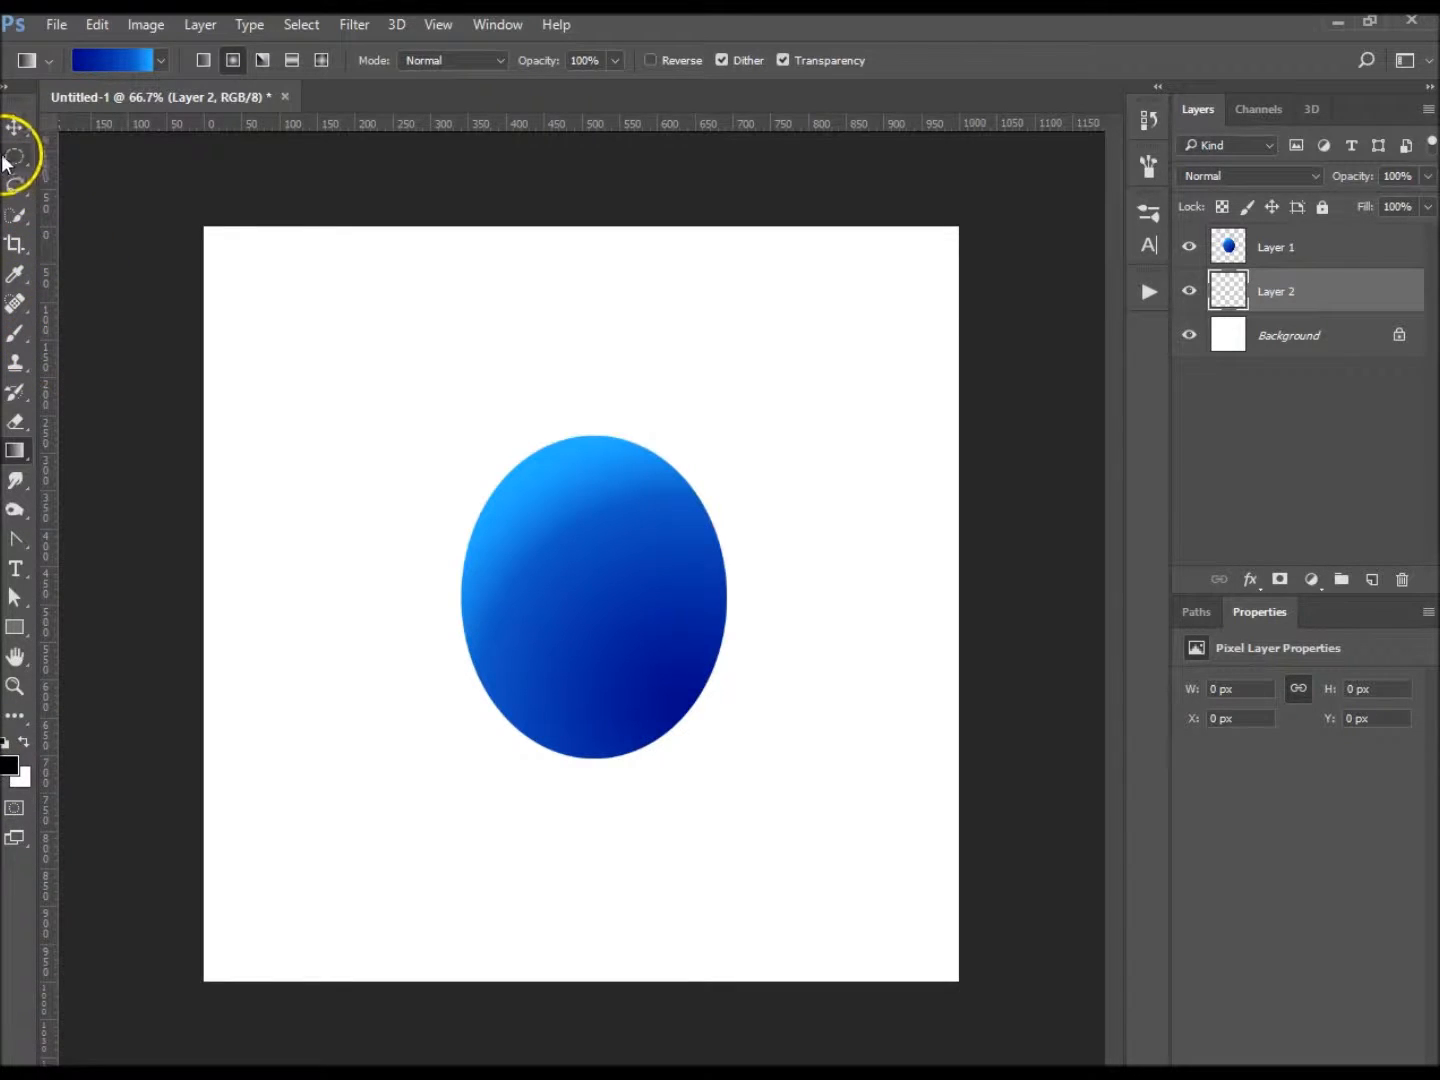
pyautogui.click(16, 157)
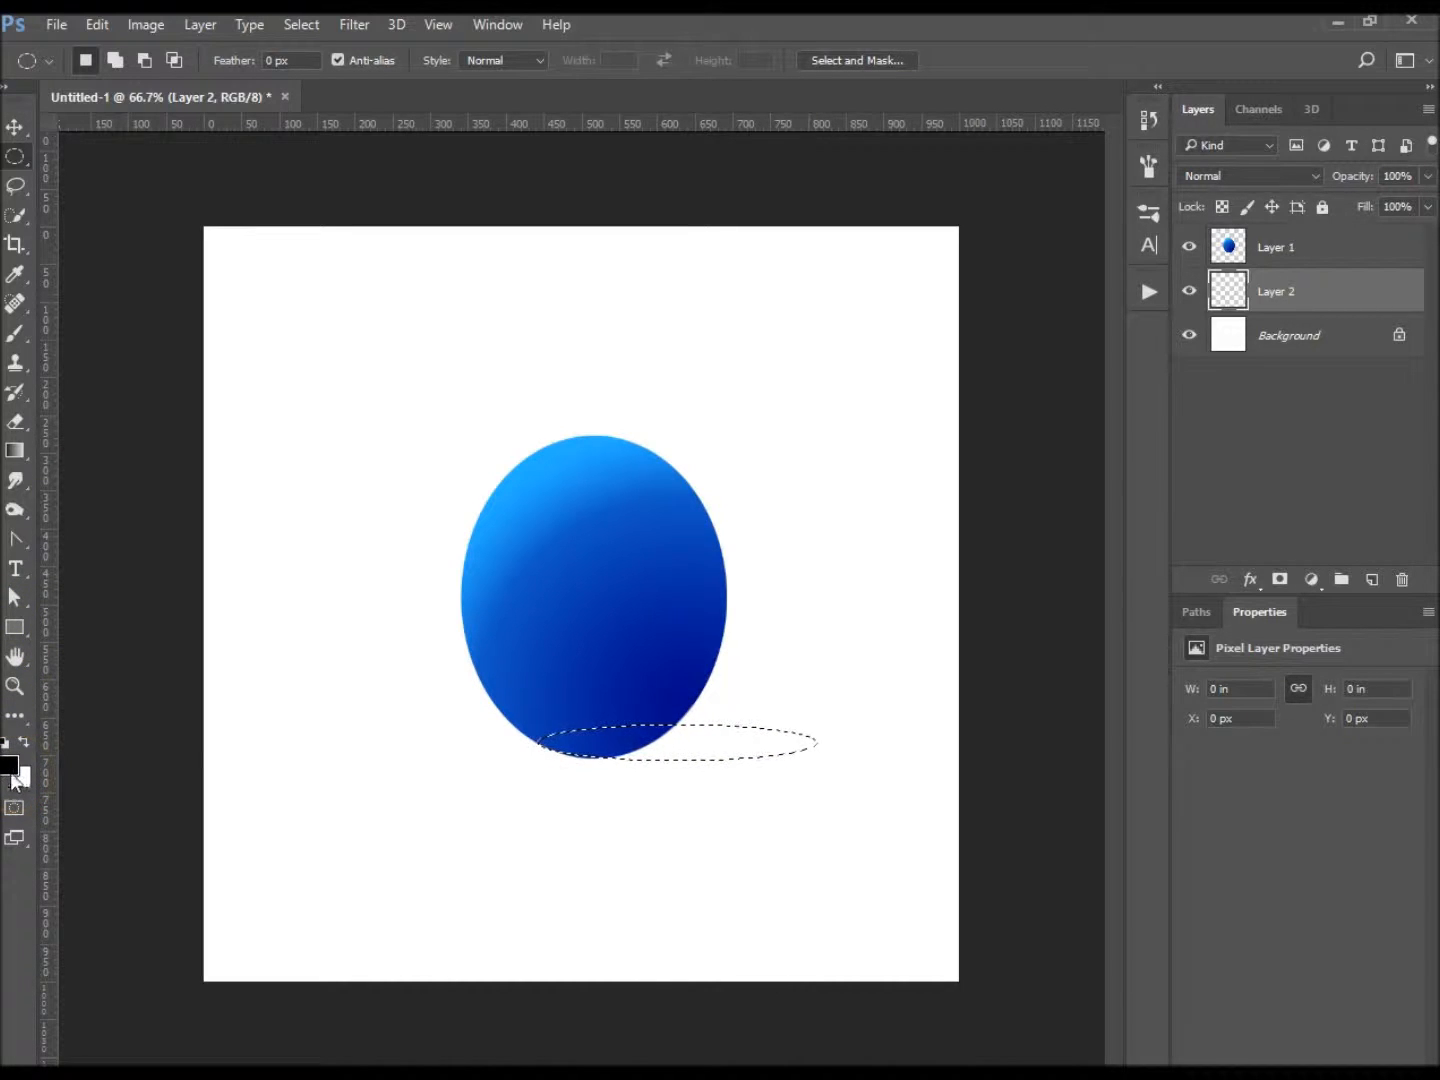
pyautogui.moveTo(115, 741)
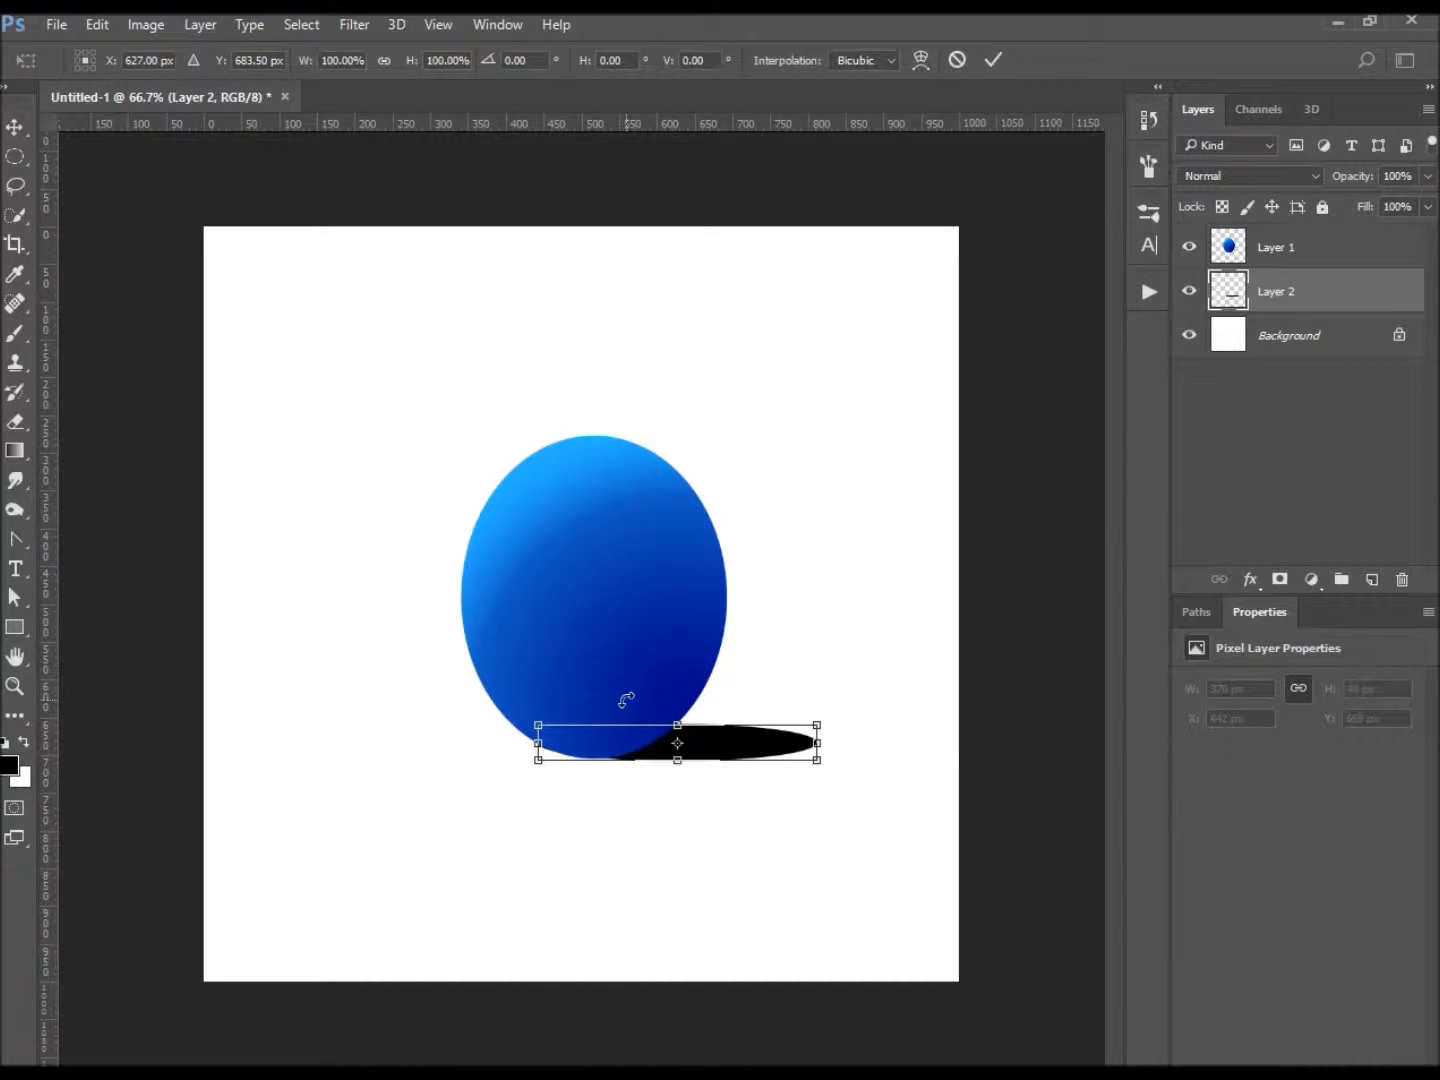
pyautogui.moveTo(845, 707)
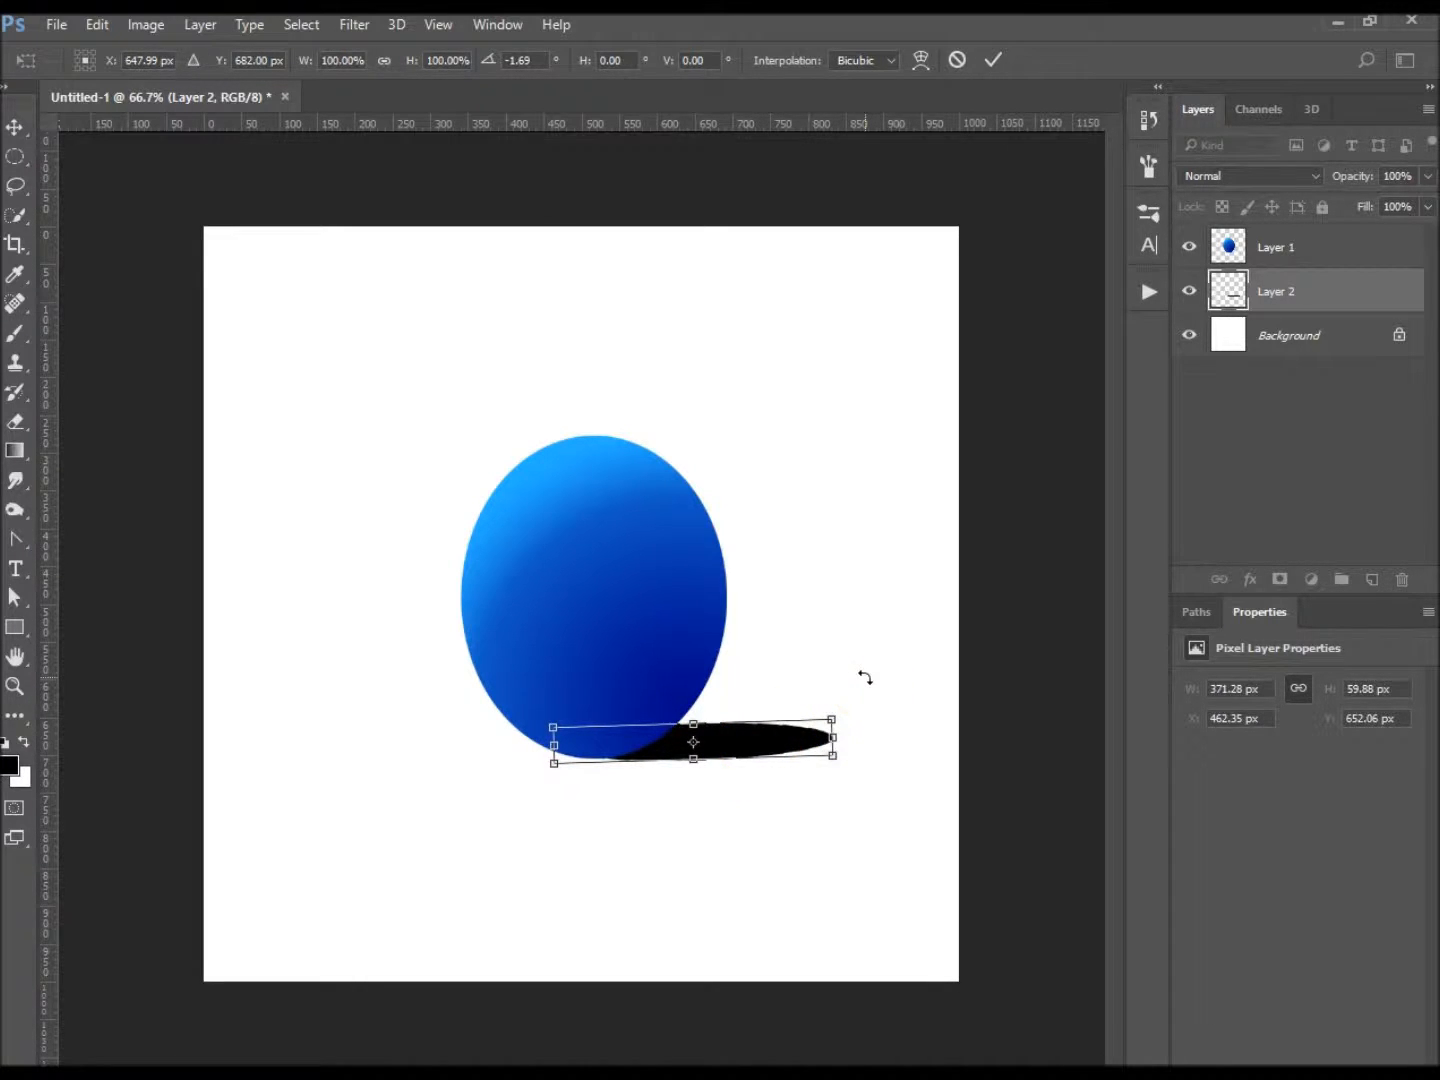
# - Commit the slight rotation and shift of the black shadow oval
pyautogui.click(992, 59)
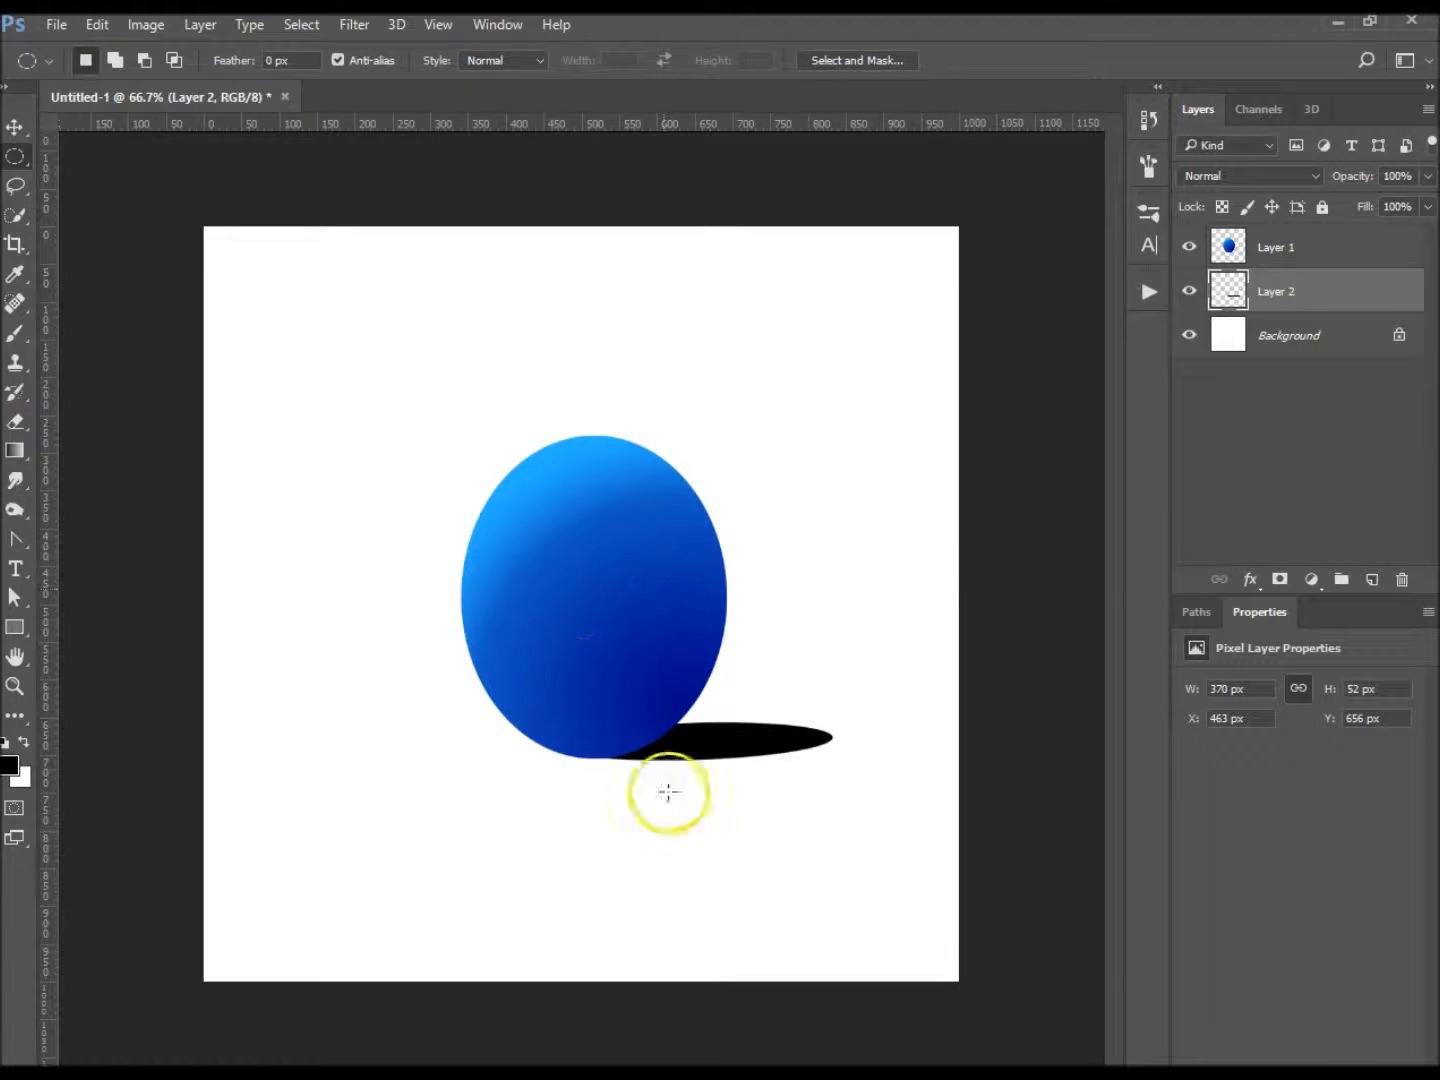
pyautogui.moveTo(448, 322)
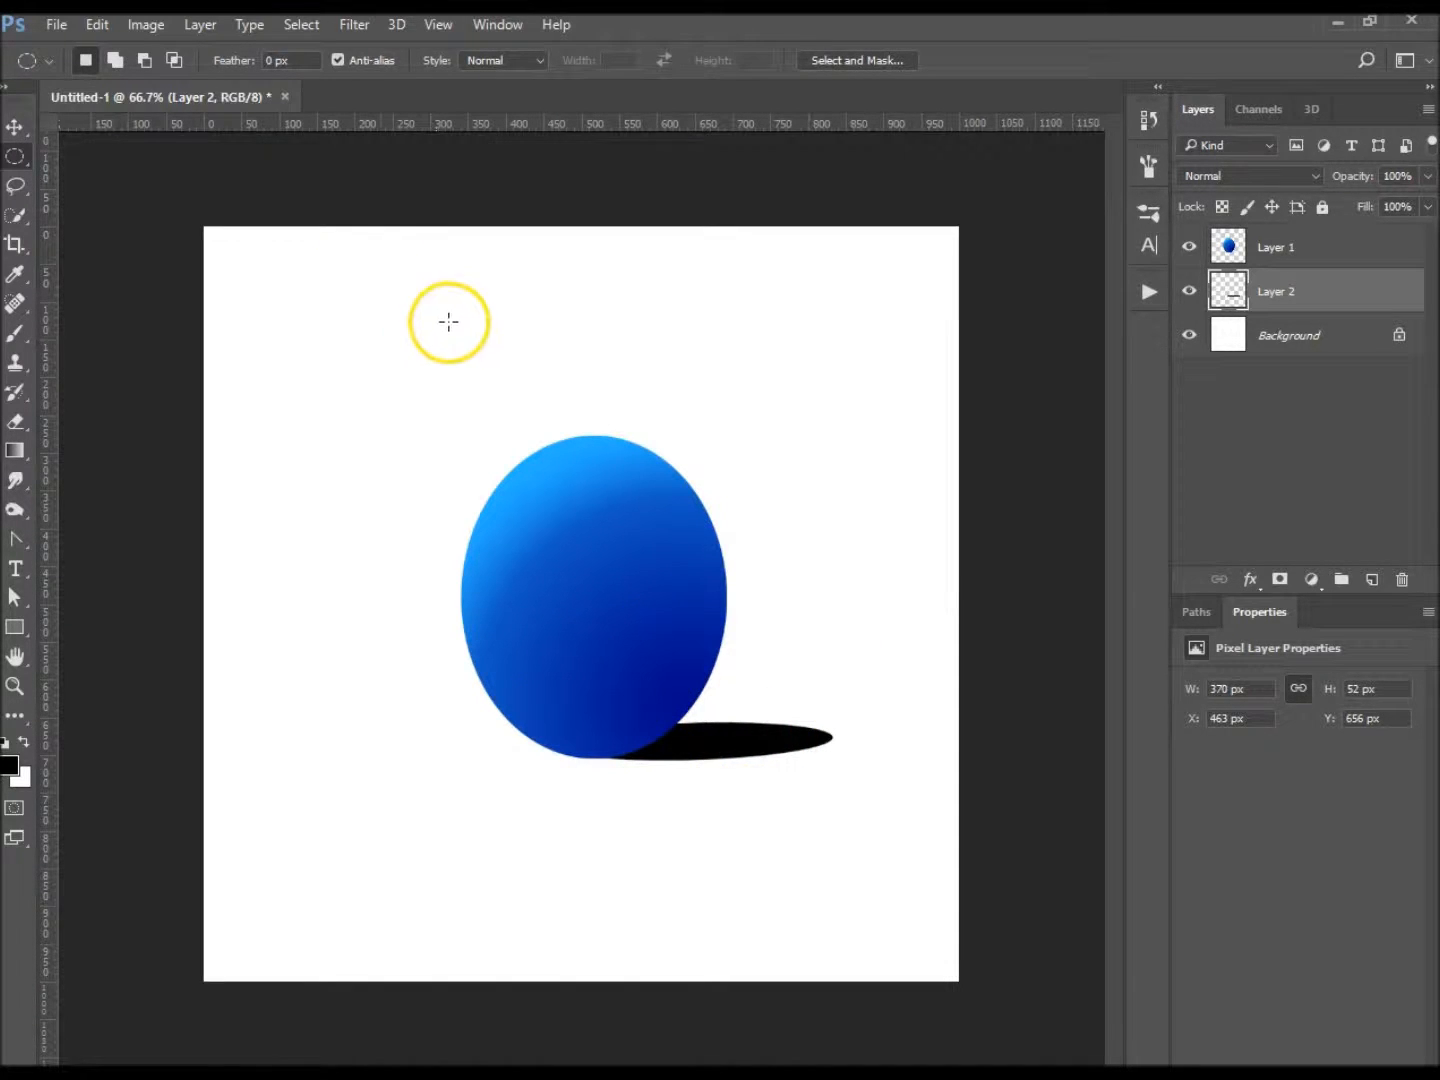
# - Apply a 9-pixel Gaussian Blur to the shadow oval
pyautogui.click(353, 24)
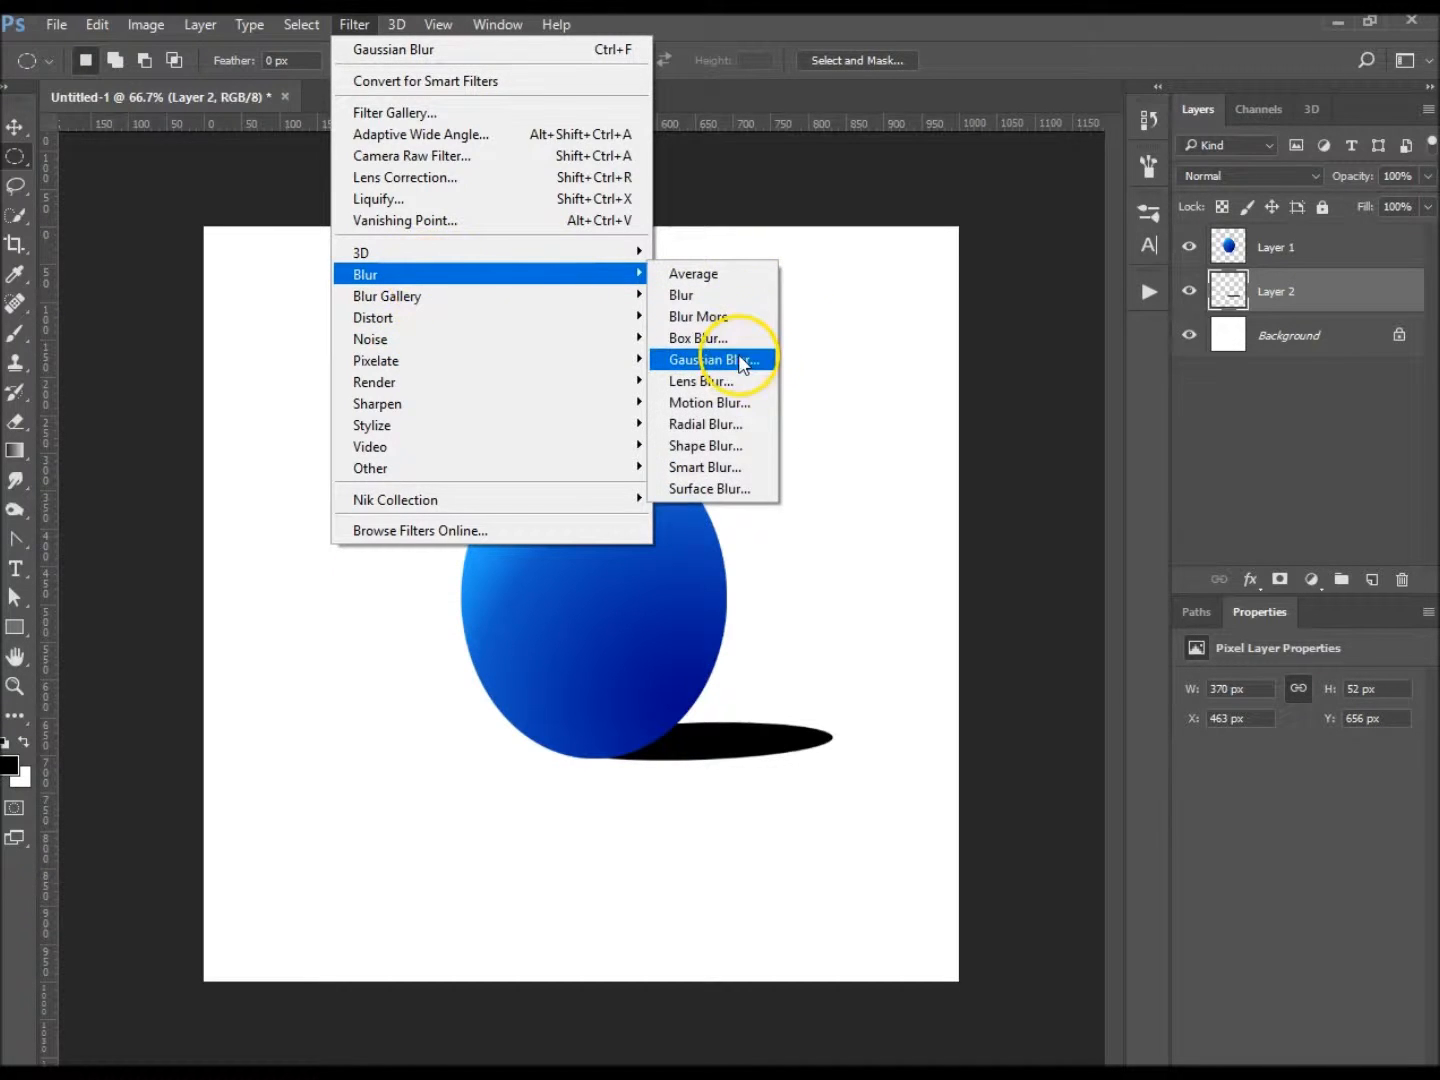
pyautogui.click(710, 359)
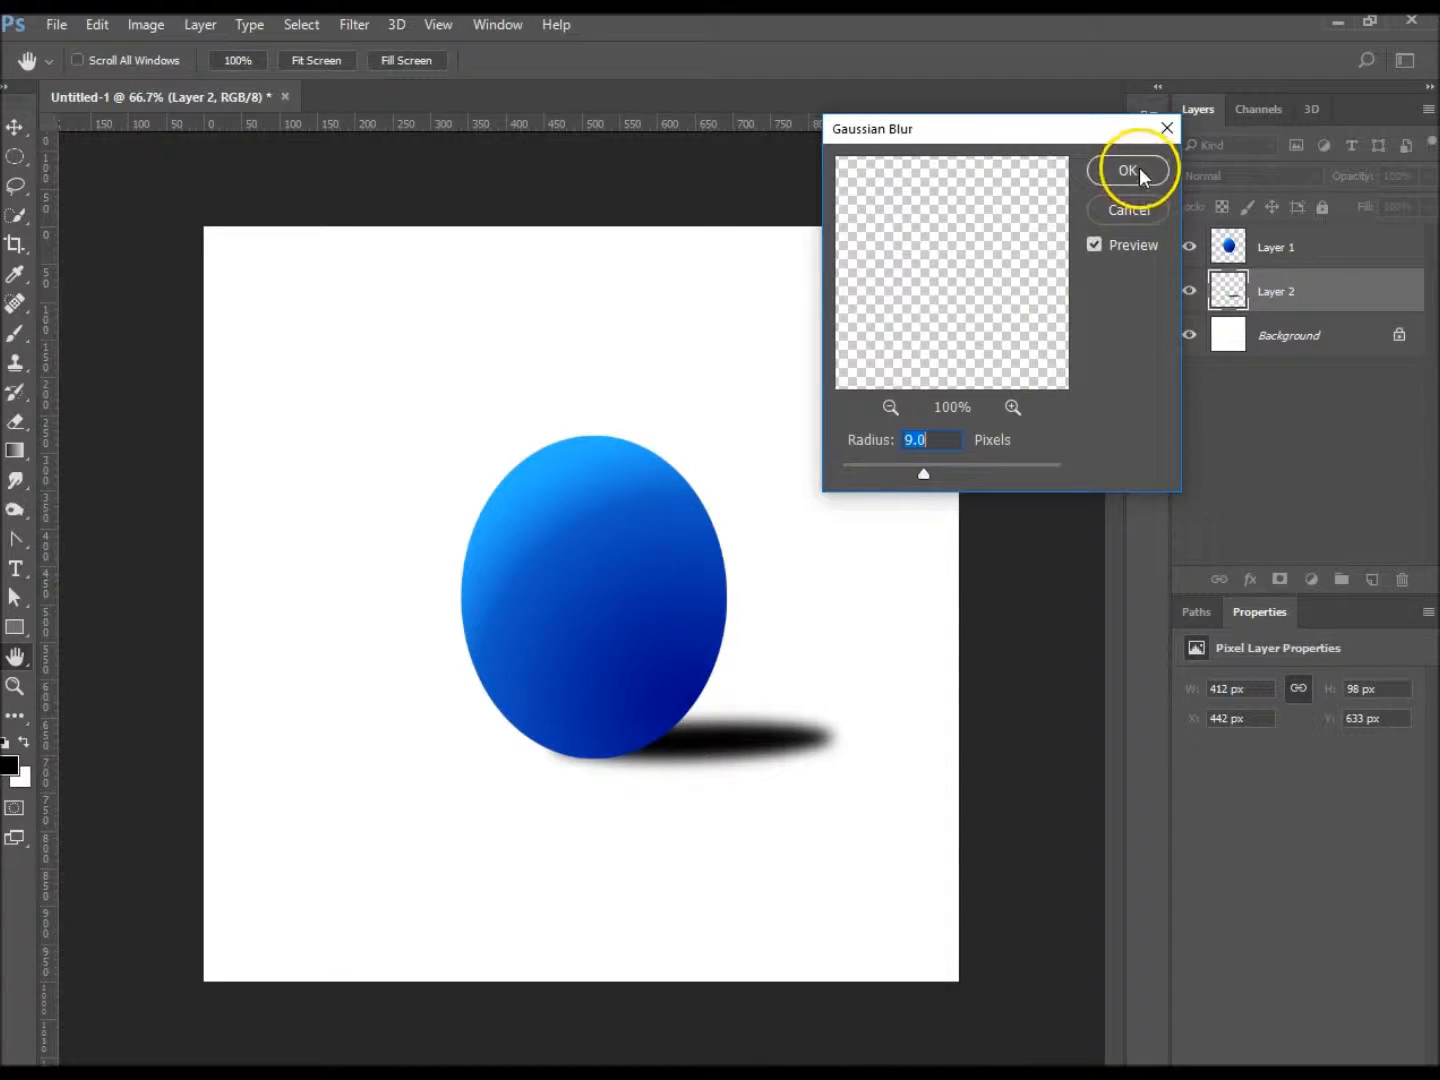
pyautogui.click(1128, 169)
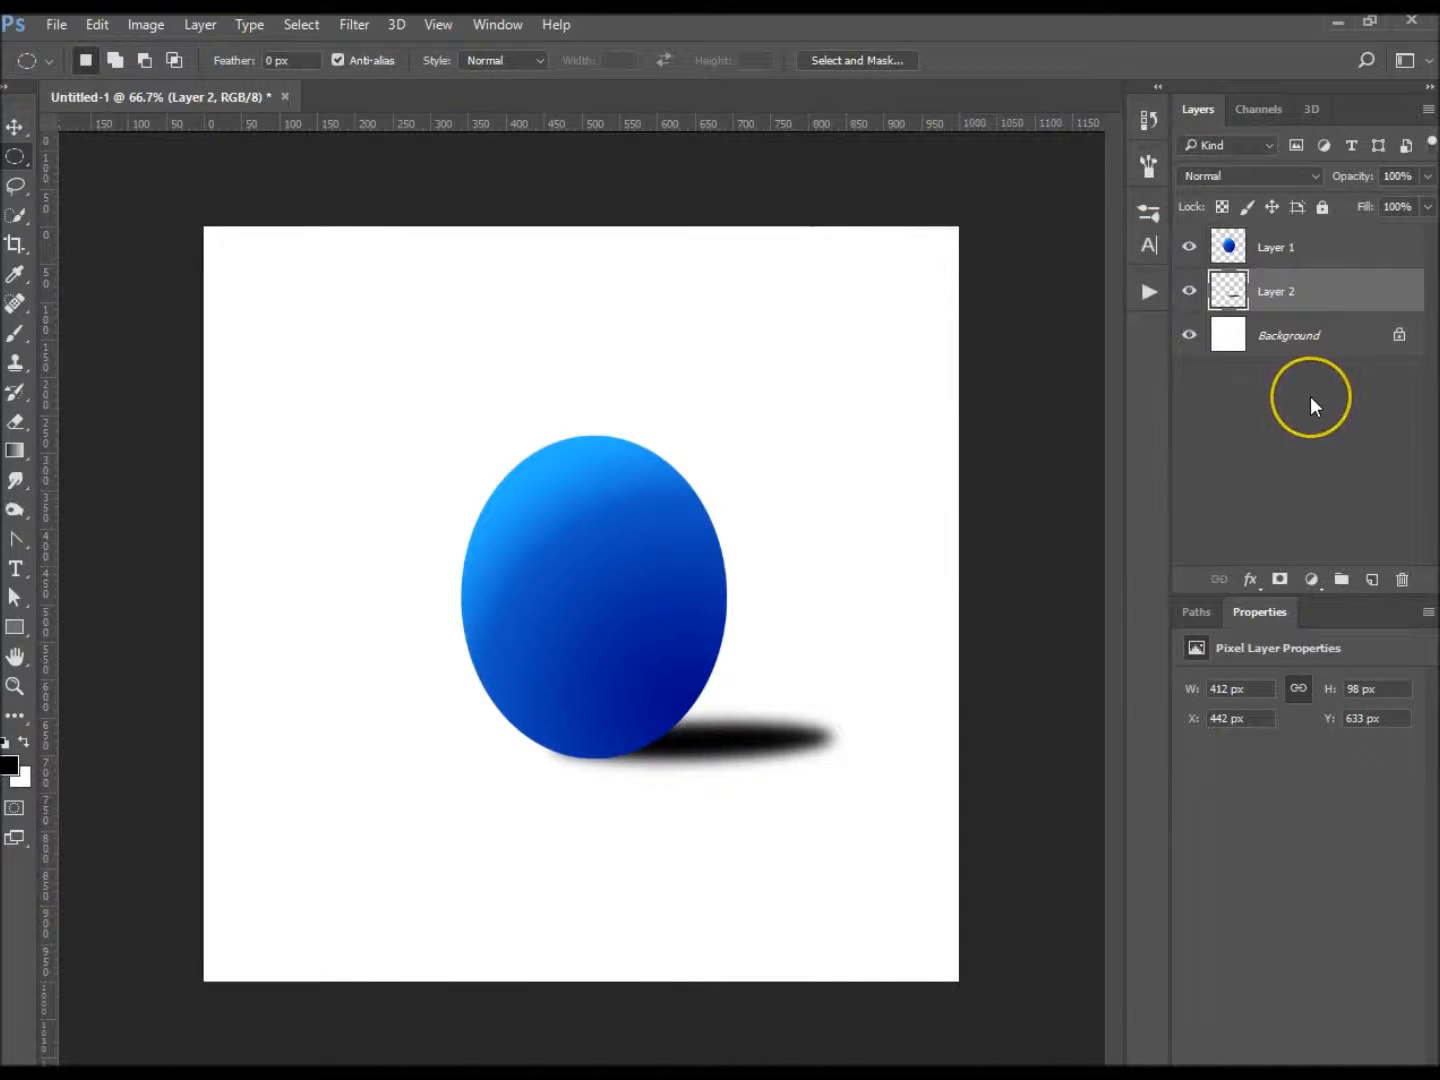
pyautogui.moveTo(700, 472)
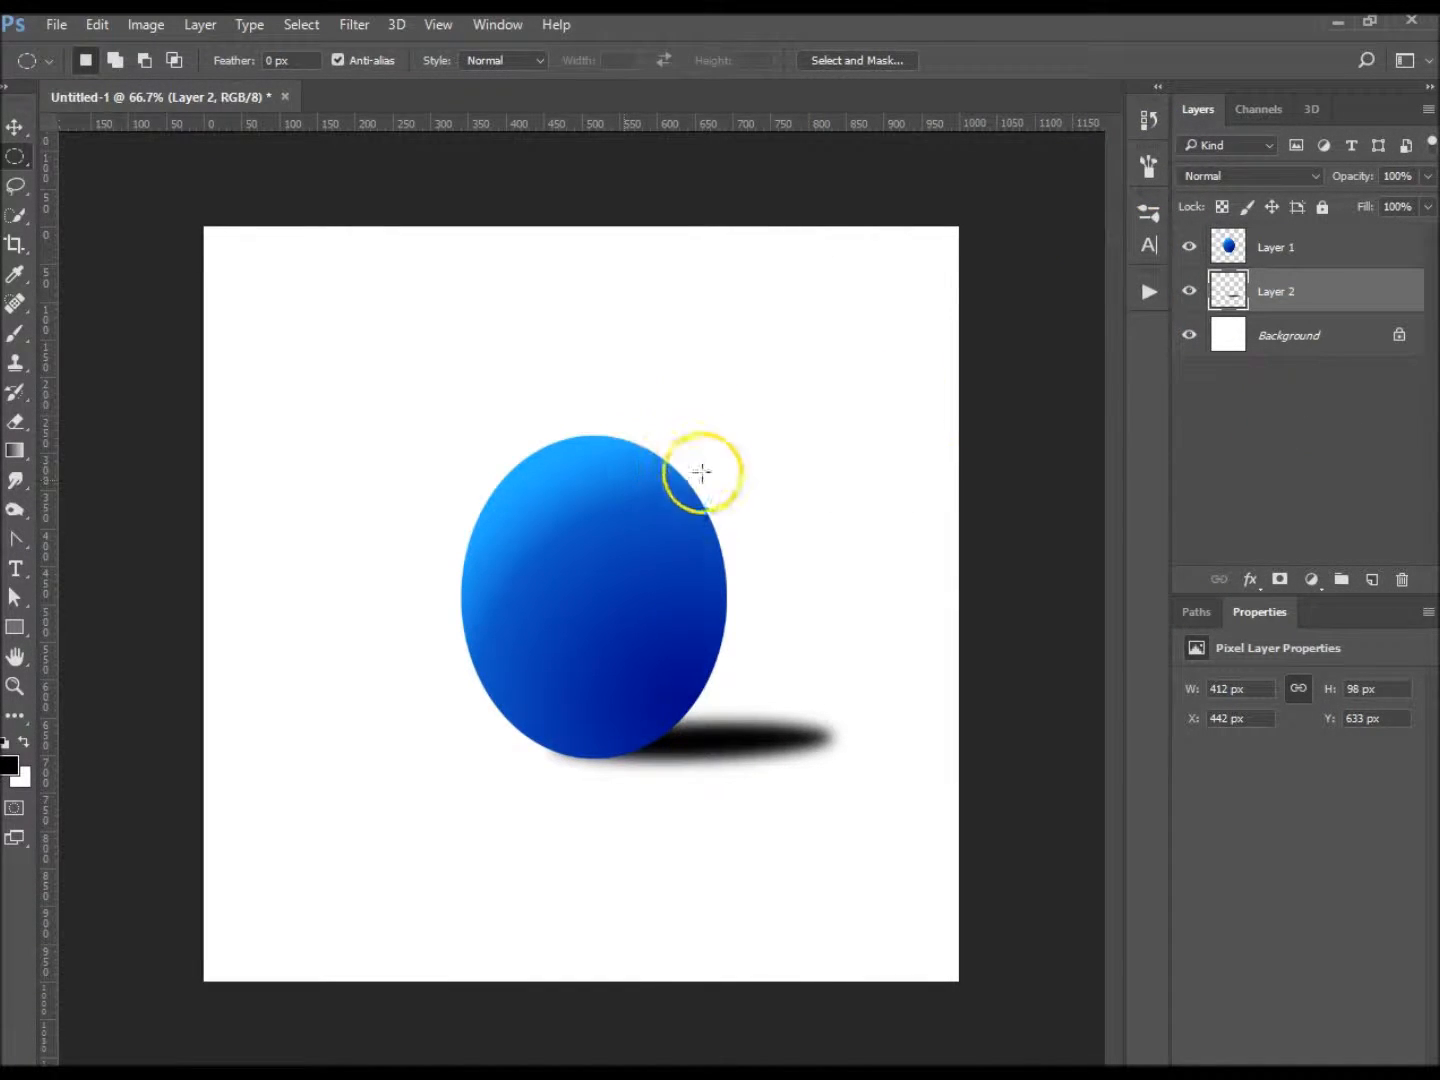
pyautogui.moveTo(633, 666)
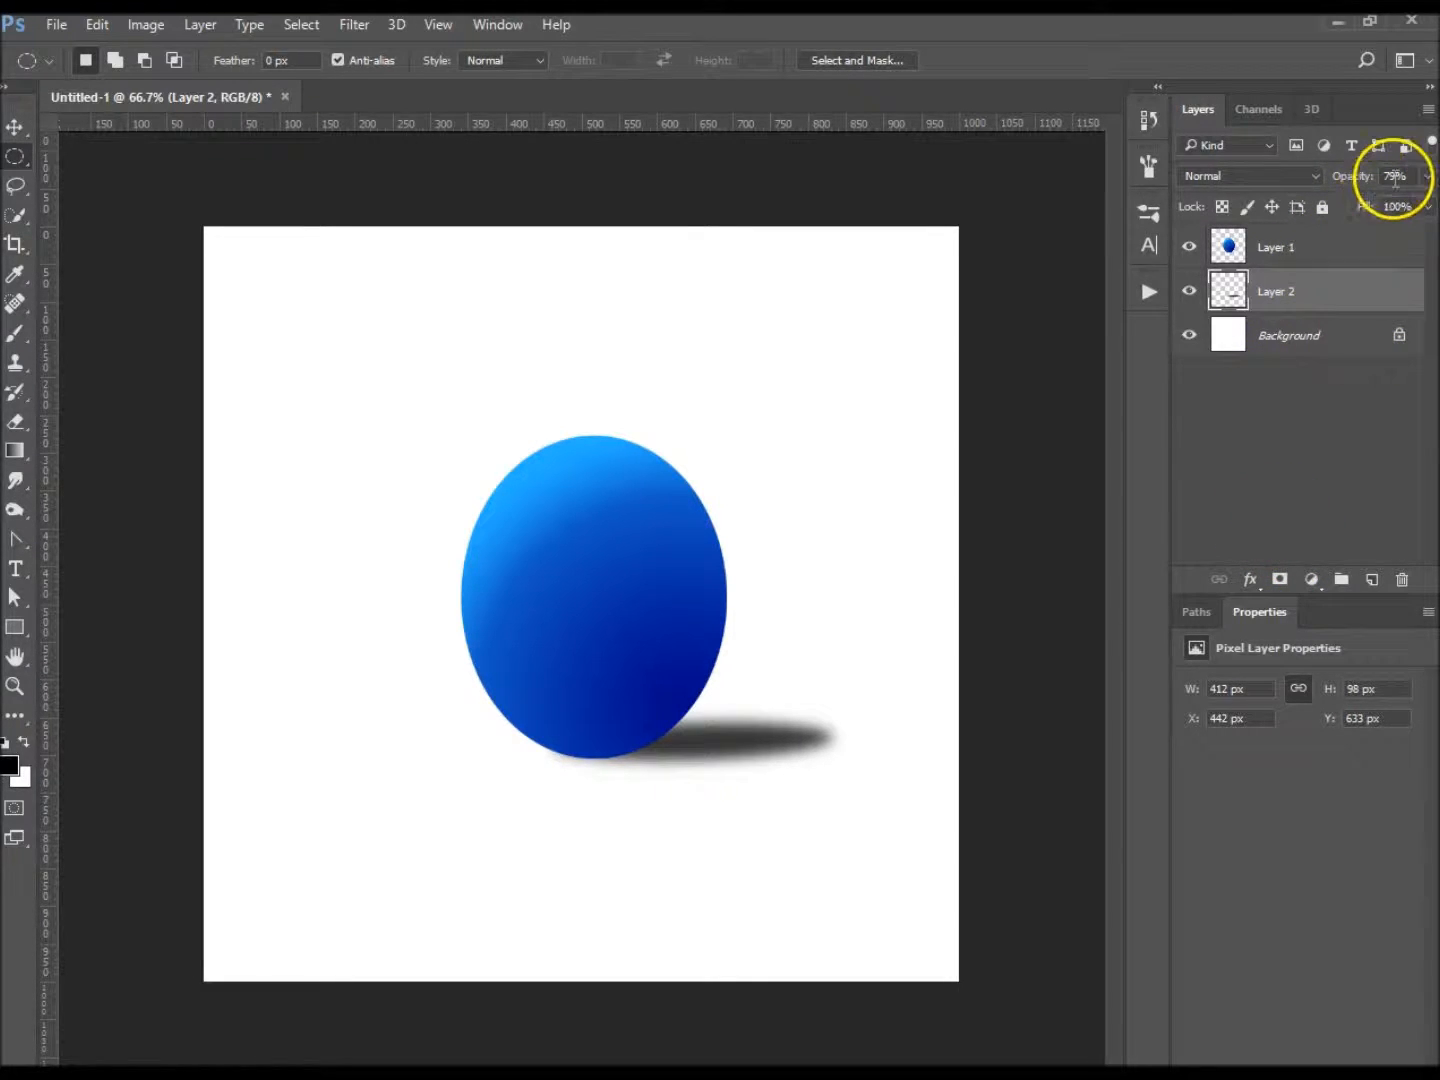
pyautogui.moveTo(1093, 490)
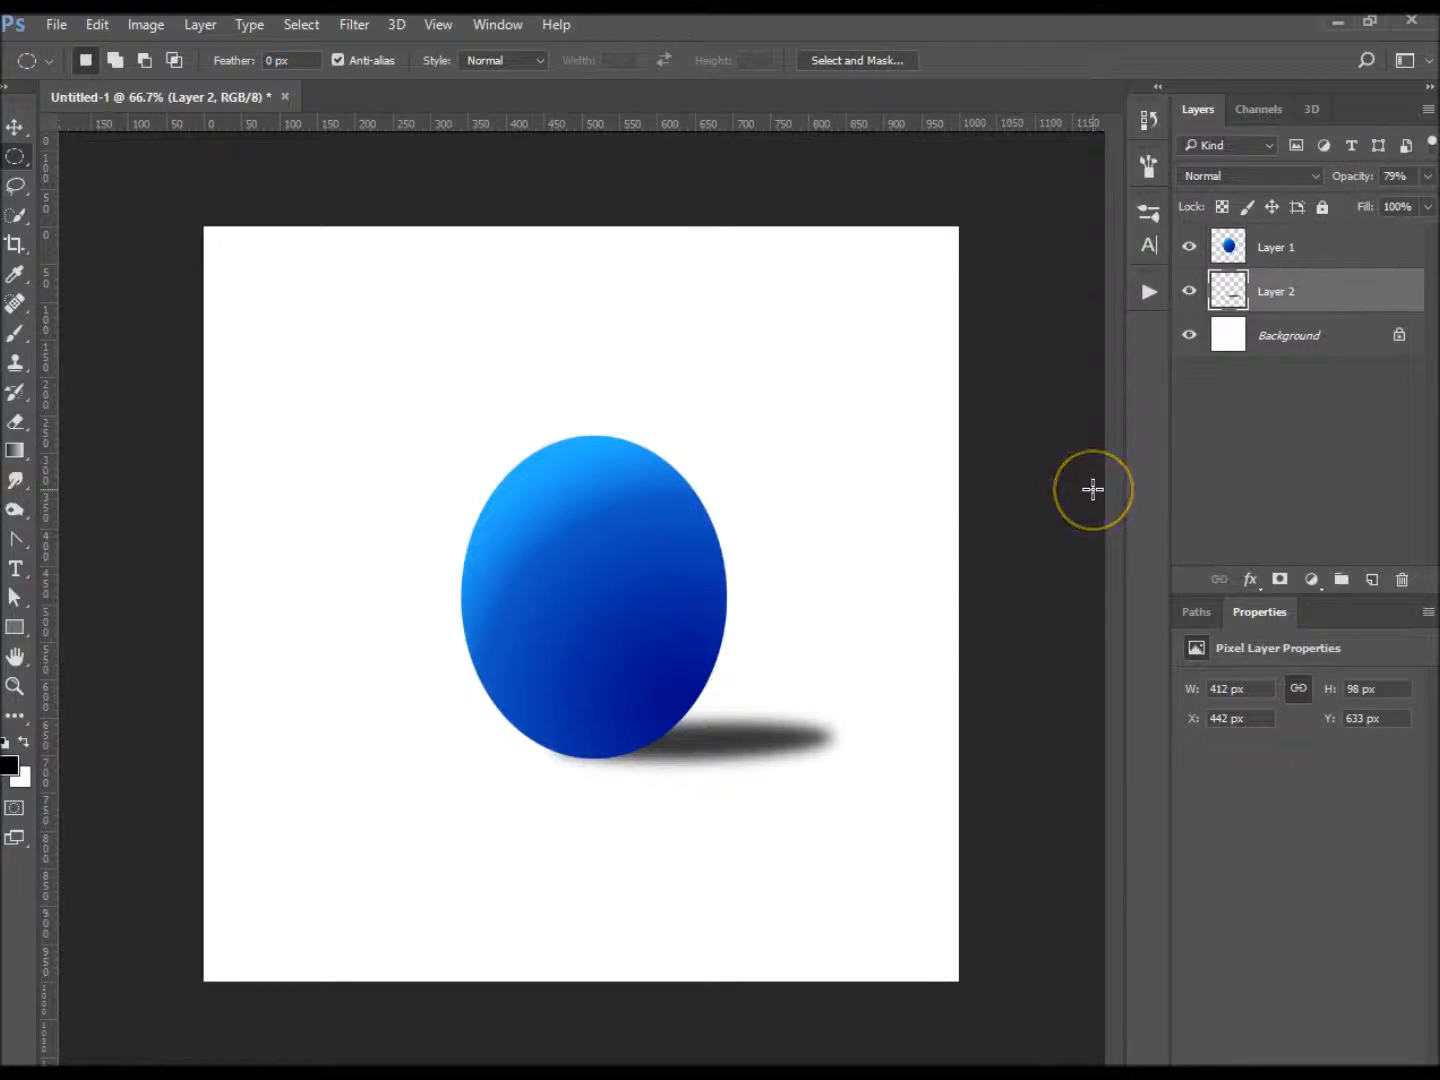
pyautogui.moveTo(1313, 518)
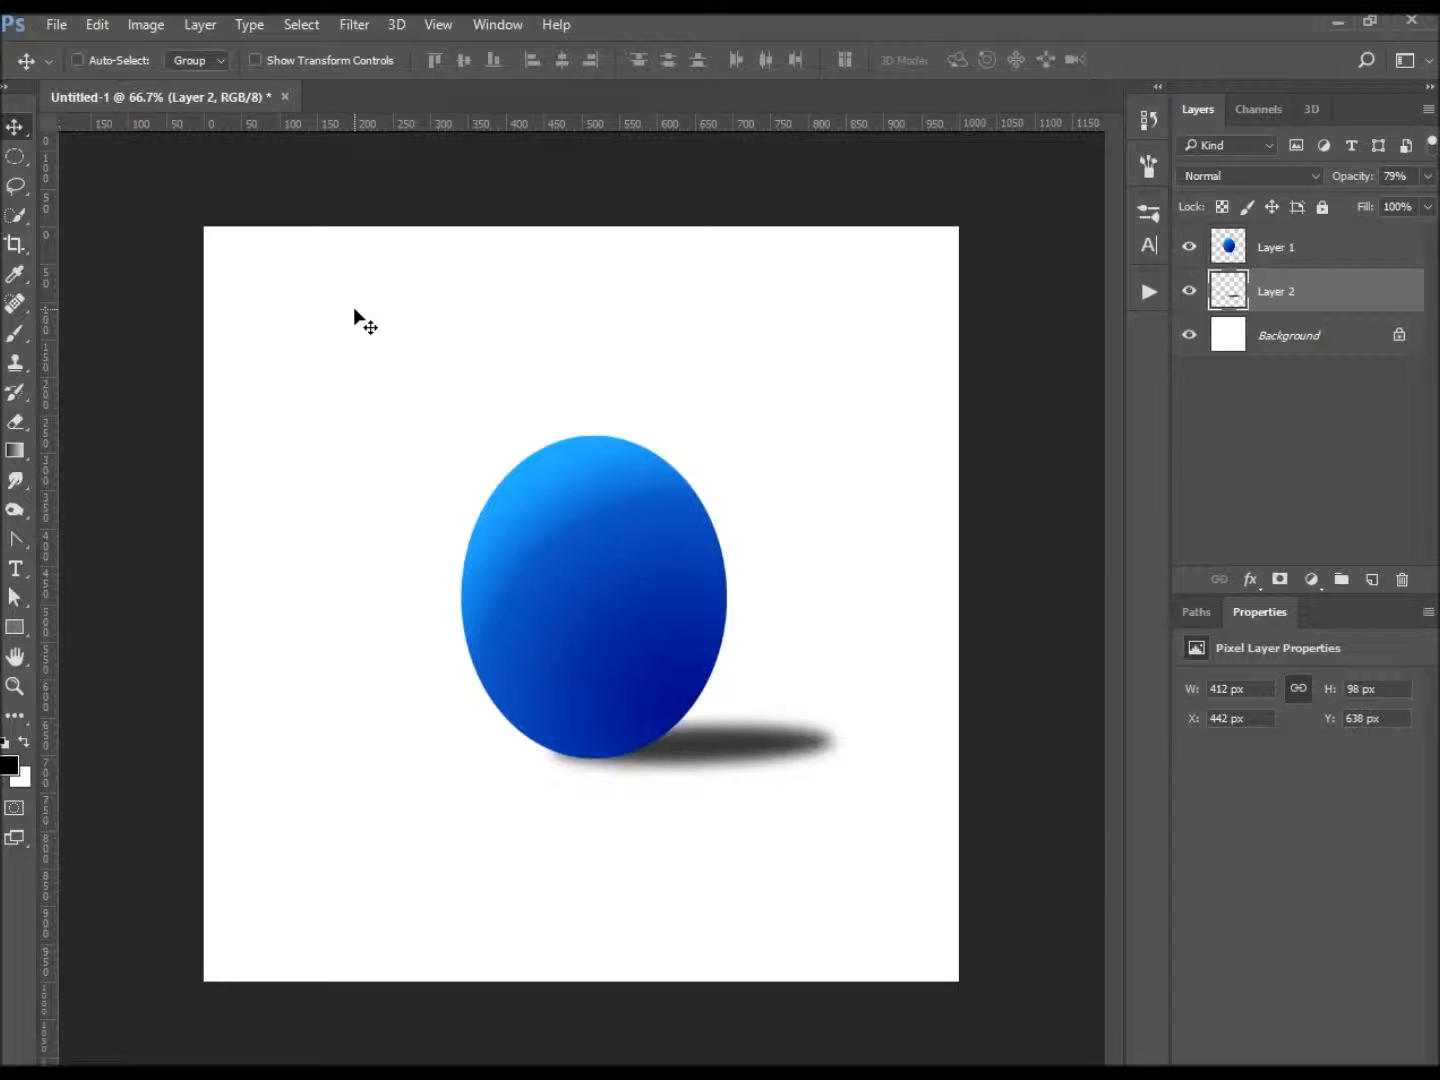
pyautogui.moveTo(980, 432)
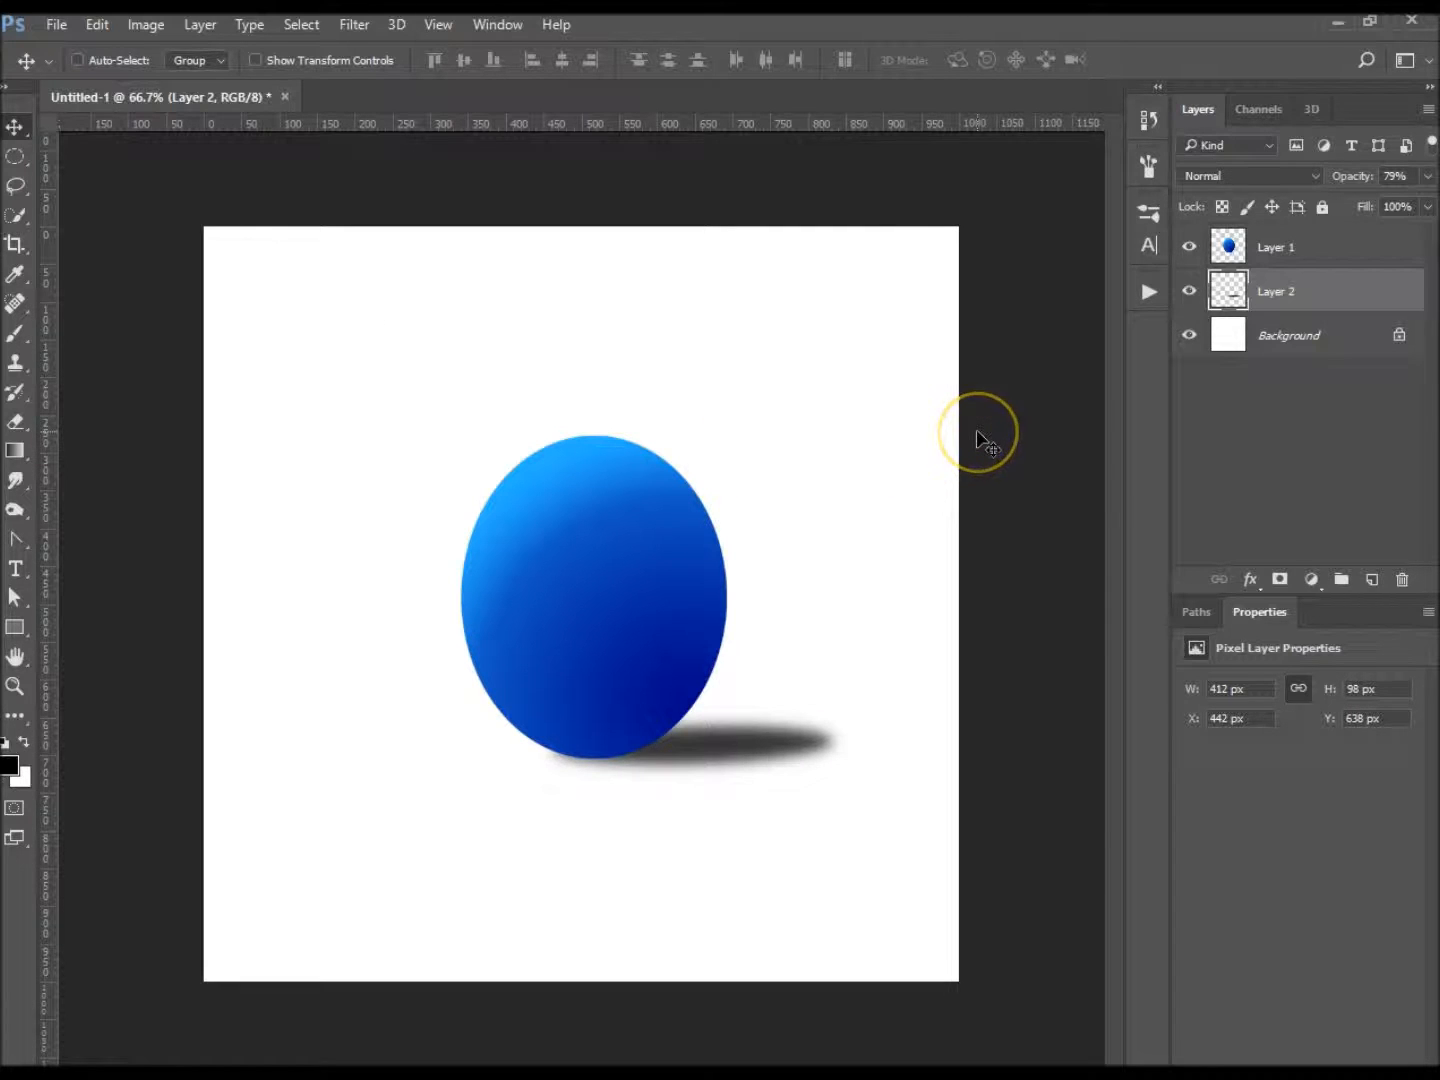
pyautogui.moveTo(985, 440)
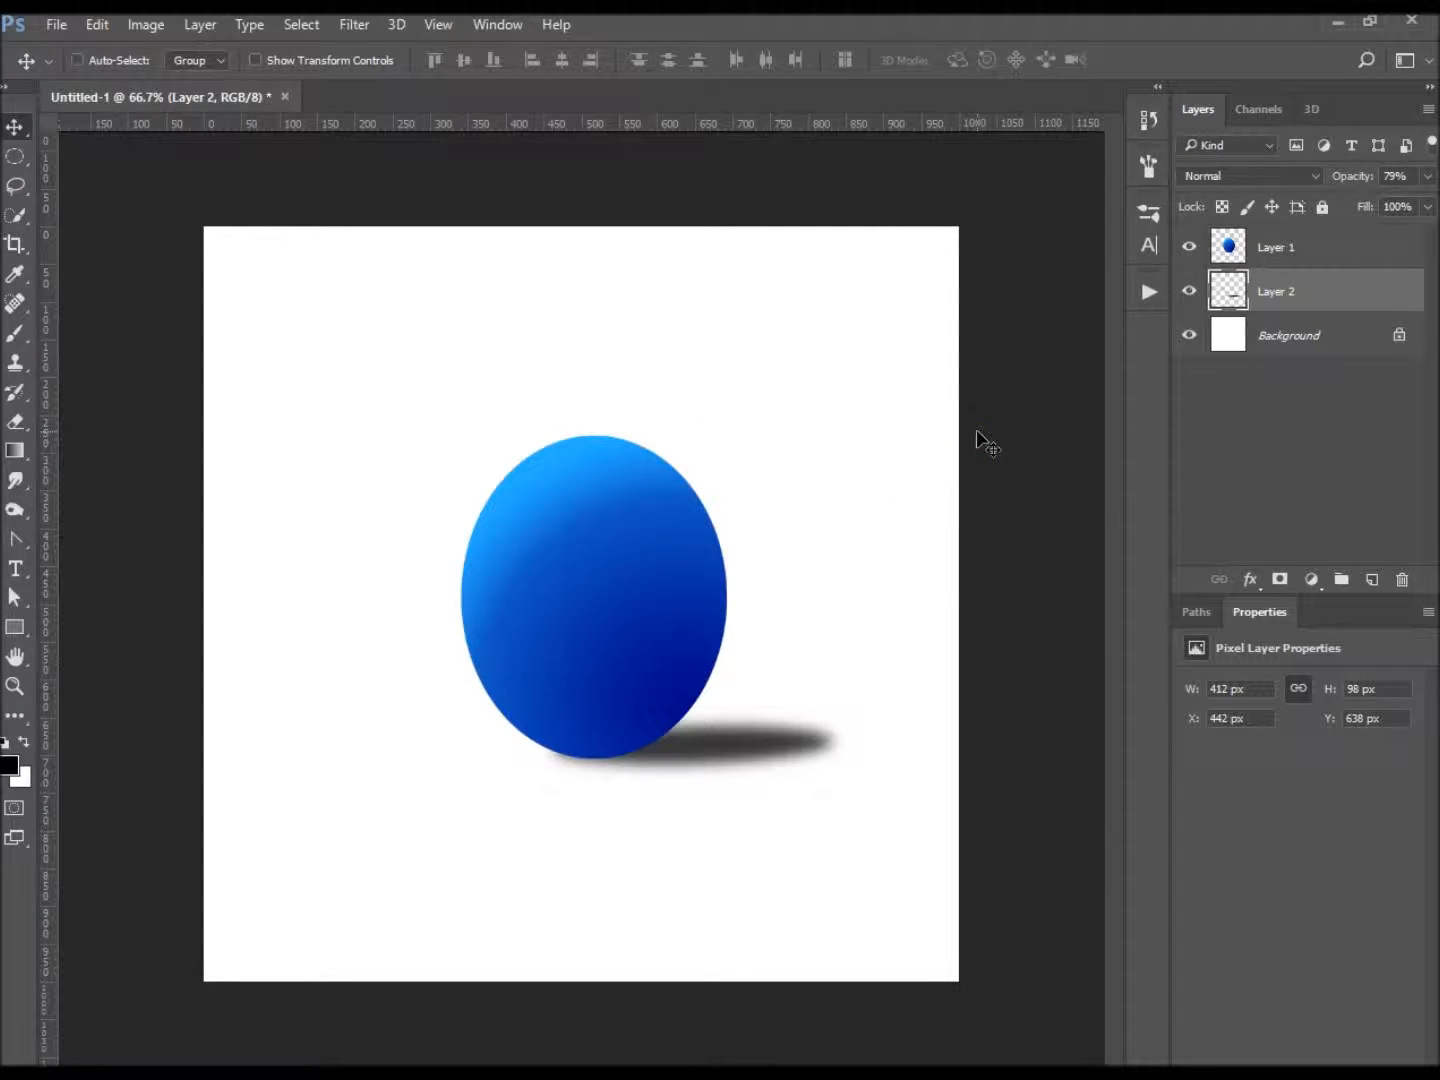